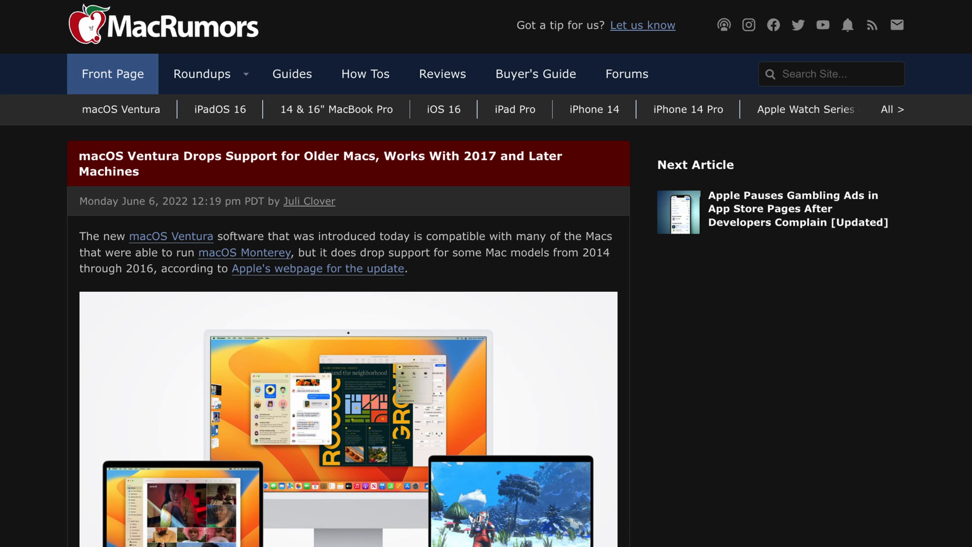
# Step: Scroll down the MacRumors article through the list of Macs Ventura drops and its comments
pyautogui.scroll(-3)
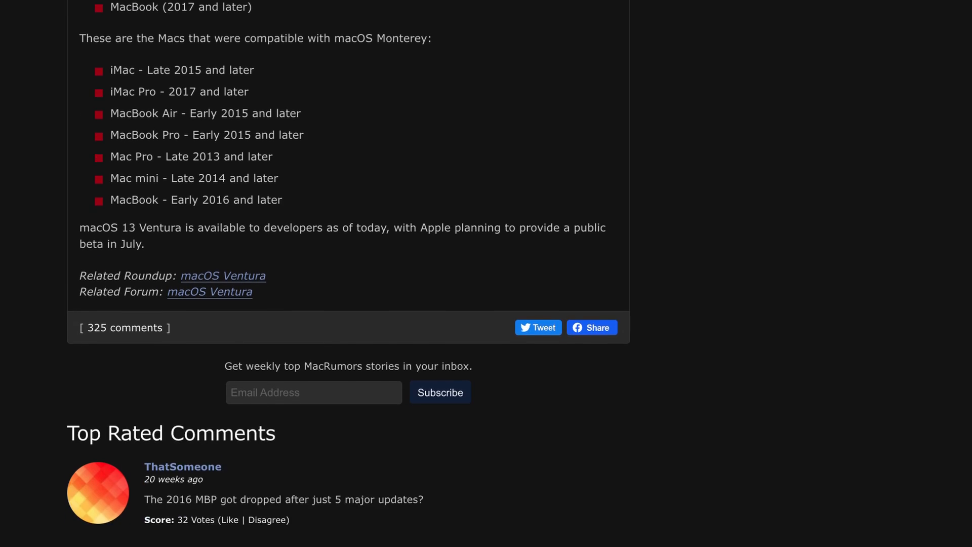
pyautogui.scroll(-3)
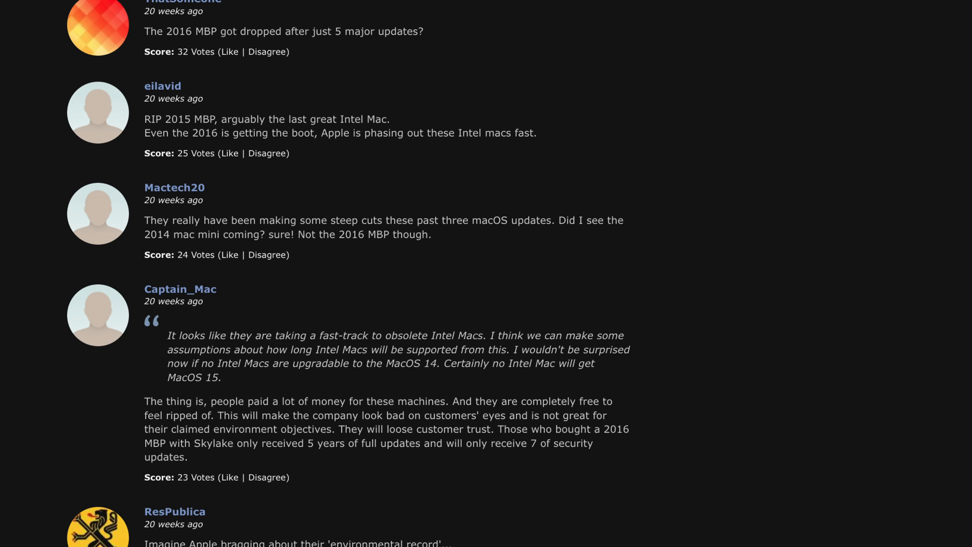
pyautogui.scroll(-3)
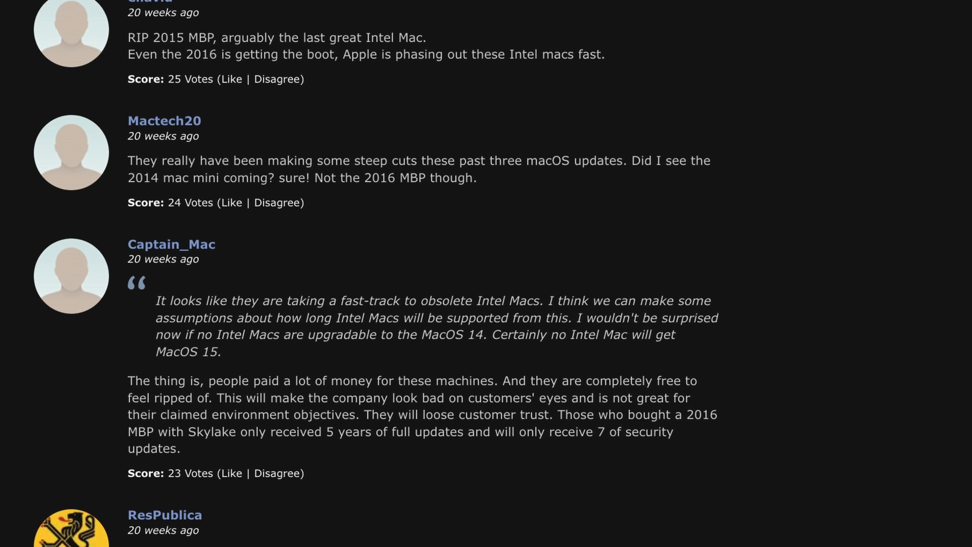
pyautogui.scroll(-3)
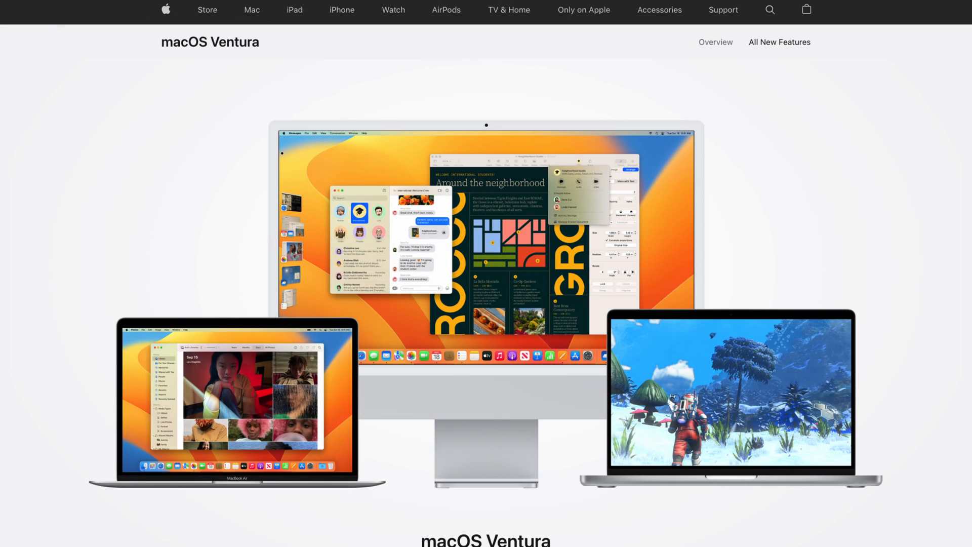
# Step: Scroll through Apple's full list of Ventura-compatible Mac models on the macOS Ventura page
pyautogui.scroll(-3)
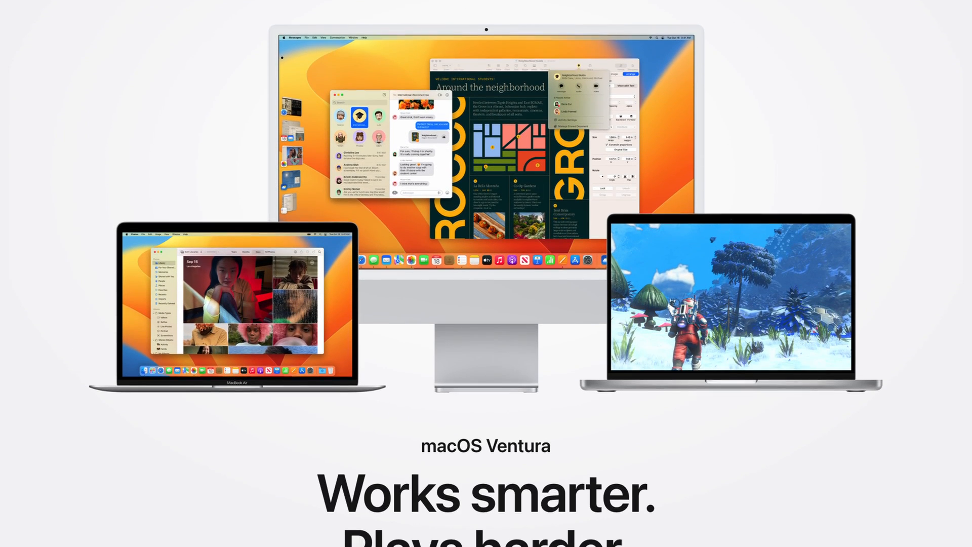
pyautogui.scroll(-3)
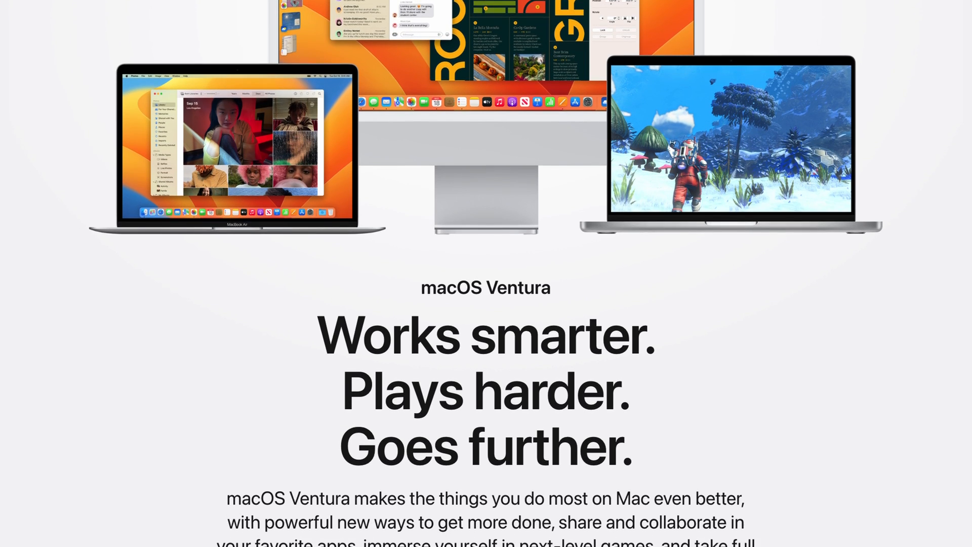
pyautogui.scroll(-3)
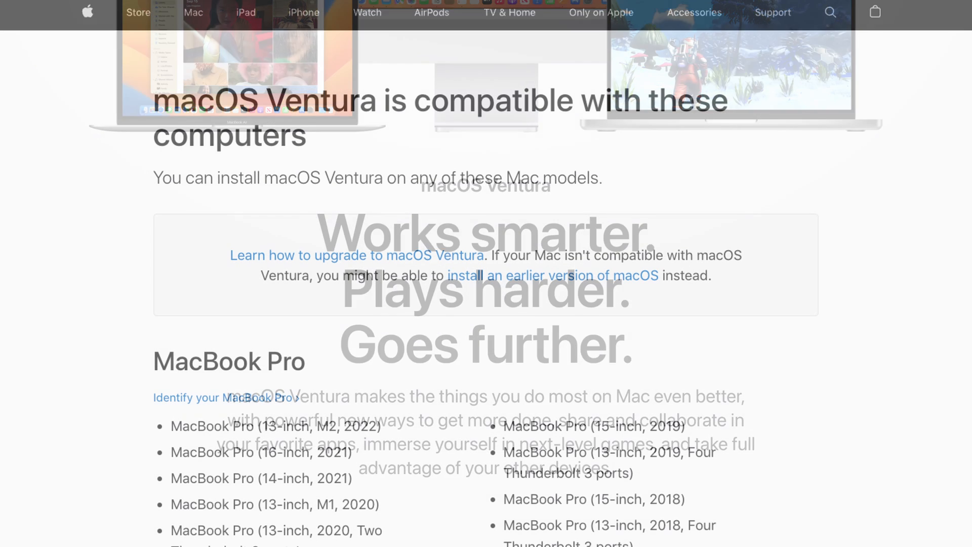
pyautogui.scroll(-3)
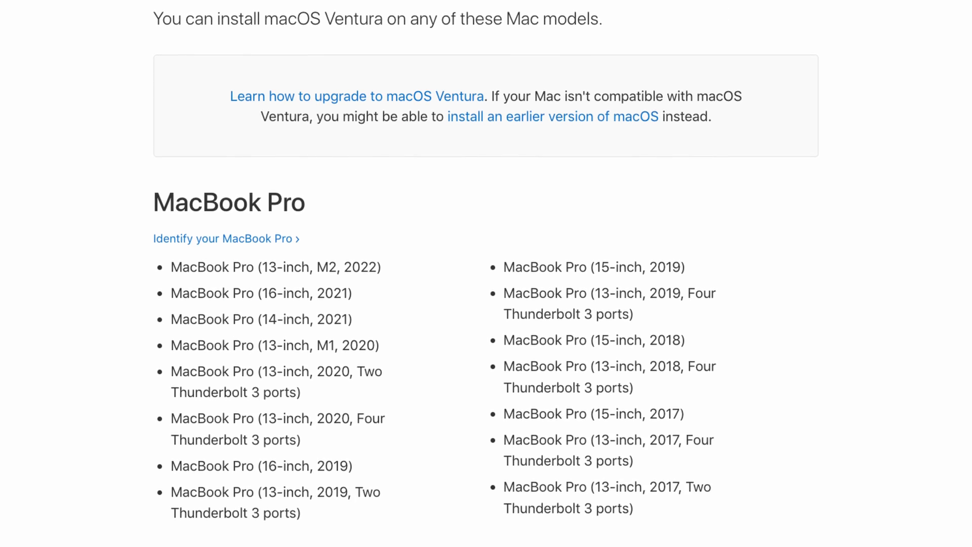
pyautogui.scroll(-3)
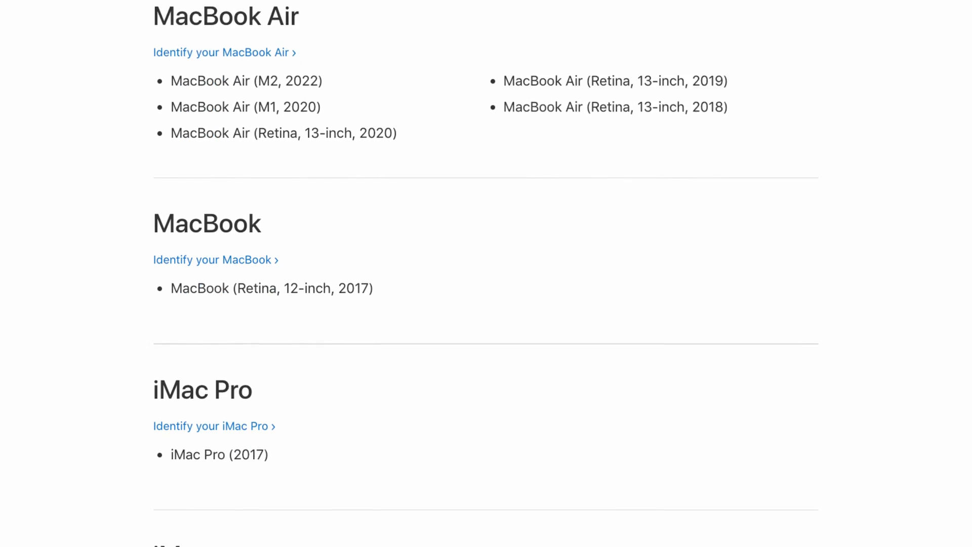
pyautogui.scroll(-3)
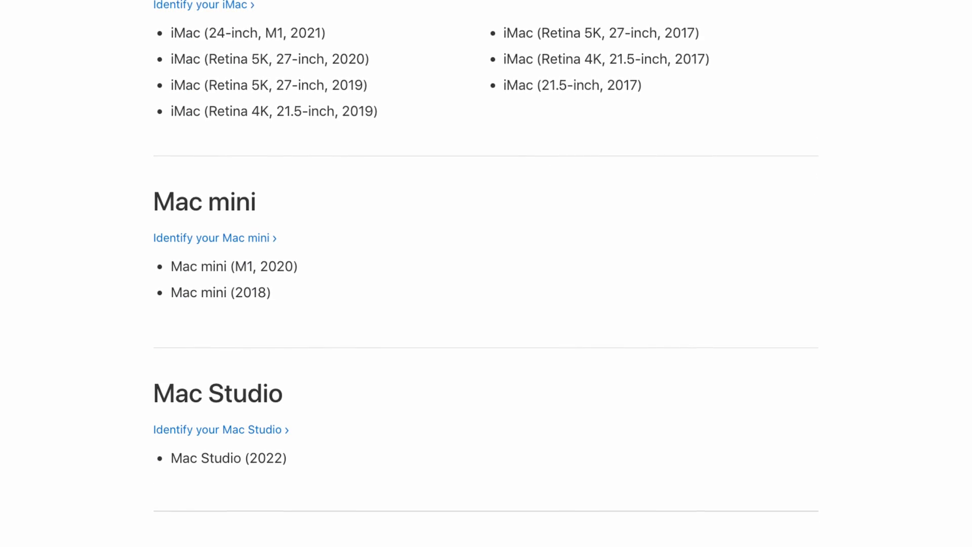
pyautogui.scroll(-3)
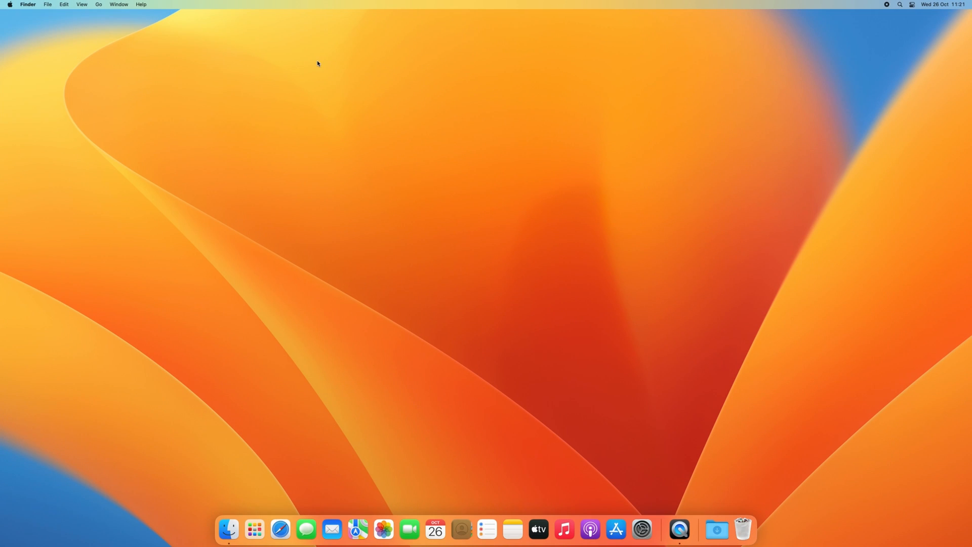
# Step: Follow Getting Started and the installer guide to the patcher's GitHub releases page for 0.5.0
pyautogui.click(13, 4)
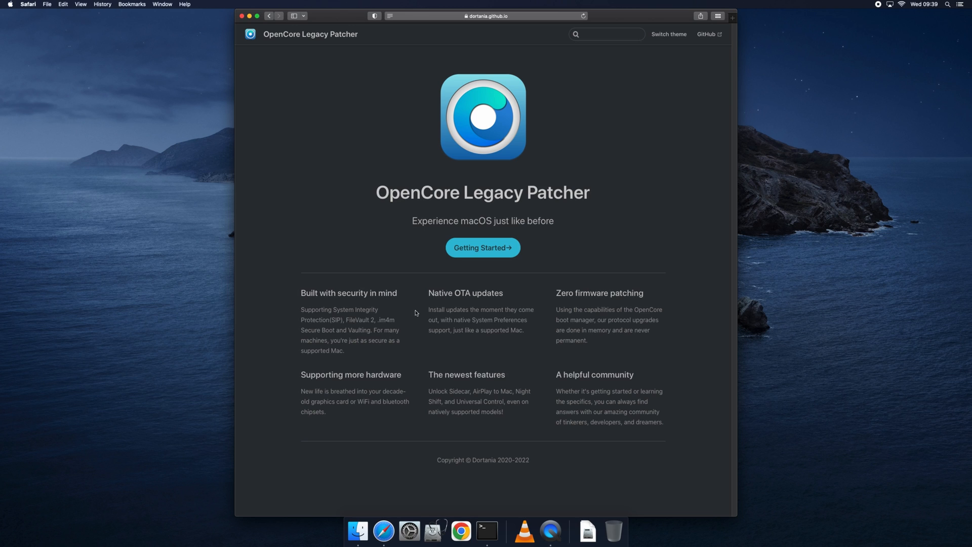
pyautogui.click(482, 247)
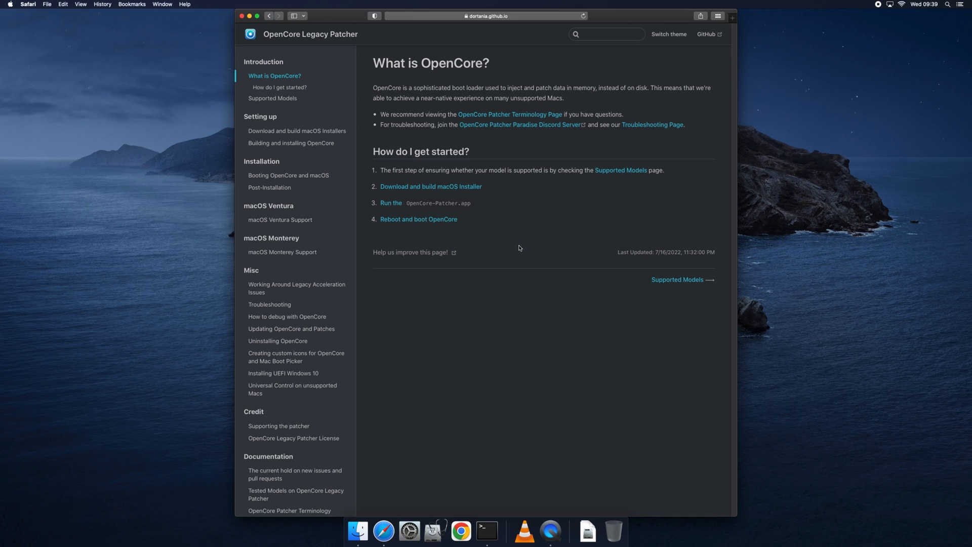
pyautogui.moveTo(462, 192)
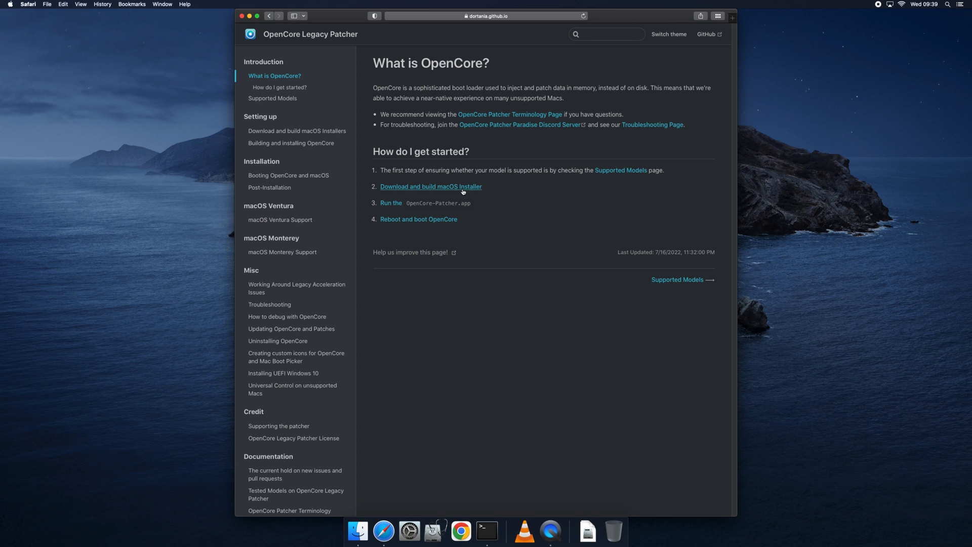
pyautogui.click(432, 186)
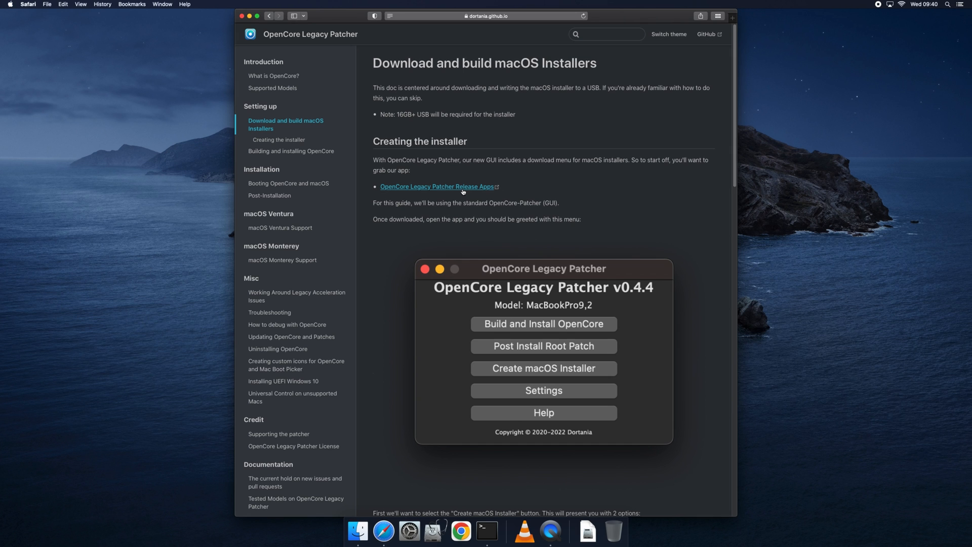
pyautogui.click(437, 186)
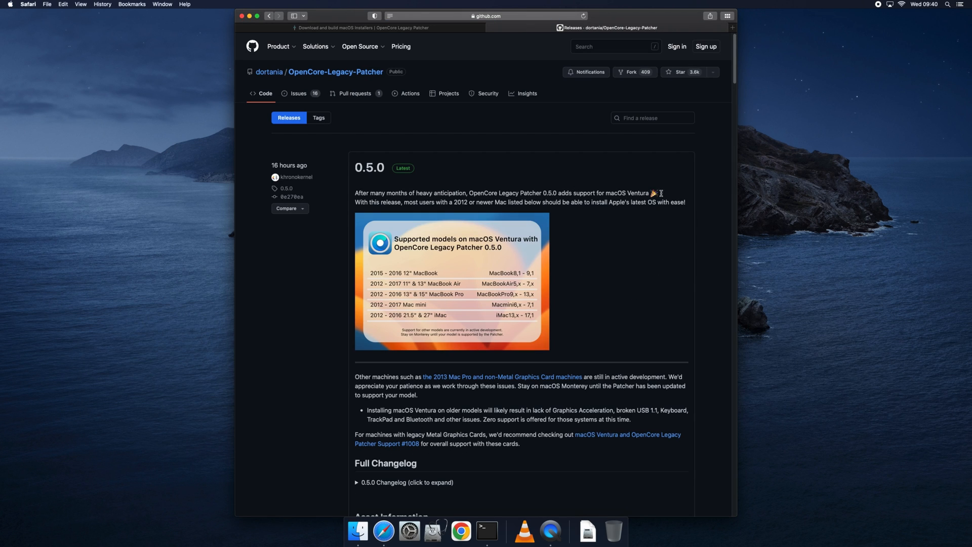
pyautogui.moveTo(721, 218)
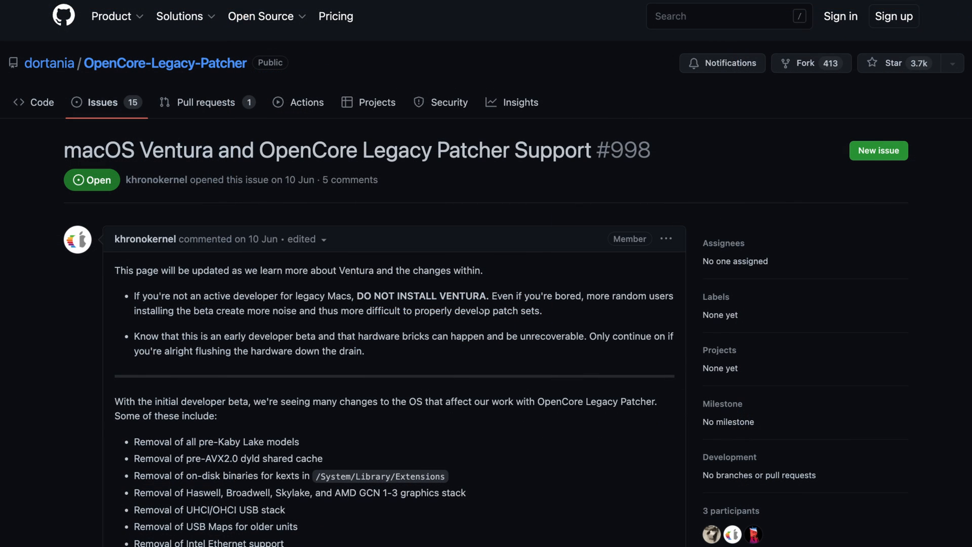
# Step: Scroll through GitHub issue #998 on Ventura support in the patcher
pyautogui.scroll(-3)
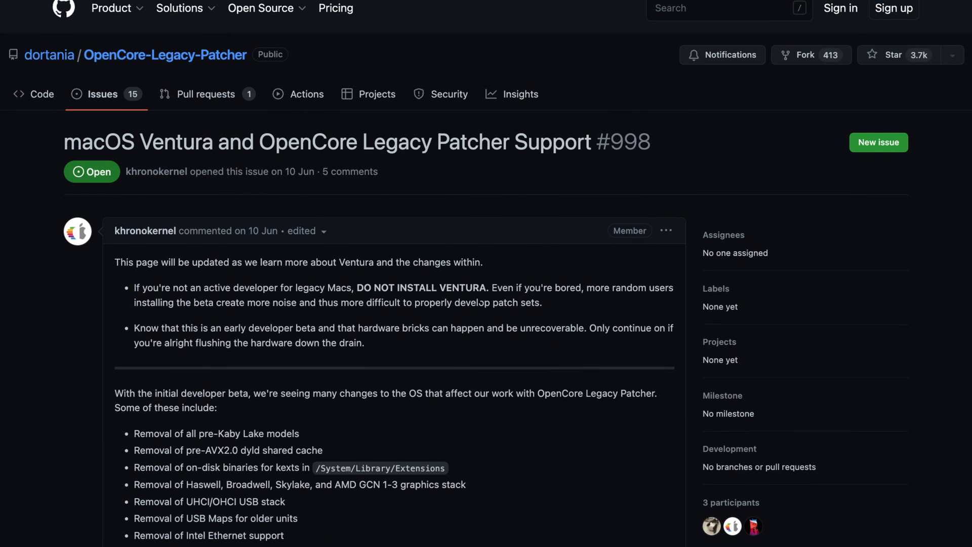
pyautogui.scroll(-3)
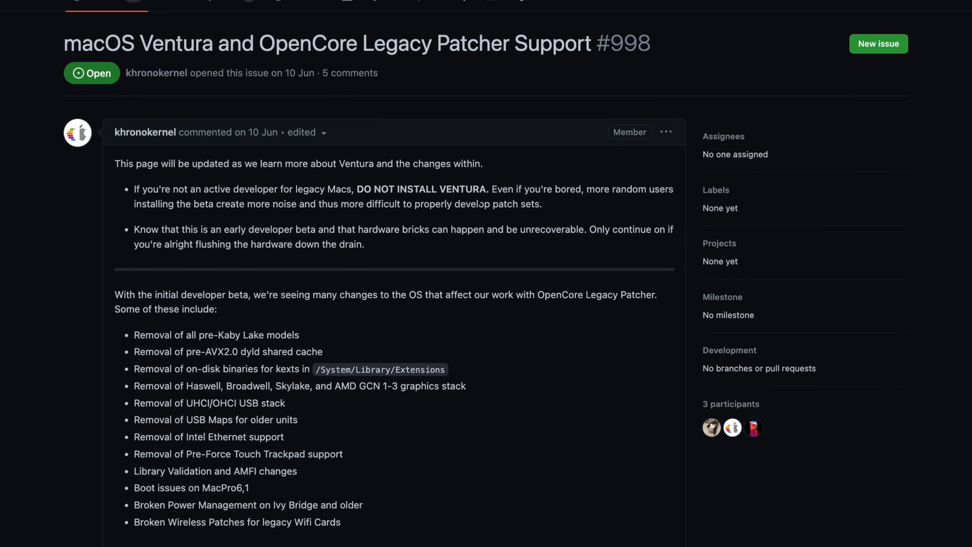
pyautogui.scroll(-3)
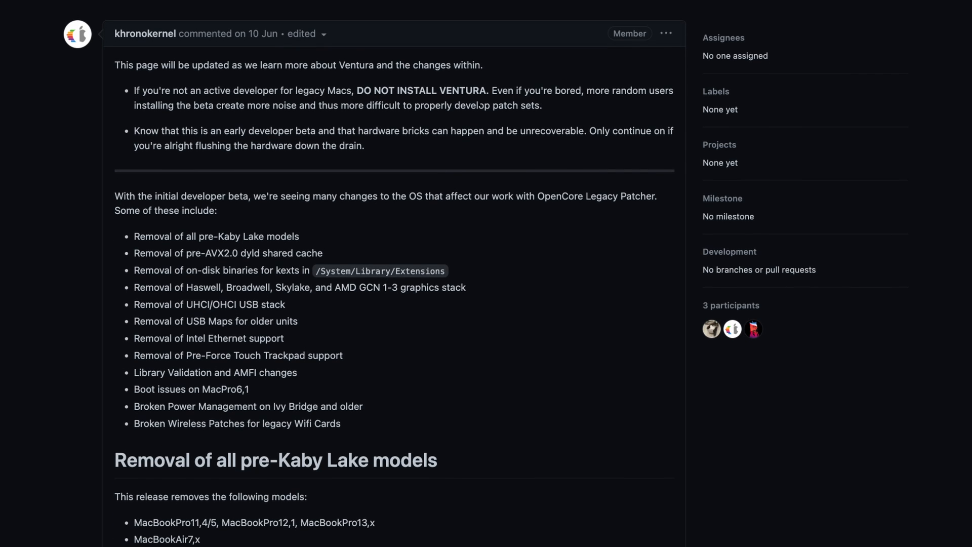
pyautogui.scroll(-3)
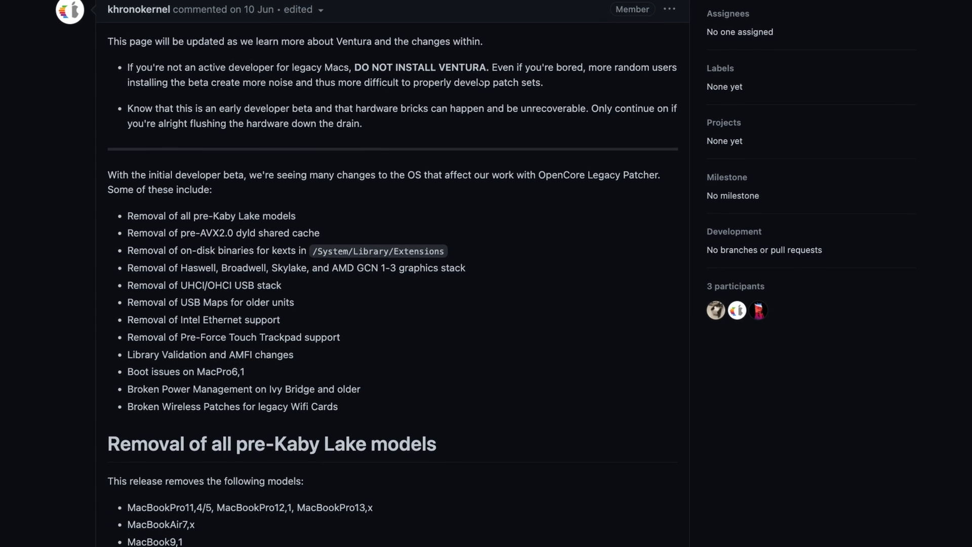
pyautogui.scroll(-3)
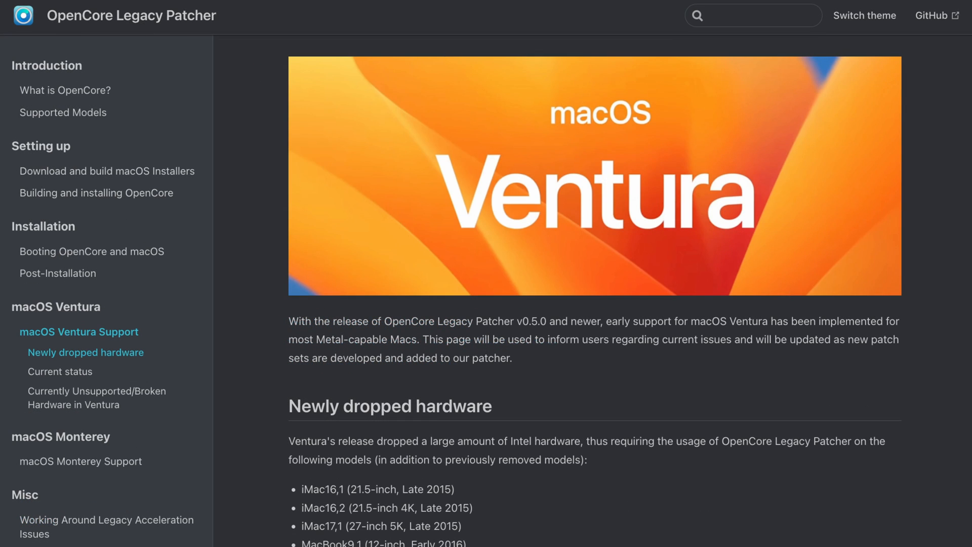
# Step: Review the Current status and supported models, then scroll the GitHub 0.5.0 release notes
pyautogui.scroll(-3)
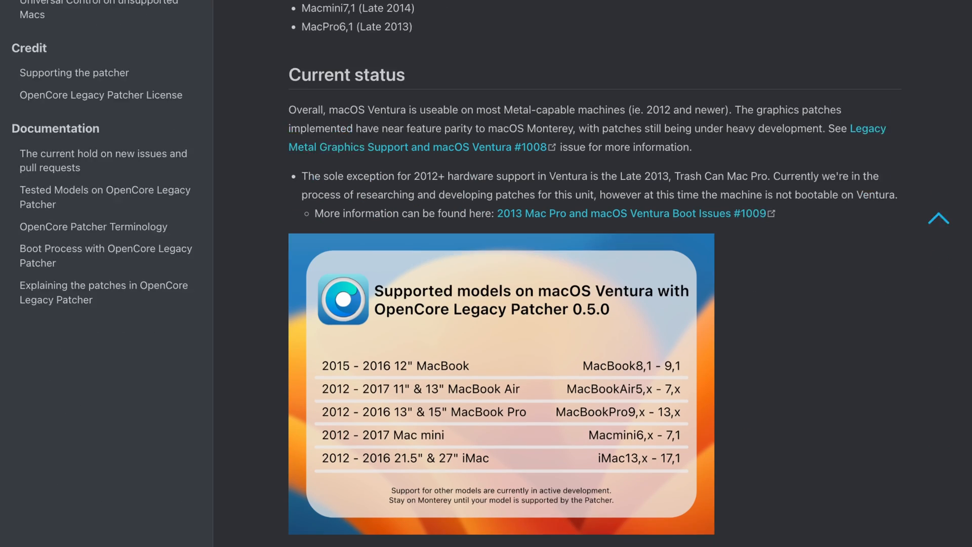
pyautogui.scroll(-3)
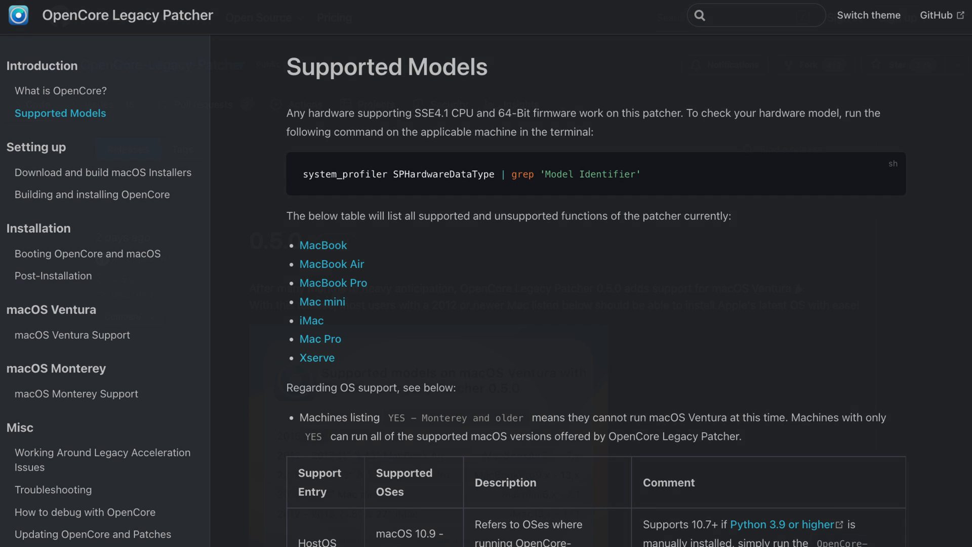
pyautogui.click(937, 15)
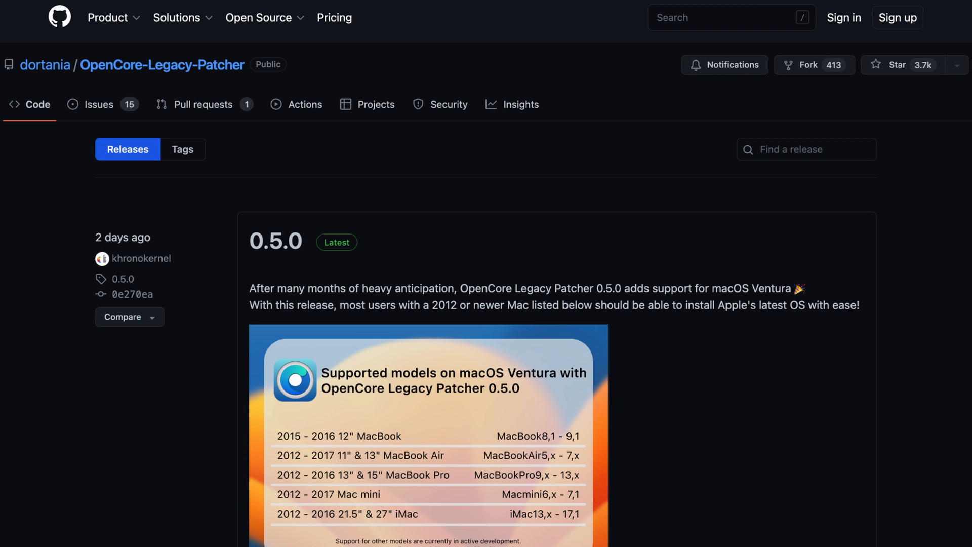
pyautogui.scroll(-3)
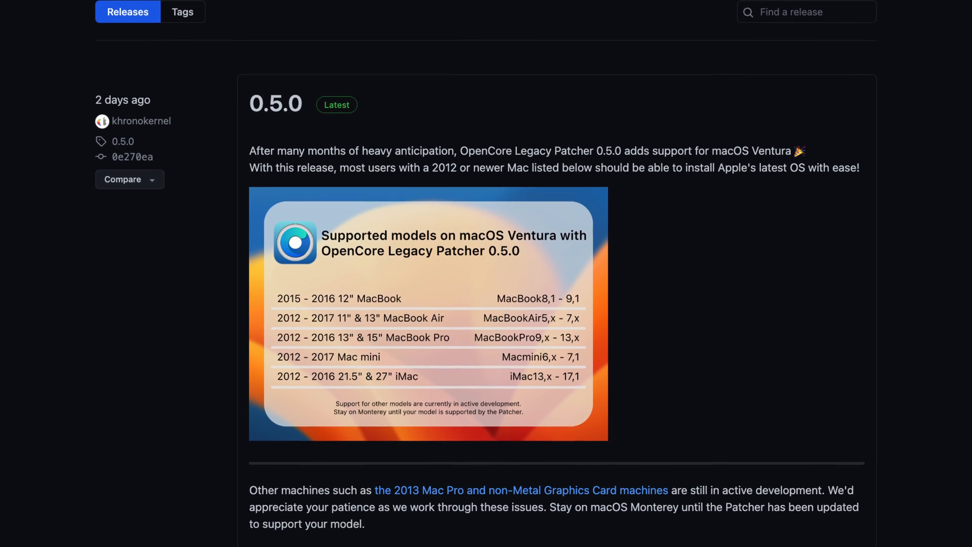
pyautogui.scroll(-3)
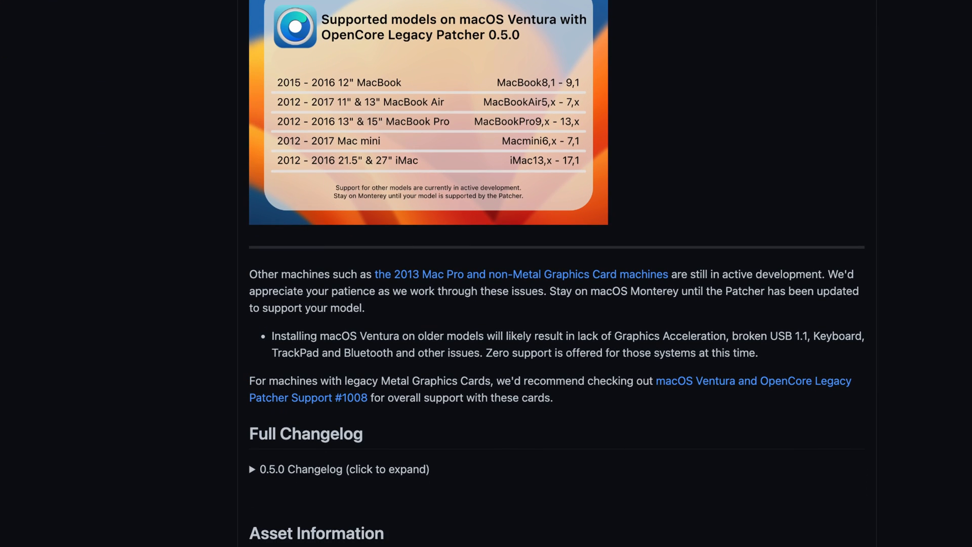
pyautogui.scroll(-3)
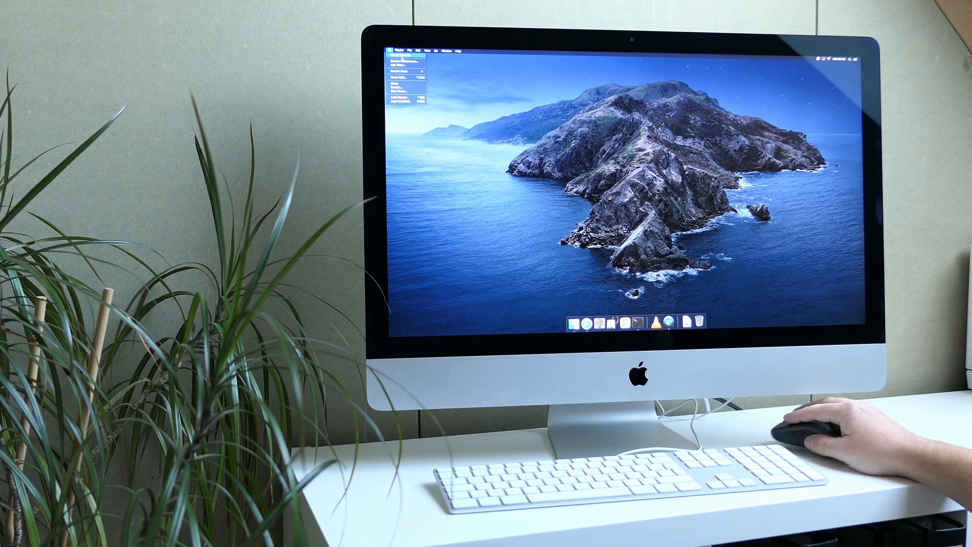
# Step: Check About This Mac shows a Late 2013 iMac on Catalina 10.15.7, then close it
pyautogui.click(396, 57)
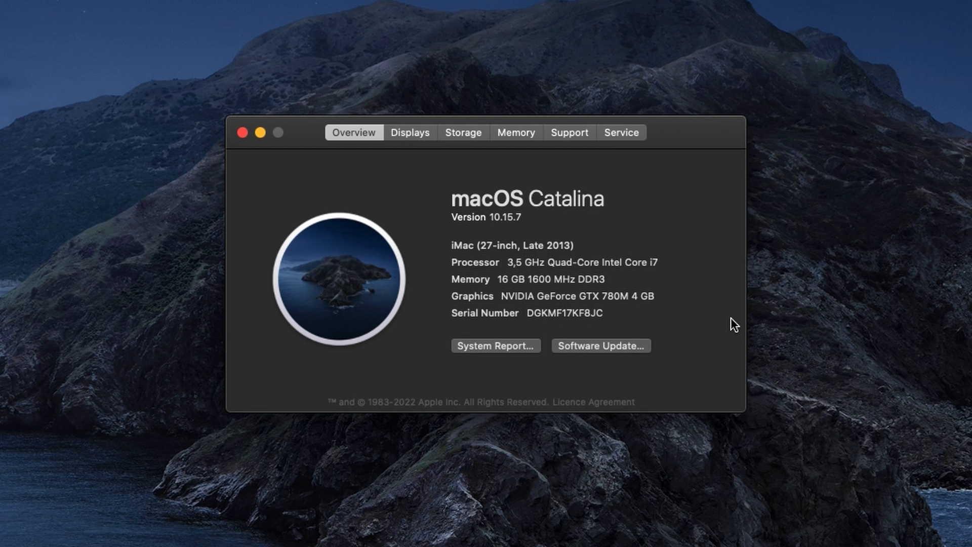
pyautogui.moveTo(249, 158)
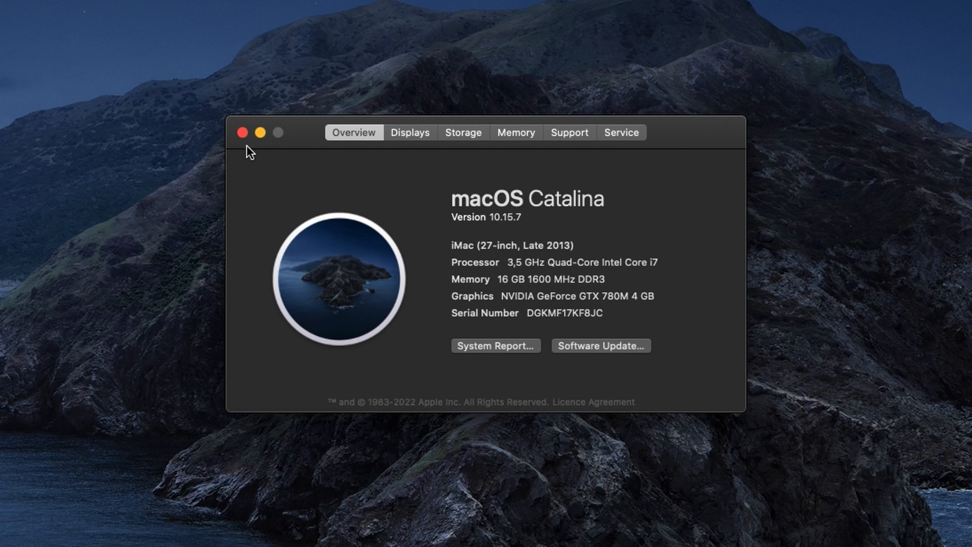
pyautogui.click(241, 132)
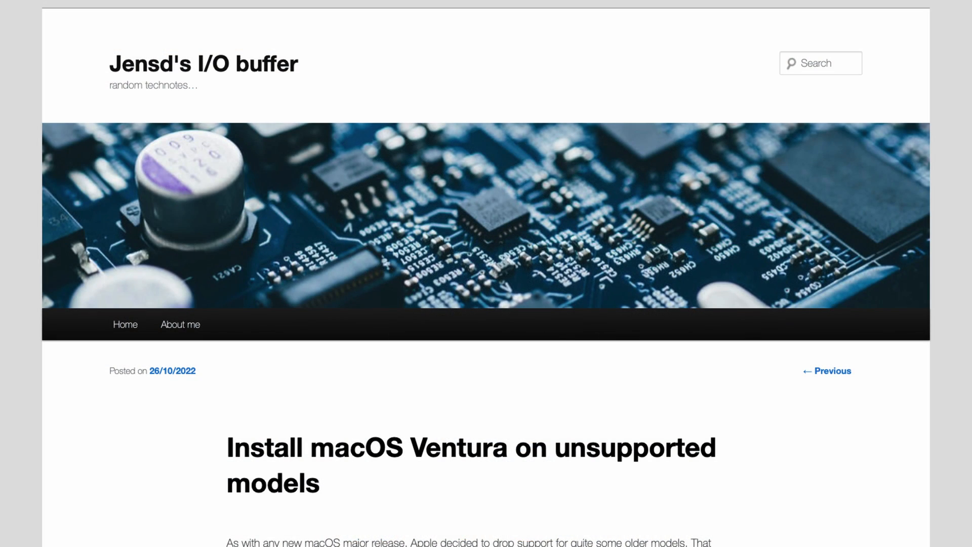
# Step: Scroll the blog post down to its list of Macs that officially run Ventura
pyautogui.scroll(-3)
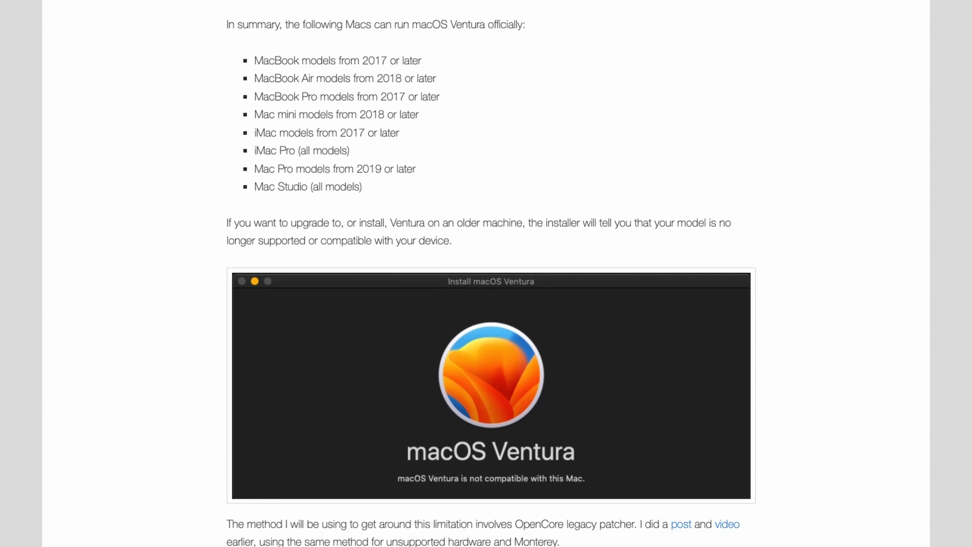
pyautogui.scroll(-3)
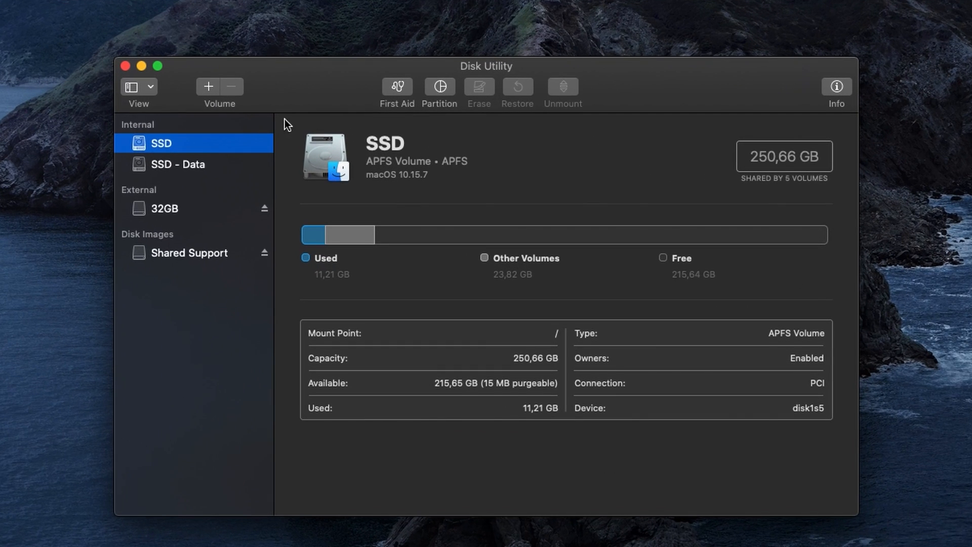
# Step: Show all devices in Disk Utility and start erasing the whole Kingston USB disk
pyautogui.click(138, 86)
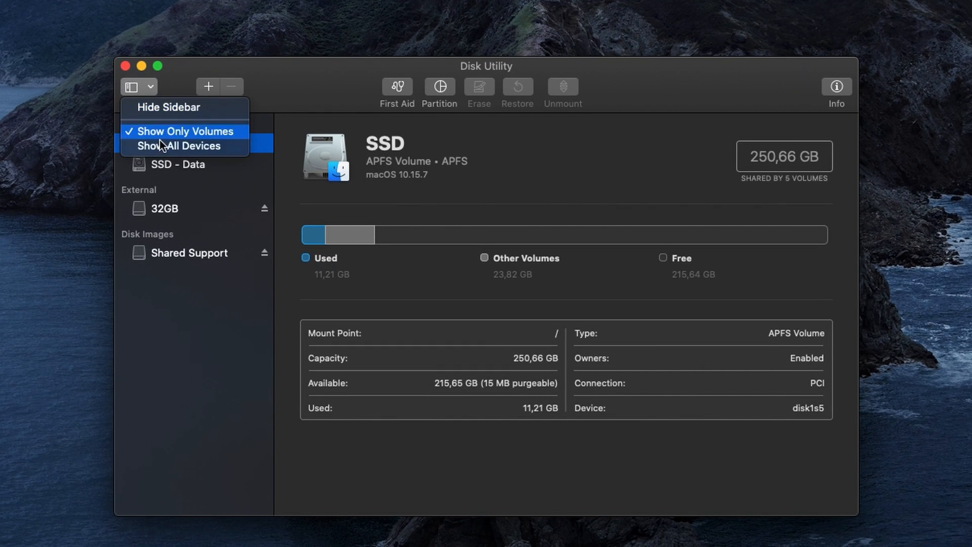
pyautogui.click(186, 146)
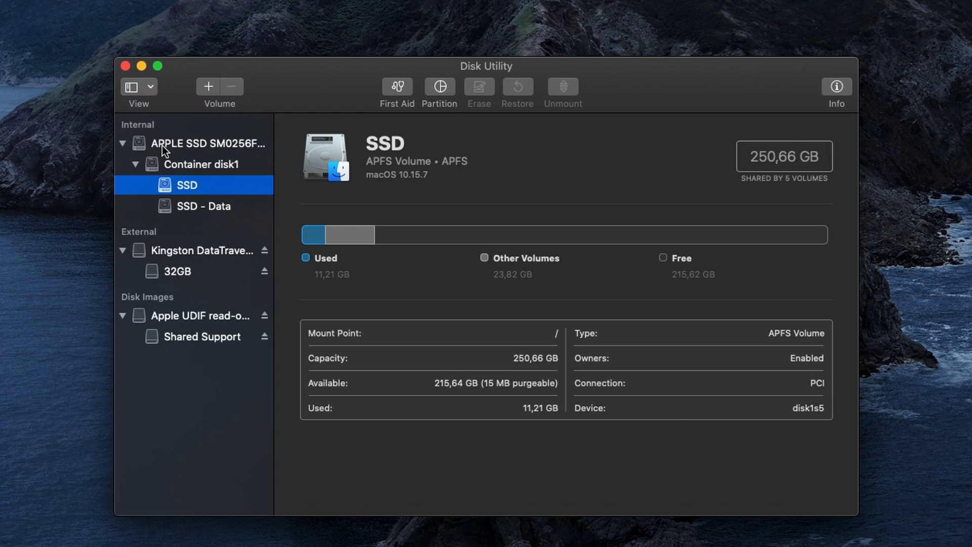
pyautogui.click(199, 250)
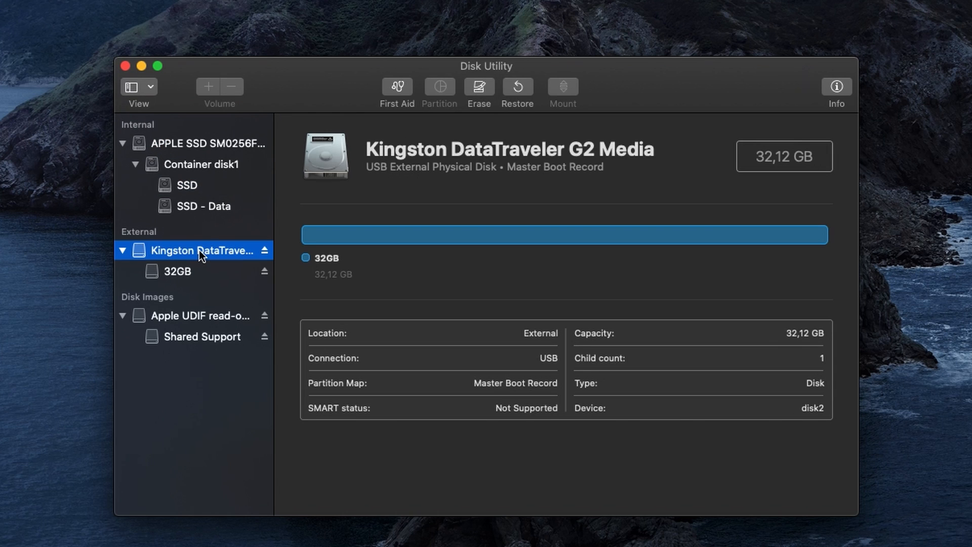
pyautogui.moveTo(487, 92)
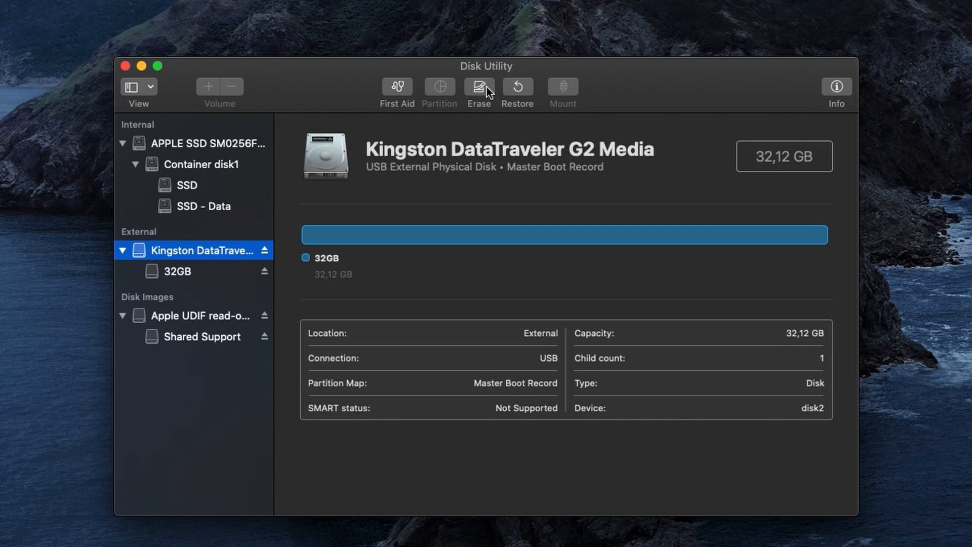
pyautogui.click(479, 86)
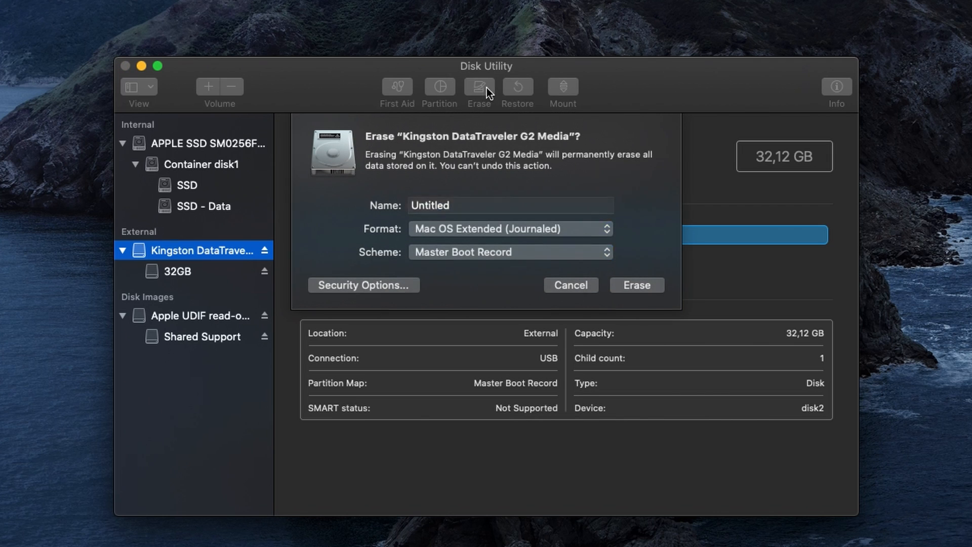
# Step: Erase it as Mac OS Extended volume 'VenturaInstall' with a GUID Partition Map
pyautogui.write('Ven')
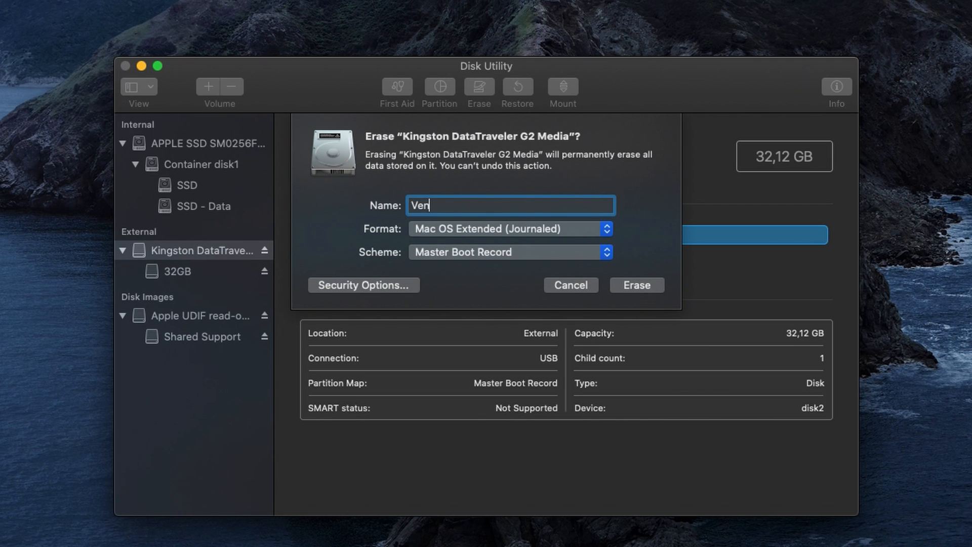
pyautogui.write('turaInst')
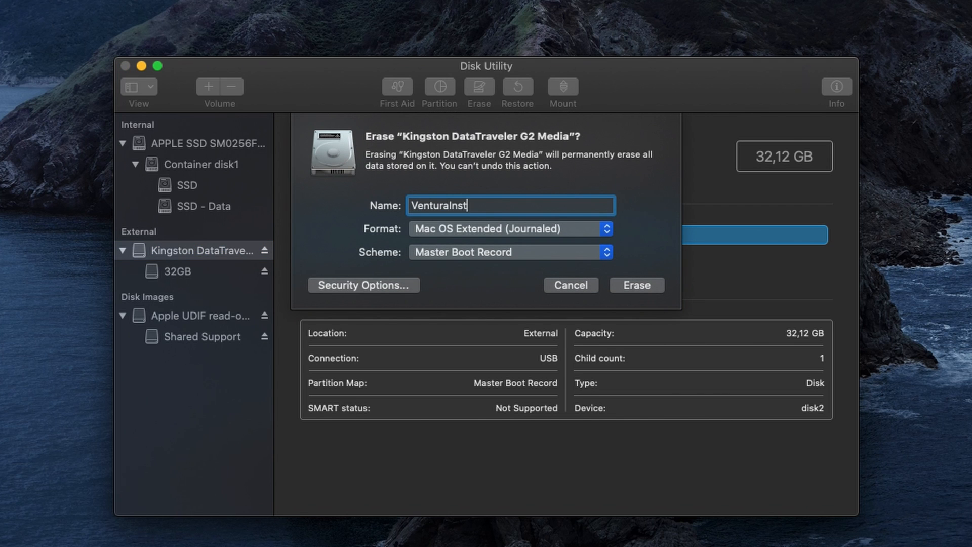
pyautogui.write('all')
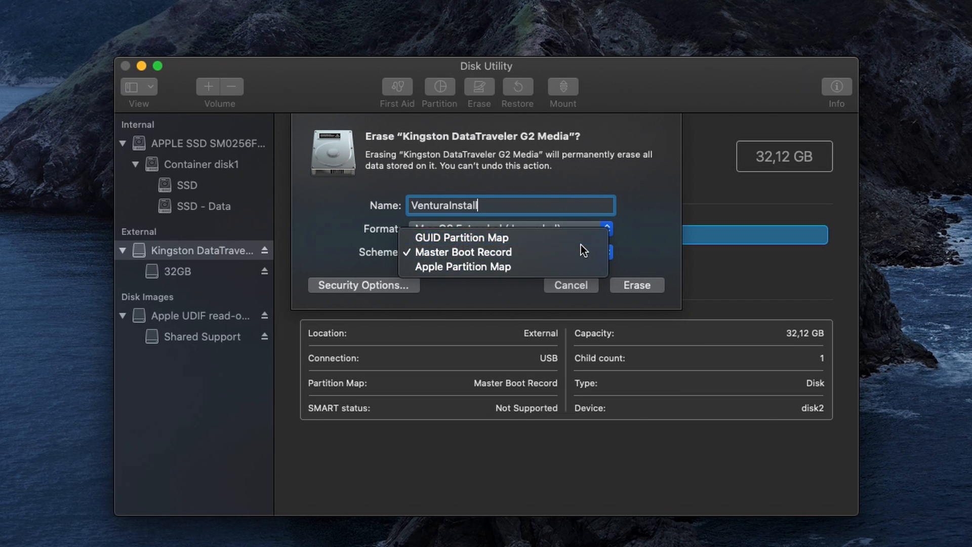
pyautogui.click(459, 237)
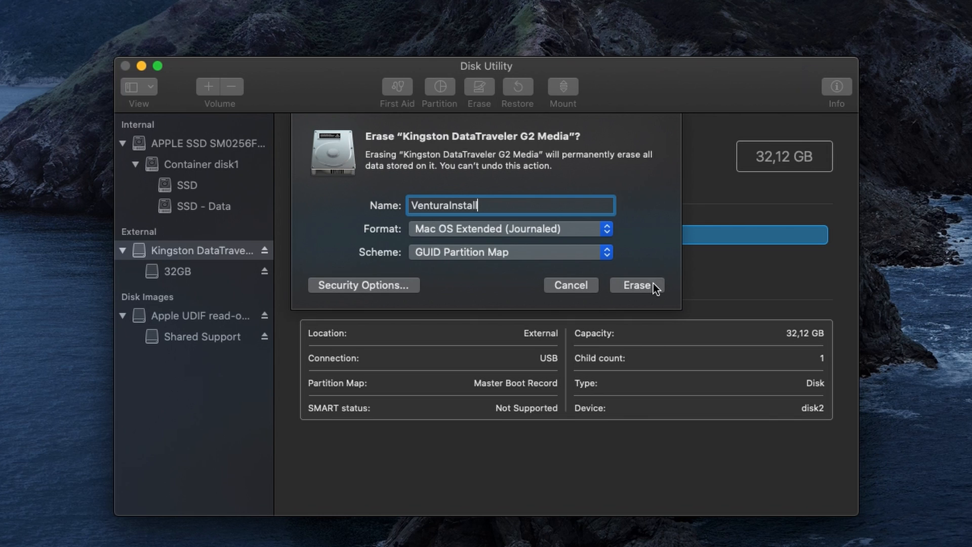
pyautogui.click(636, 286)
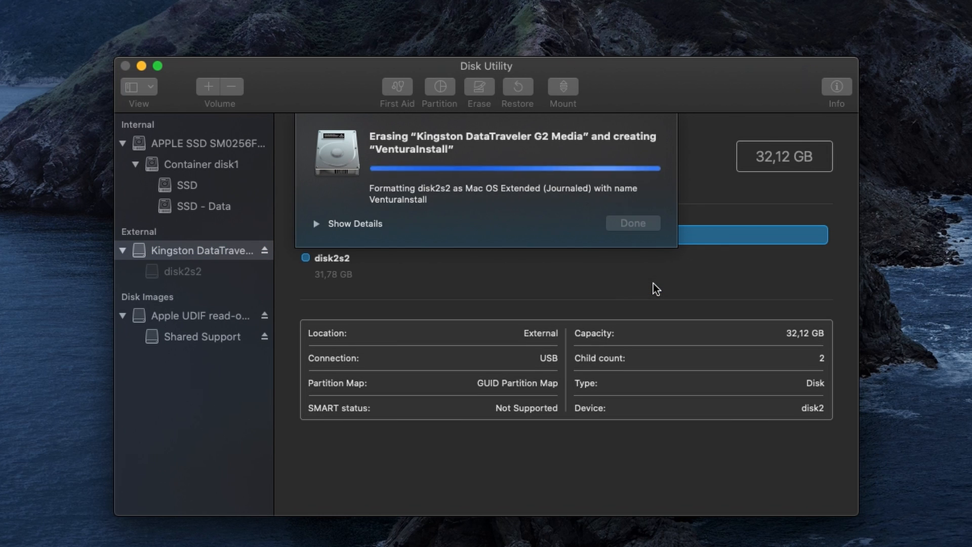
pyautogui.moveTo(438, 223)
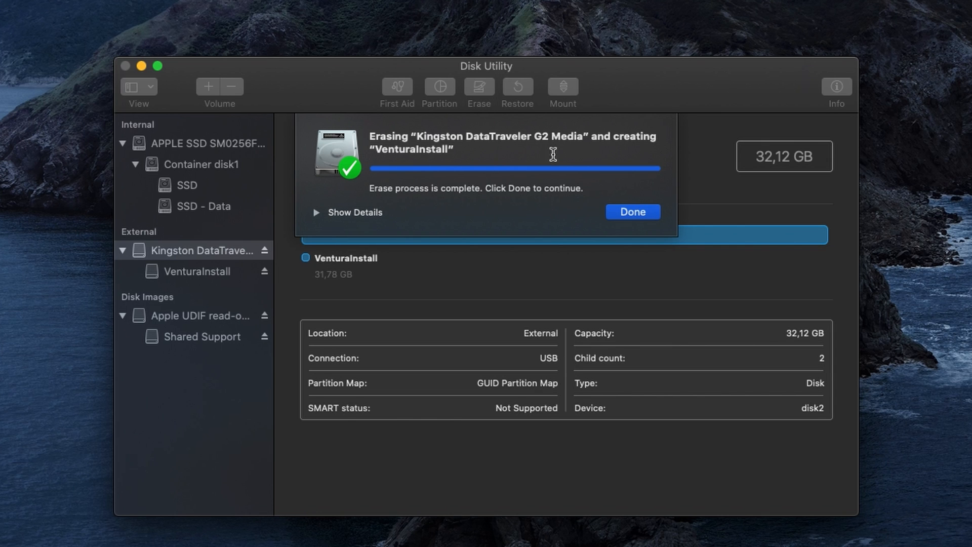
pyautogui.click(632, 211)
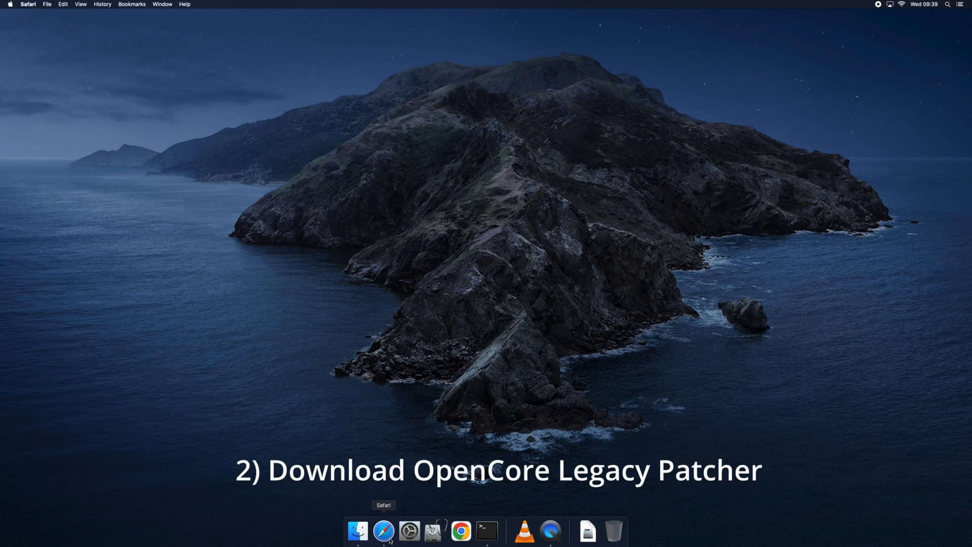
# Step: Download OpenCore-Patcher-GUI.app.zip from the 0.5.0 GitHub release, allowing github.com downloads
pyautogui.click(381, 539)
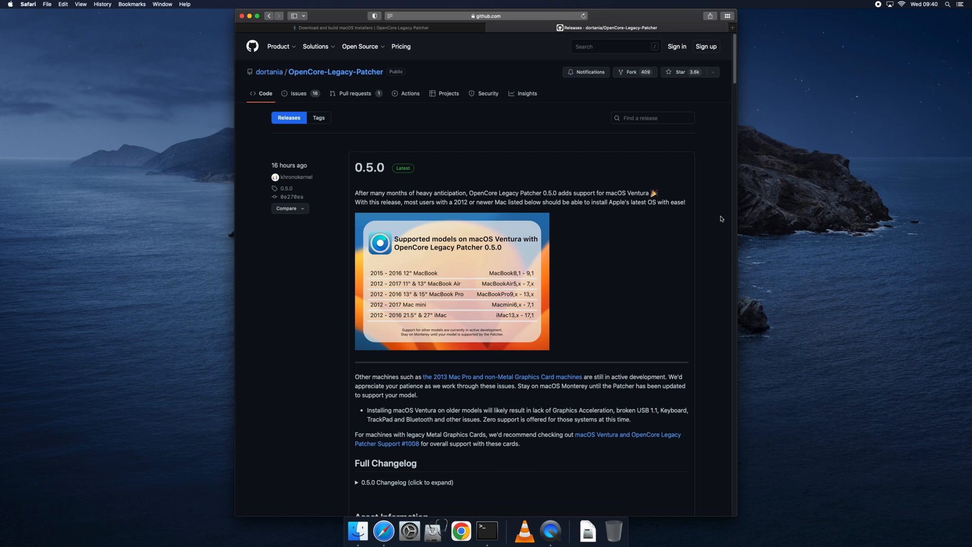
pyautogui.moveTo(719, 223)
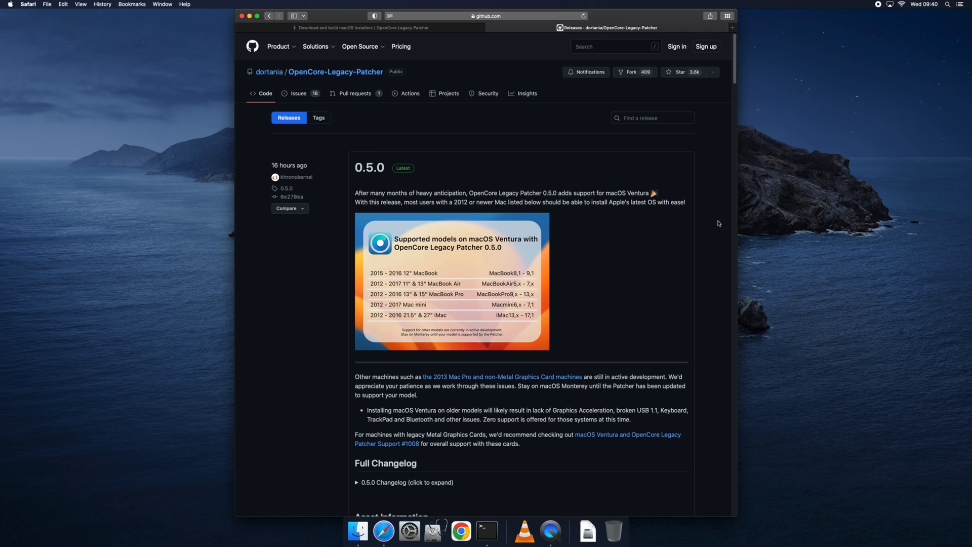
pyautogui.scroll(-3)
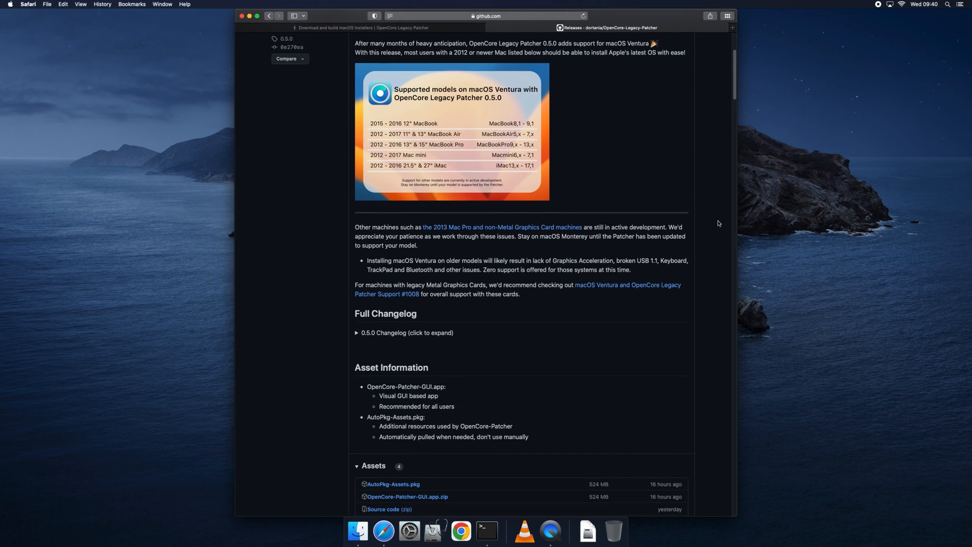
pyautogui.scroll(-3)
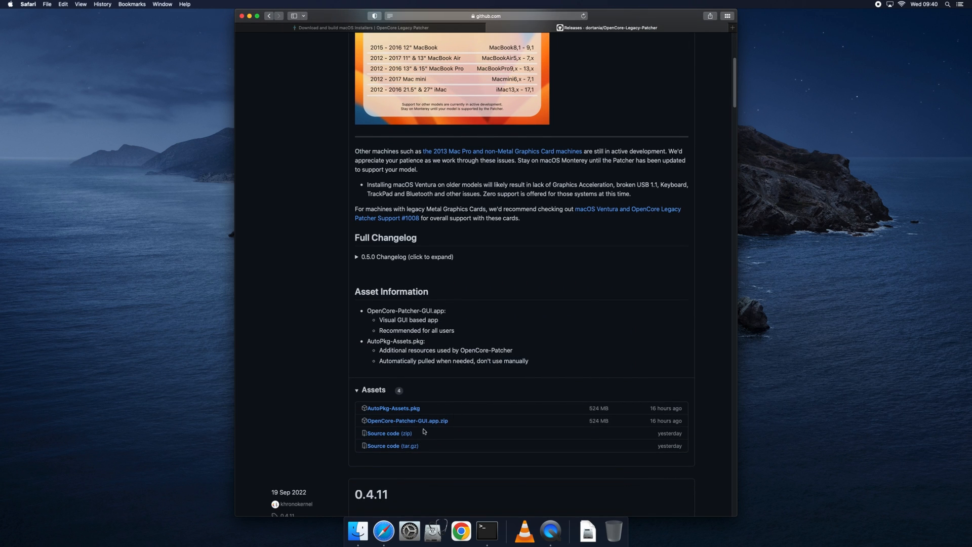
pyautogui.click(407, 420)
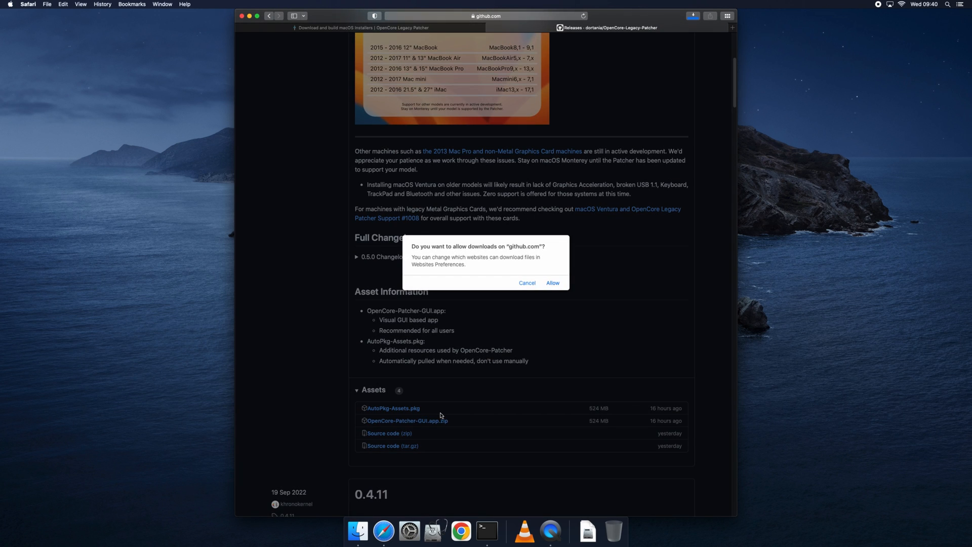
pyautogui.click(553, 283)
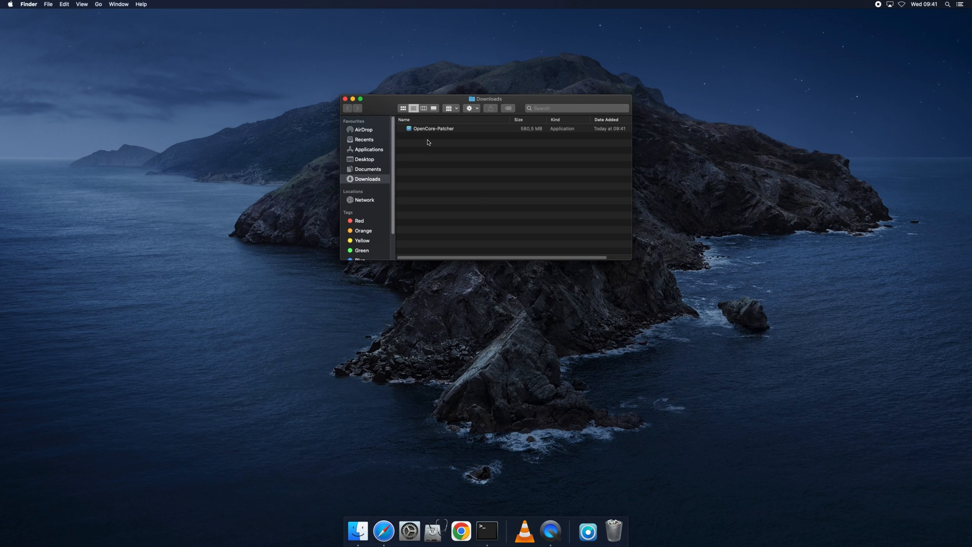
# Step: Launch OpenCore-Patcher from Downloads and confirm opening it to reach the v0.5.0 main menu
pyautogui.click(433, 129)
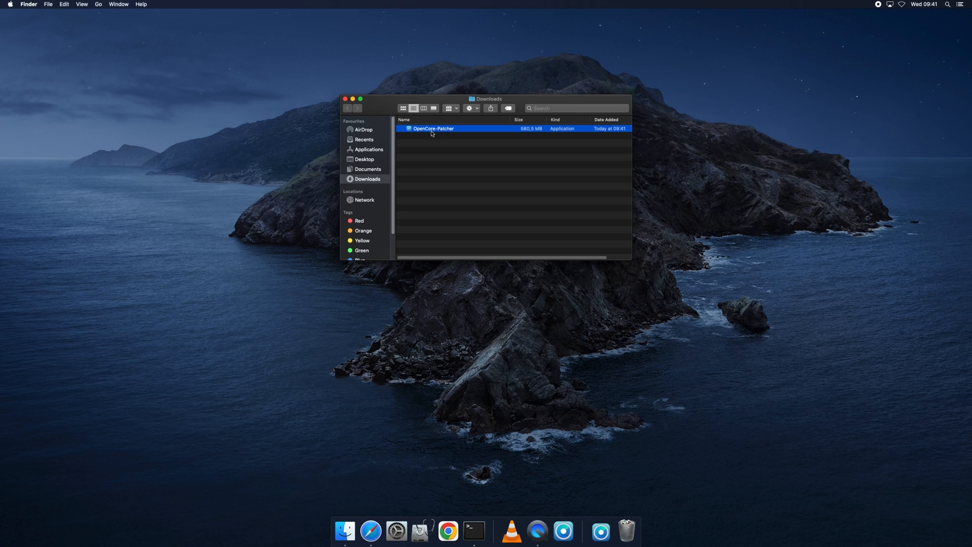
pyautogui.doubleClick(432, 129)
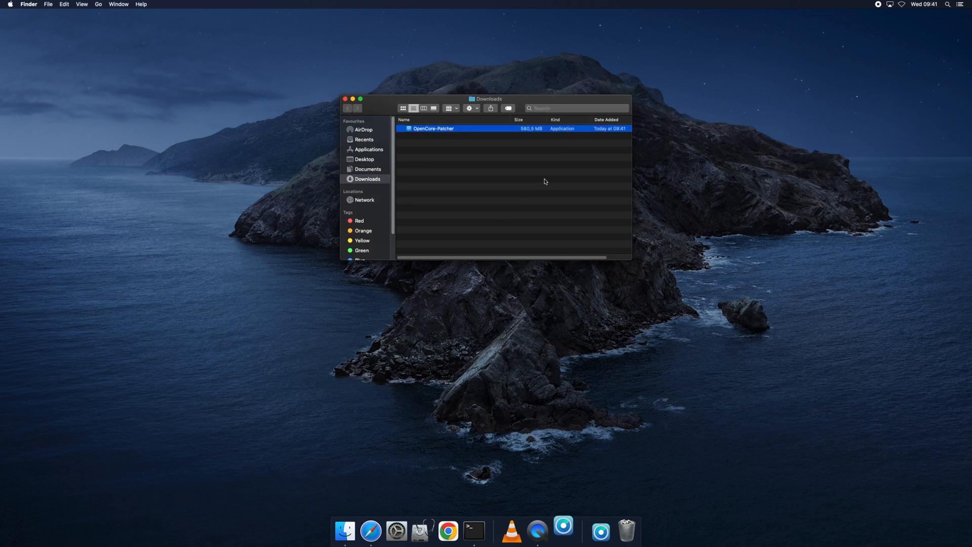
pyautogui.doubleClick(431, 128)
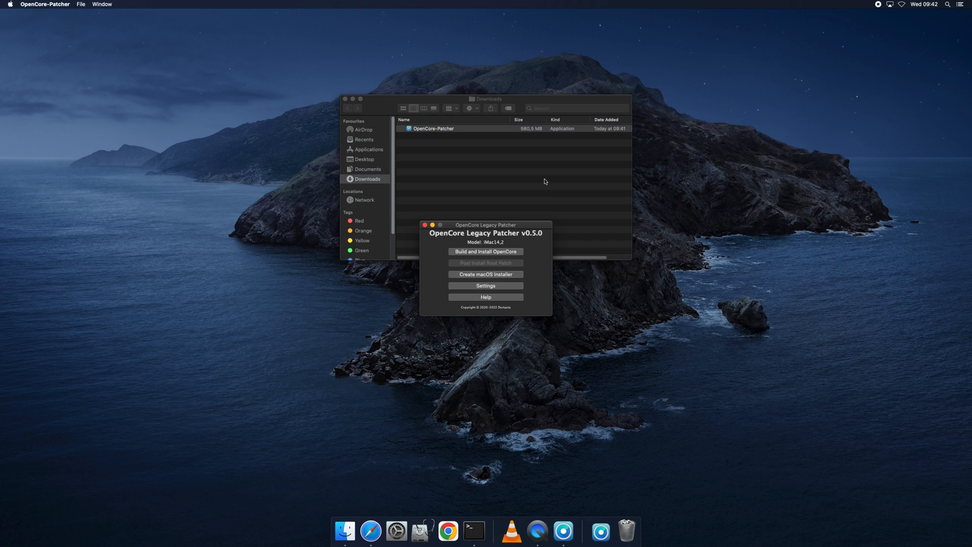
pyautogui.click(345, 98)
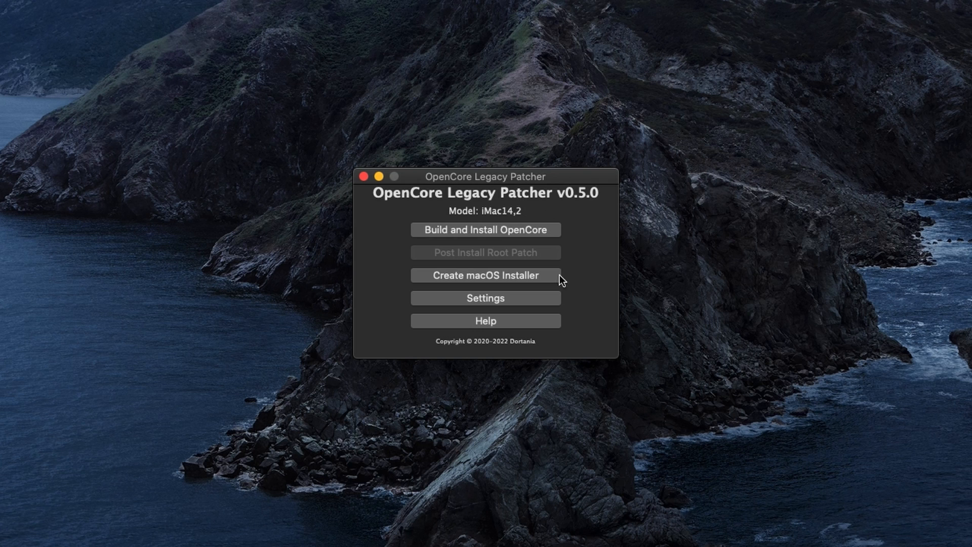
pyautogui.moveTo(548, 284)
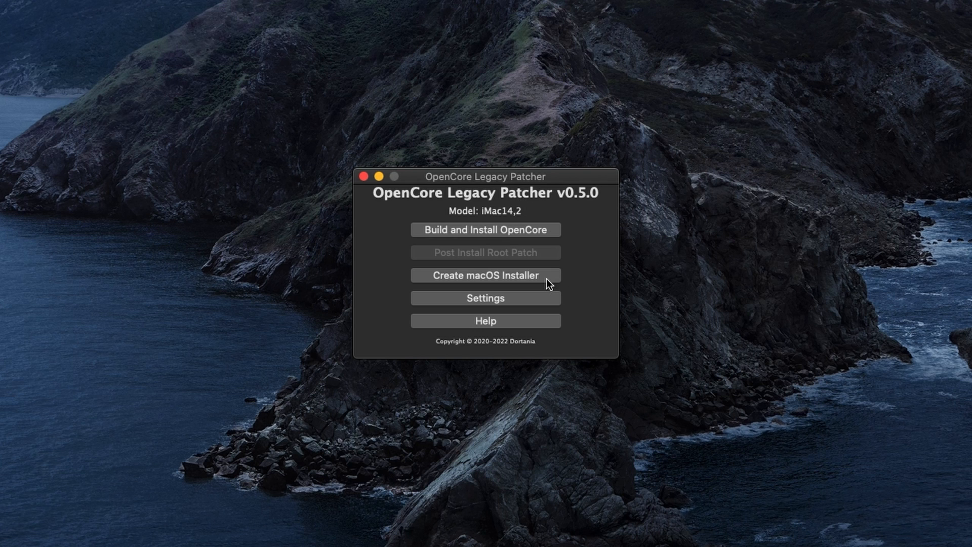
# Step: Download the macOS 13.0 (22A380) installer and authorise installing InstallAssistant.pkg to Applications
pyautogui.click(486, 276)
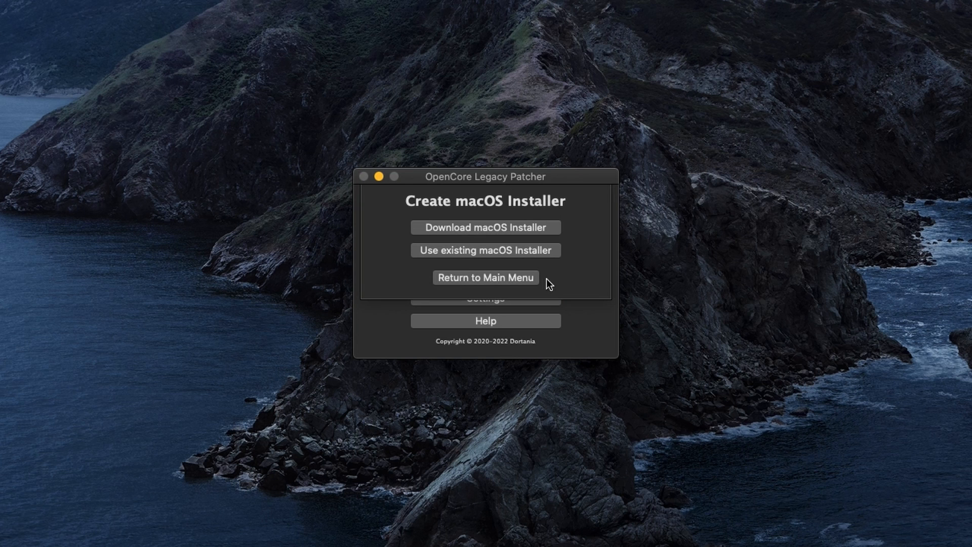
pyautogui.click(486, 227)
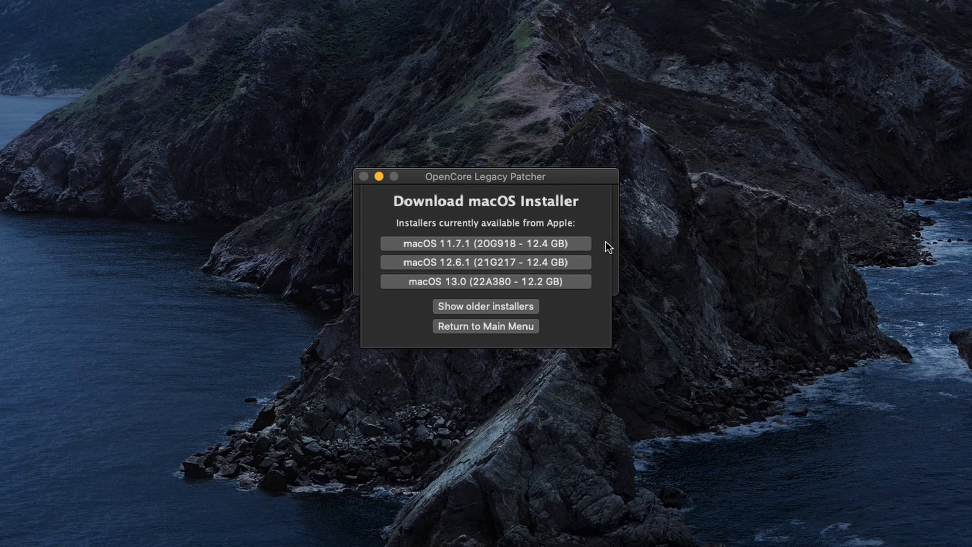
pyautogui.moveTo(597, 269)
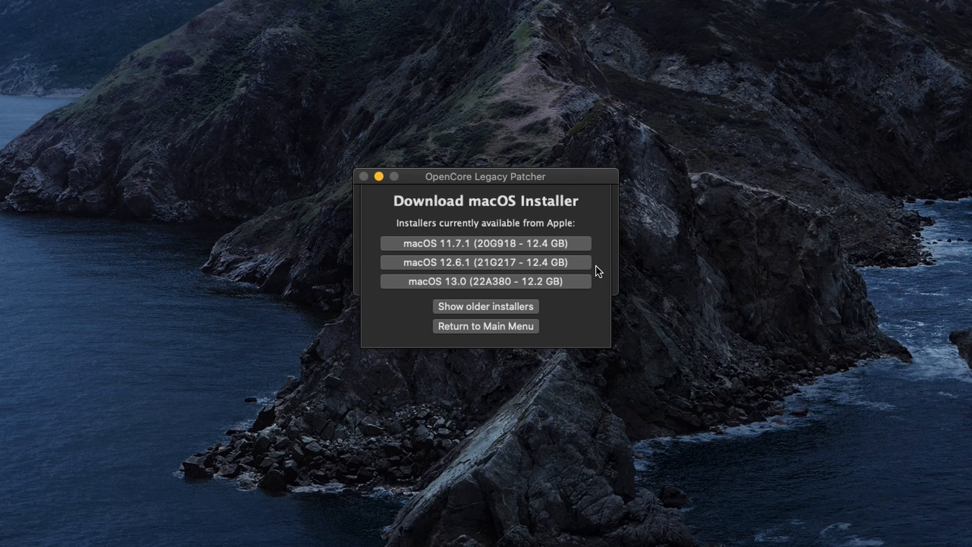
pyautogui.moveTo(575, 292)
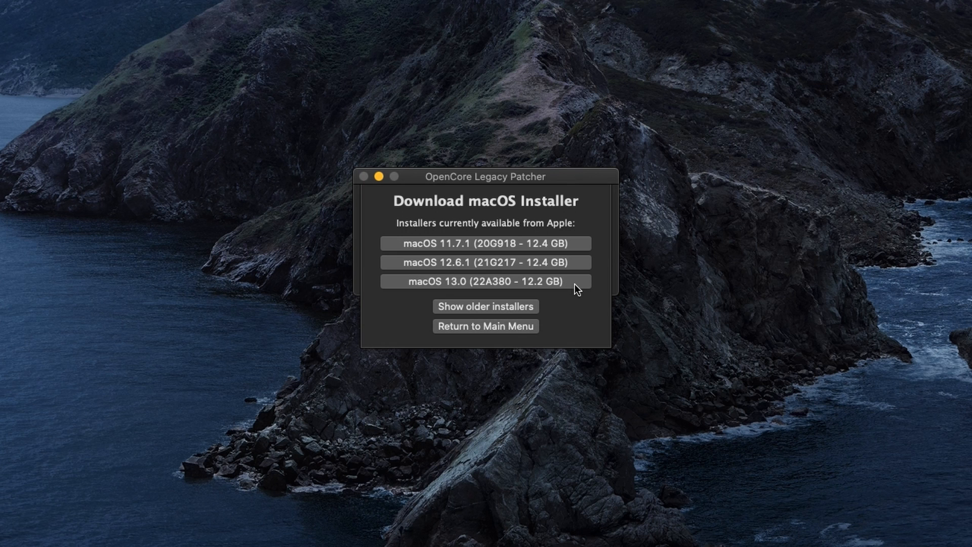
pyautogui.click(486, 281)
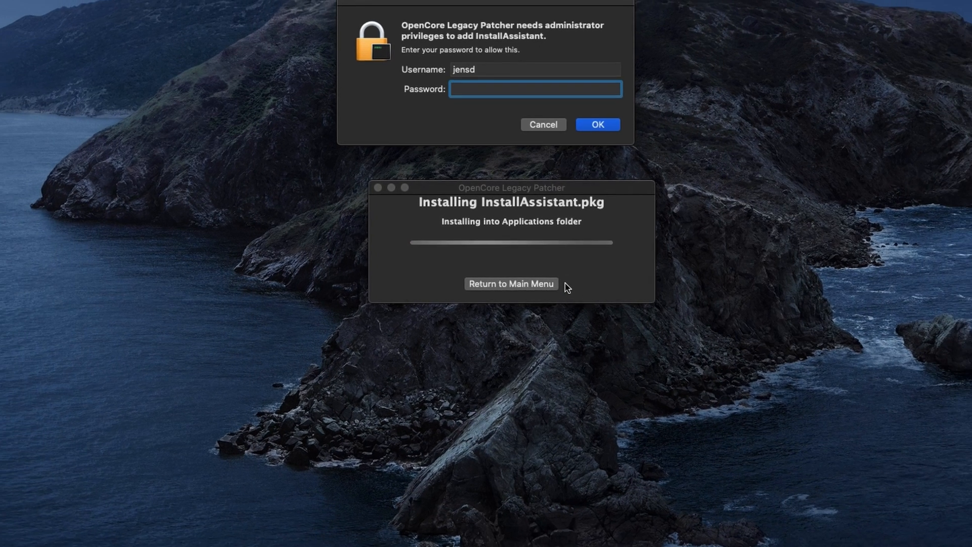
pyautogui.write('••')
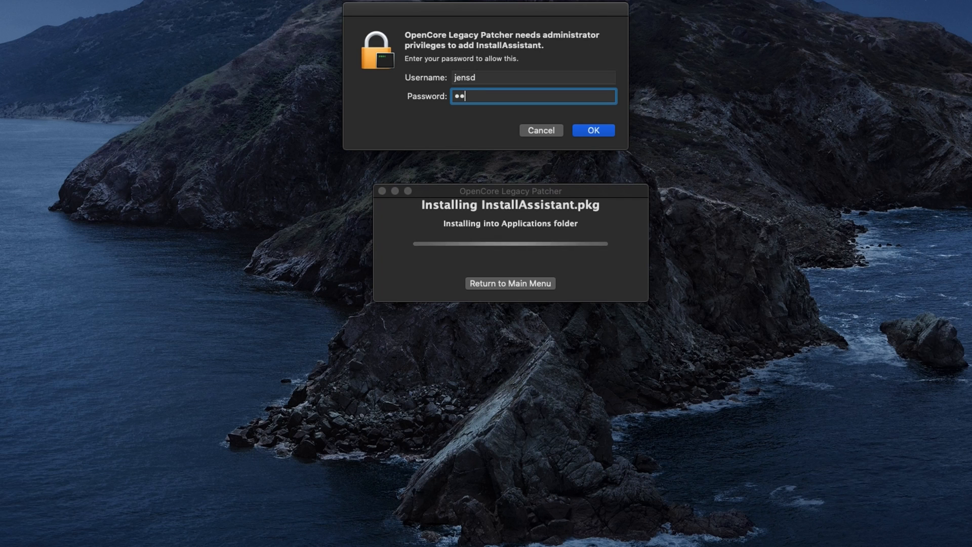
pyautogui.click(593, 129)
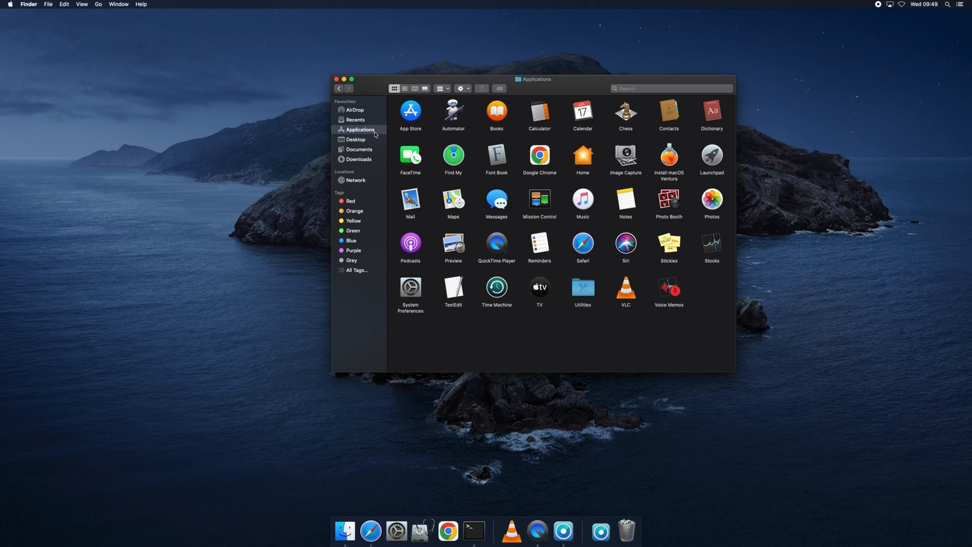
# Step: Launch Install macOS Ventura from Applications to verify it, then quit it
pyautogui.click(669, 156)
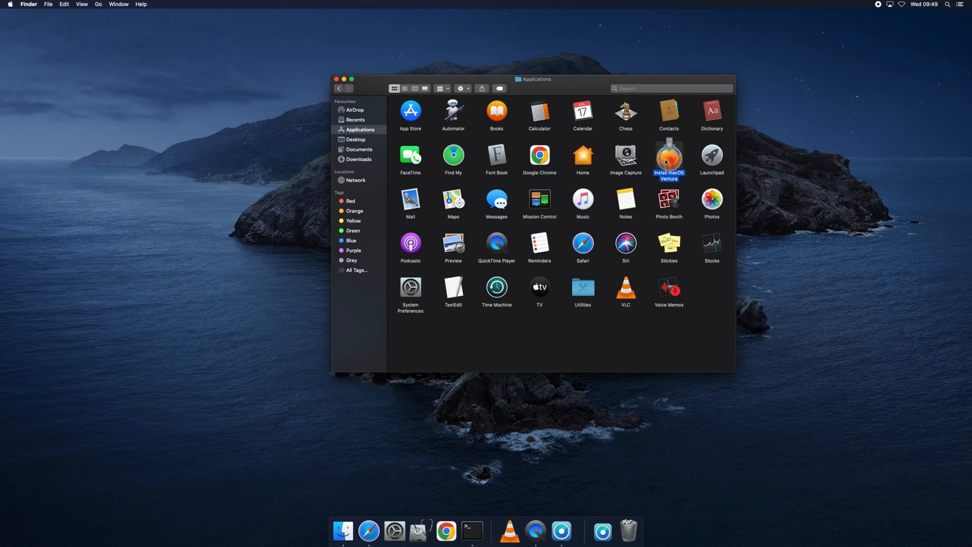
pyautogui.doubleClick(669, 155)
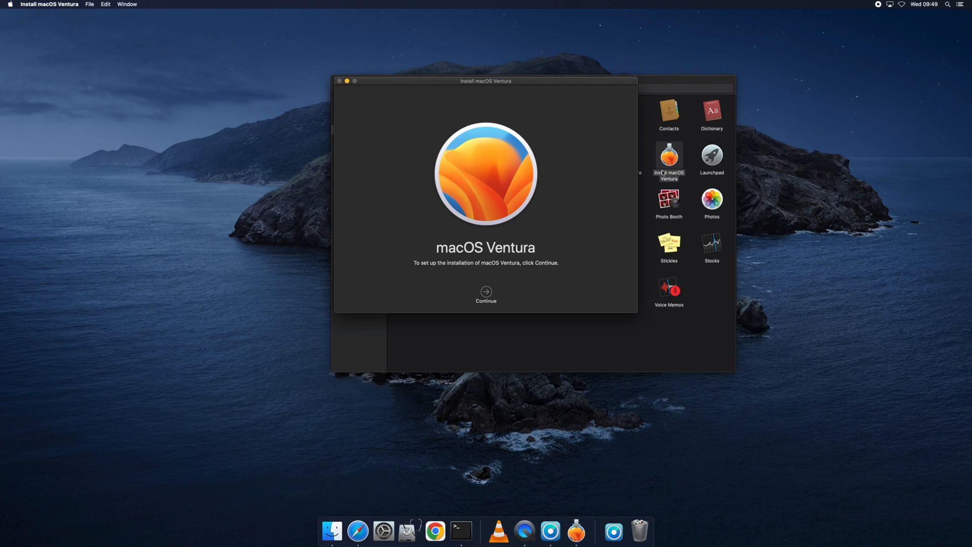
pyautogui.click(486, 291)
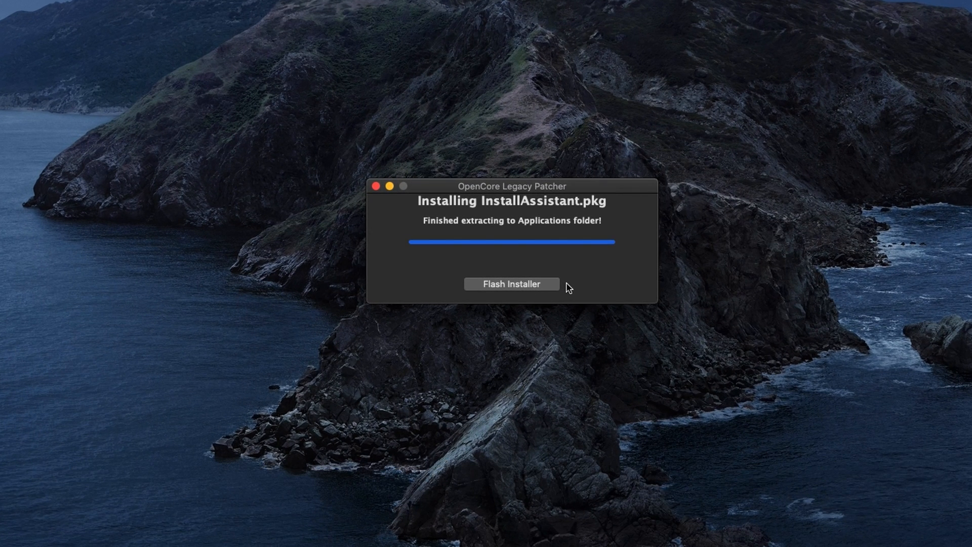
# Step: Flash Install macOS Ventura 13.0 onto disk2, the 32 GB DataTraveler G2 USB stick
pyautogui.click(511, 283)
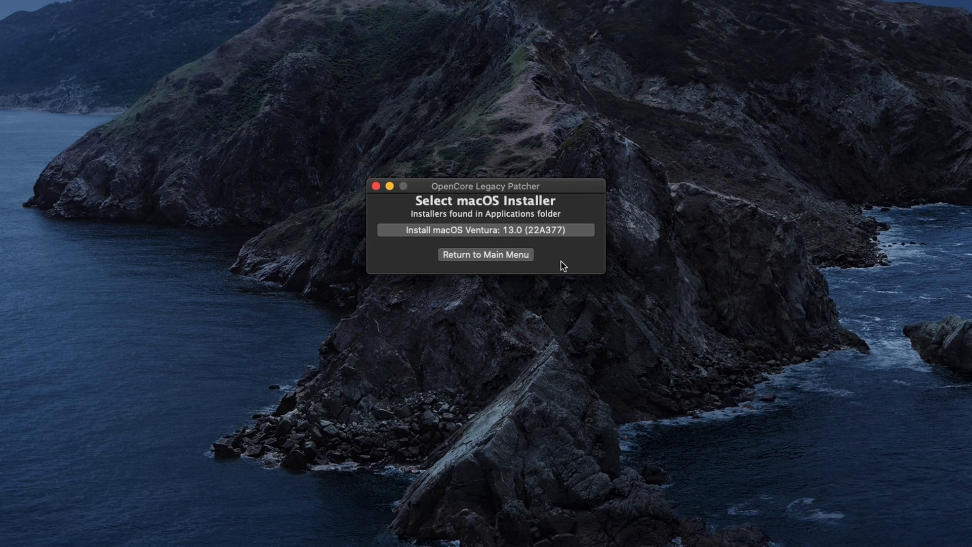
pyautogui.moveTo(572, 249)
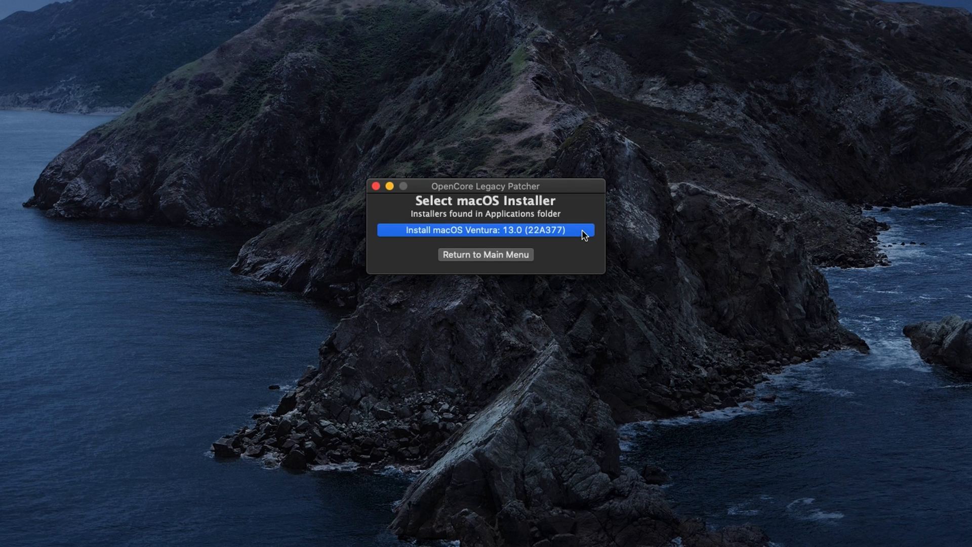
pyautogui.click(486, 230)
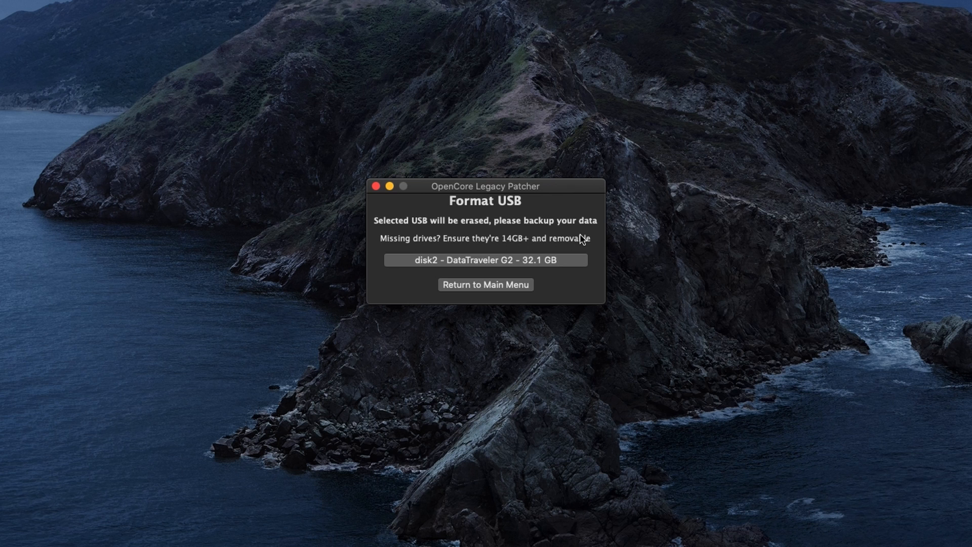
pyautogui.moveTo(579, 269)
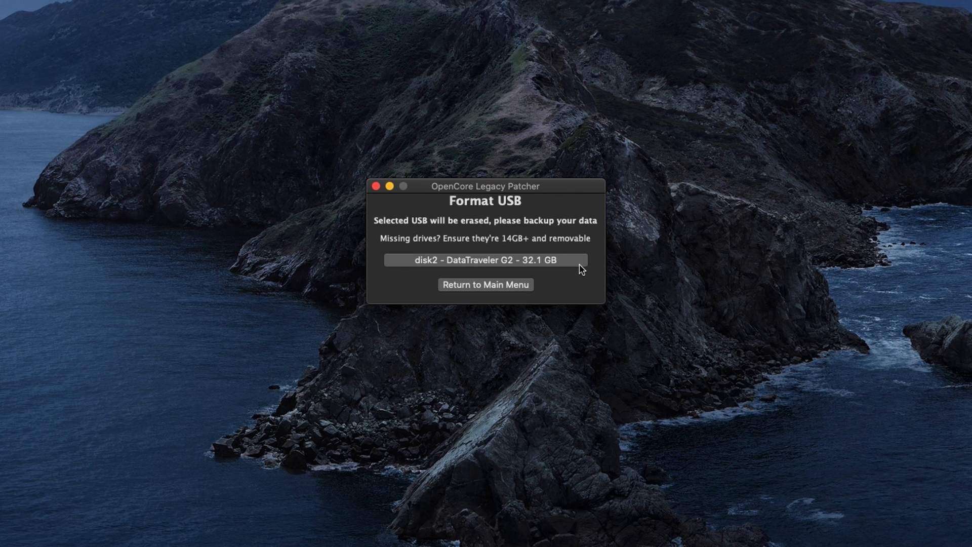
pyautogui.click(486, 260)
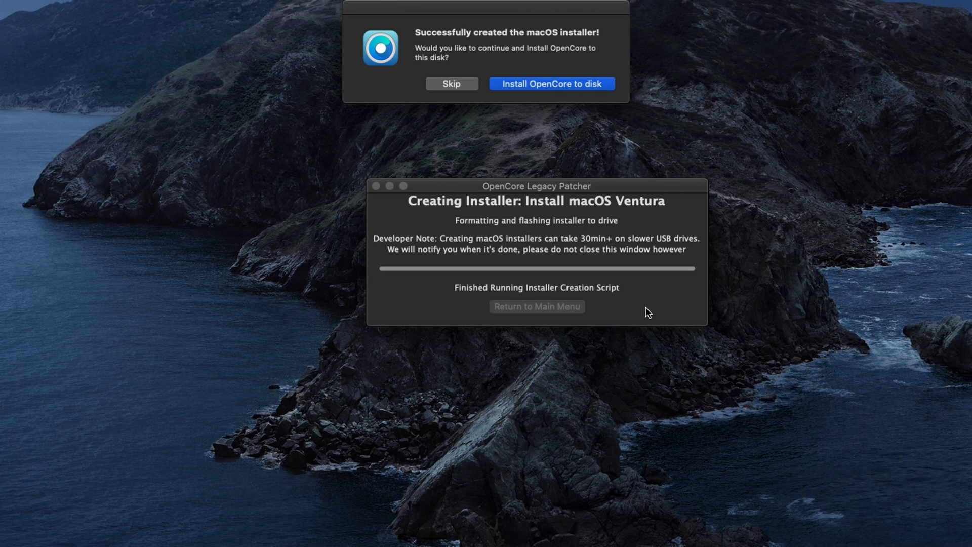
pyautogui.moveTo(618, 185)
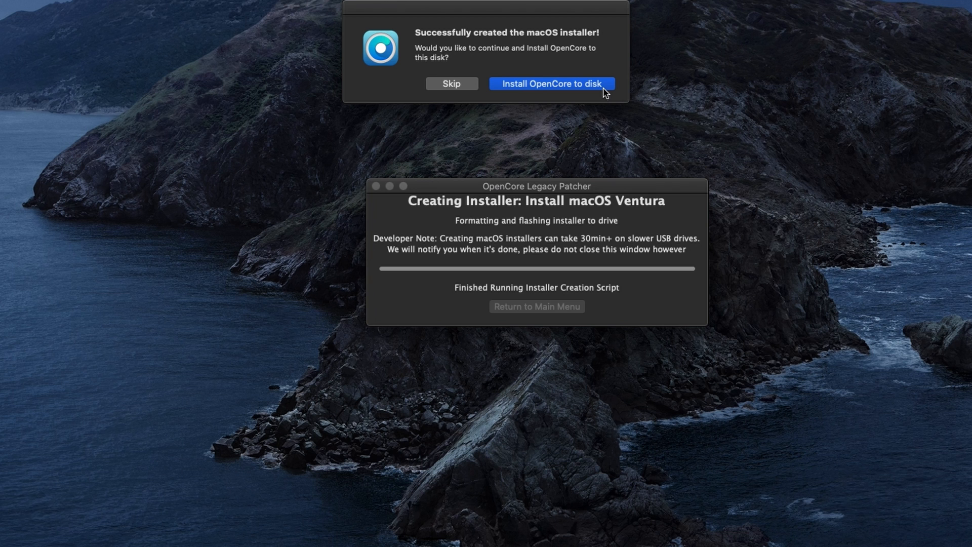
# Step: Install the built OpenCore to disk2 DataTraveler's disk2s1 EFI partition
pyautogui.click(552, 84)
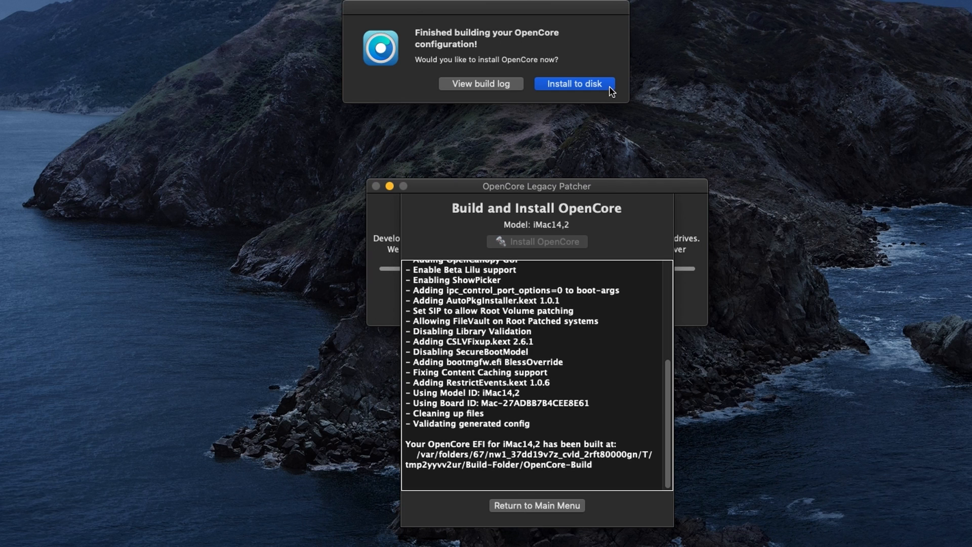
pyautogui.click(575, 83)
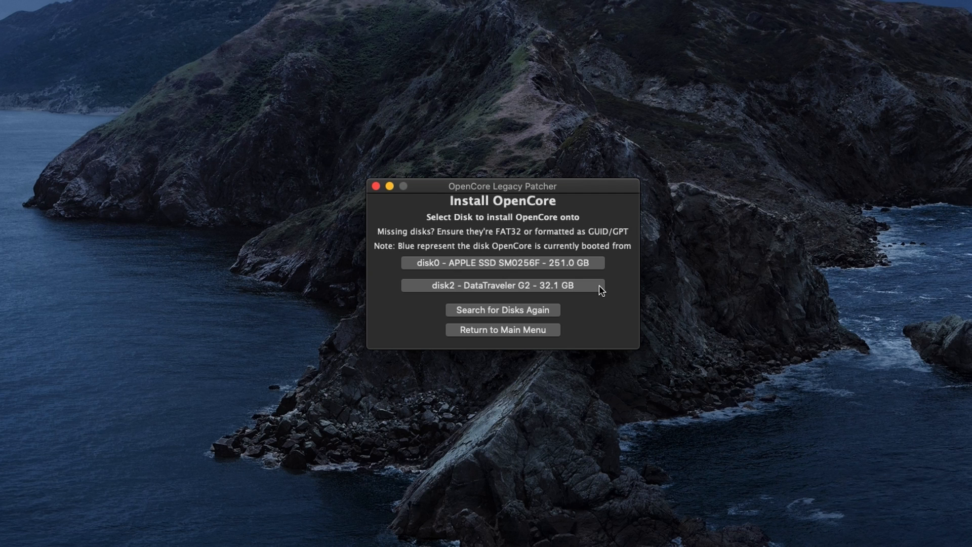
pyautogui.click(502, 286)
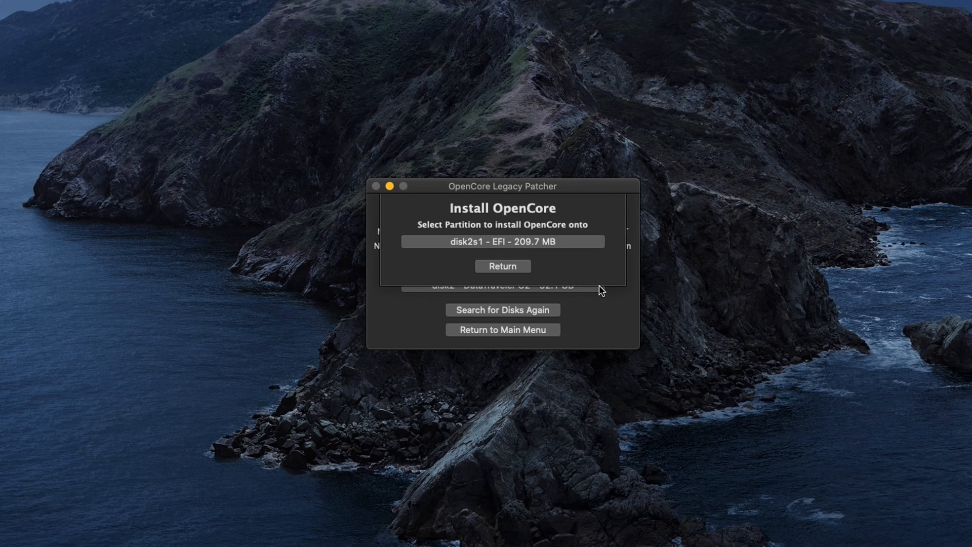
pyautogui.click(502, 265)
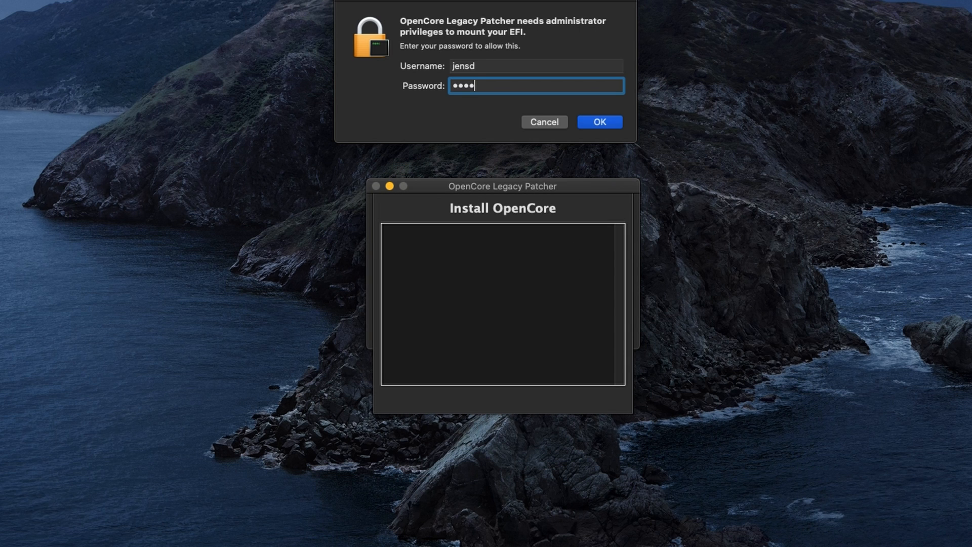
# Step: Authorise mounting the EFI partition and ignore the reboot prompt
pyautogui.click(600, 122)
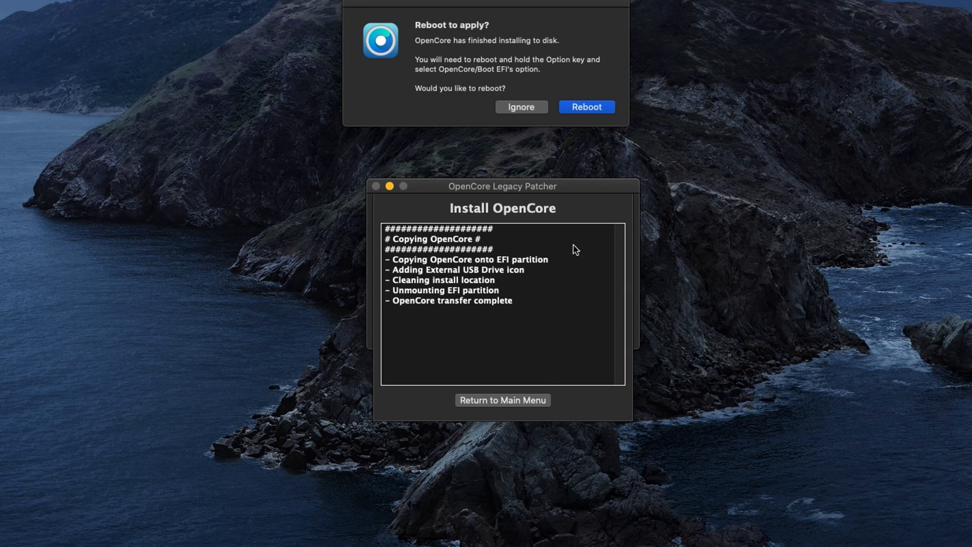
pyautogui.moveTo(563, 152)
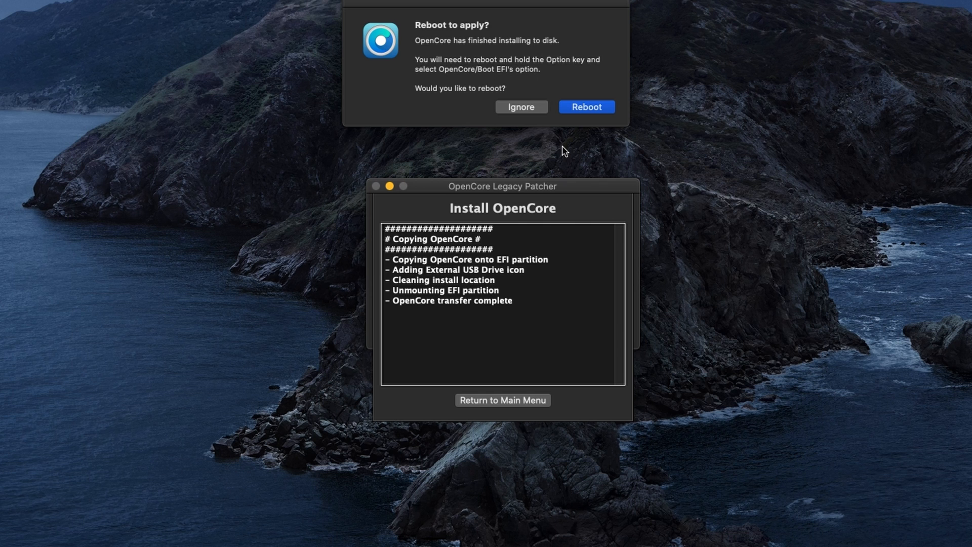
pyautogui.click(521, 107)
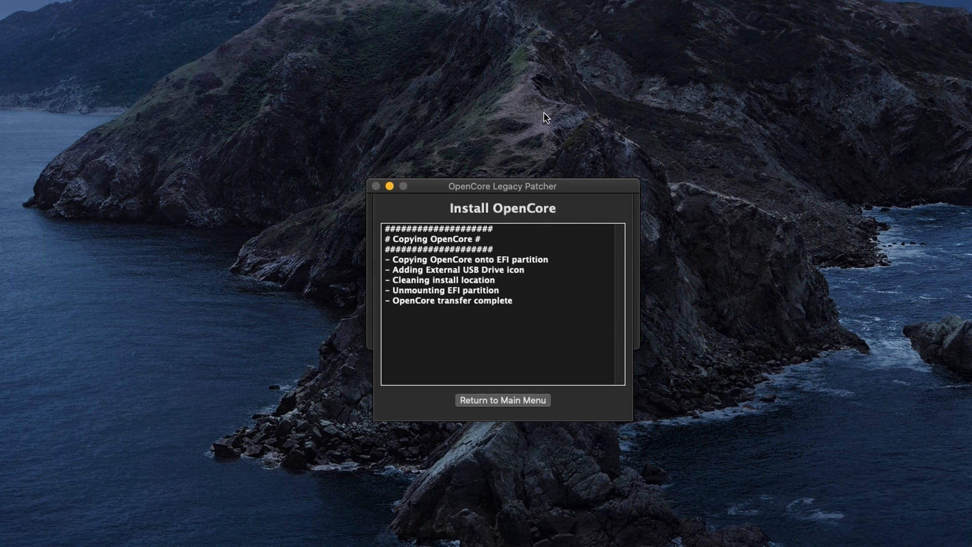
pyautogui.click(502, 400)
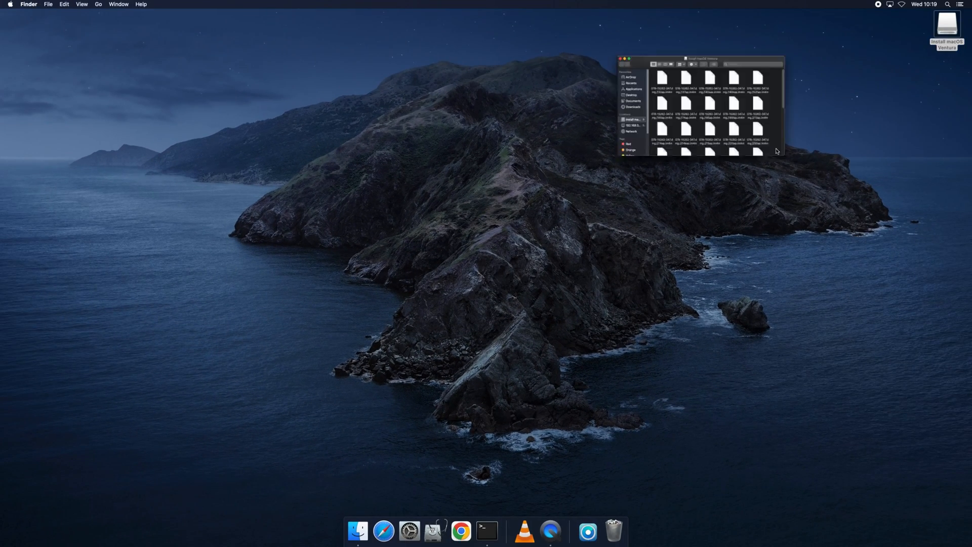
# Step: Close the Install macOS Ventura and Downloads Finder windows and bring up the Apple menu to restart
pyautogui.moveTo(701, 58); pyautogui.dragTo(485, 99)
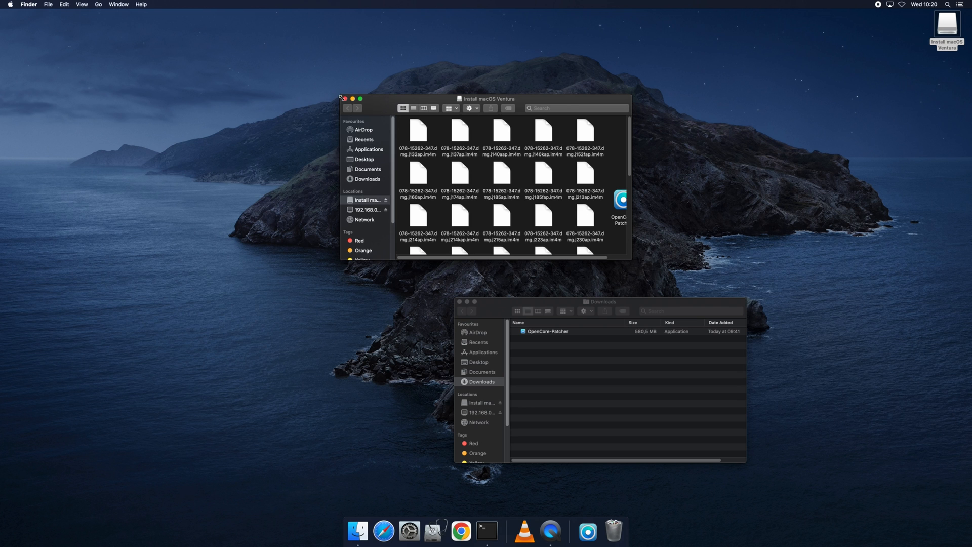
pyautogui.click(347, 99)
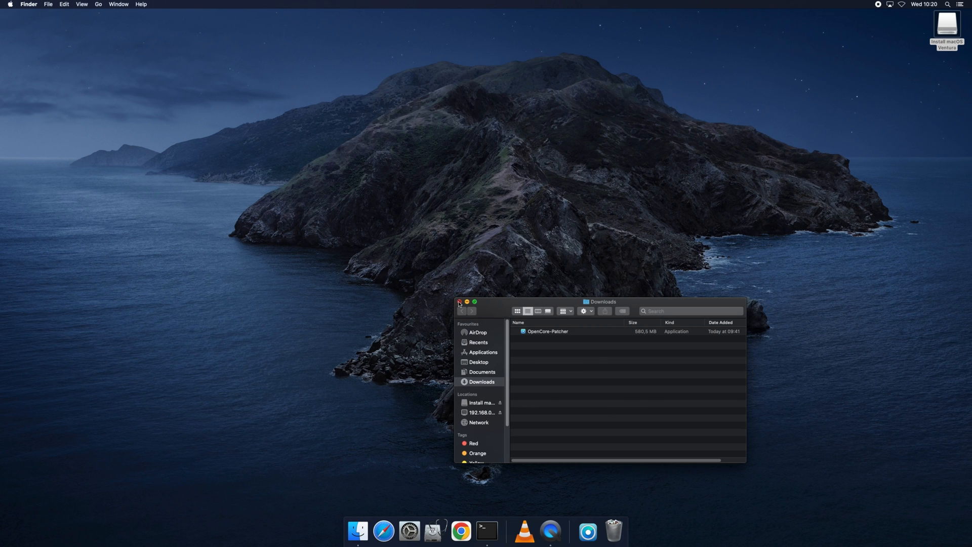
pyautogui.click(459, 302)
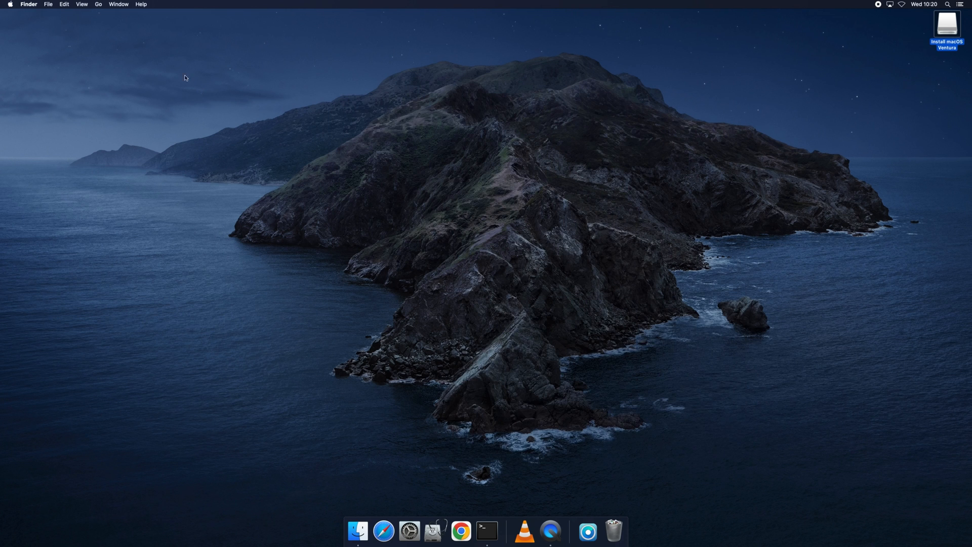
pyautogui.click(14, 7)
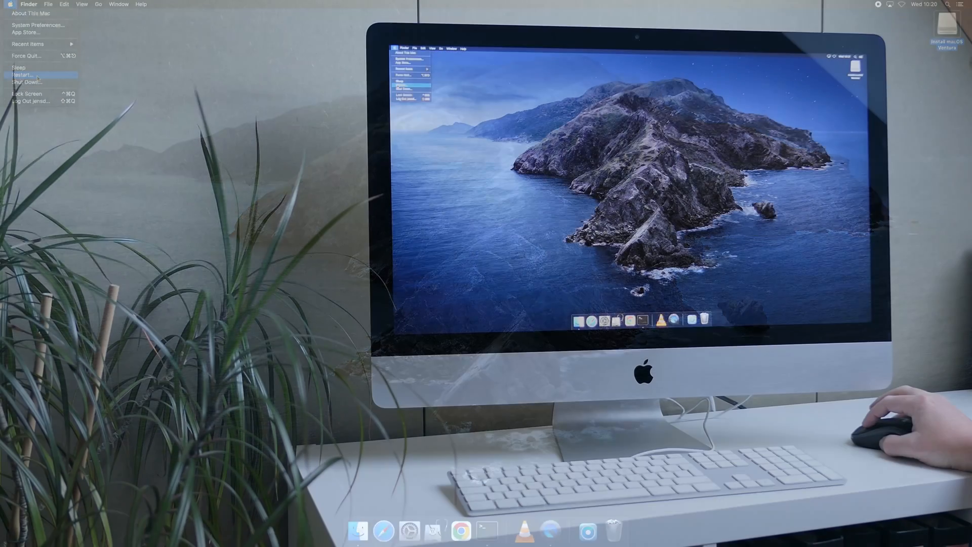
pyautogui.click(27, 74)
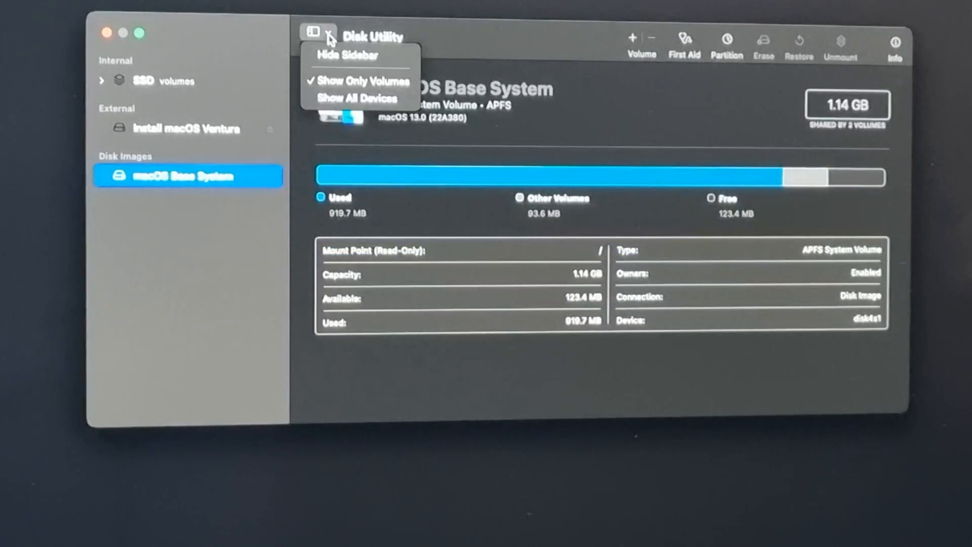
# Step: Show all devices and erase the whole APPLE SSD SM0256F as APFS named SSD
pyautogui.click(355, 99)
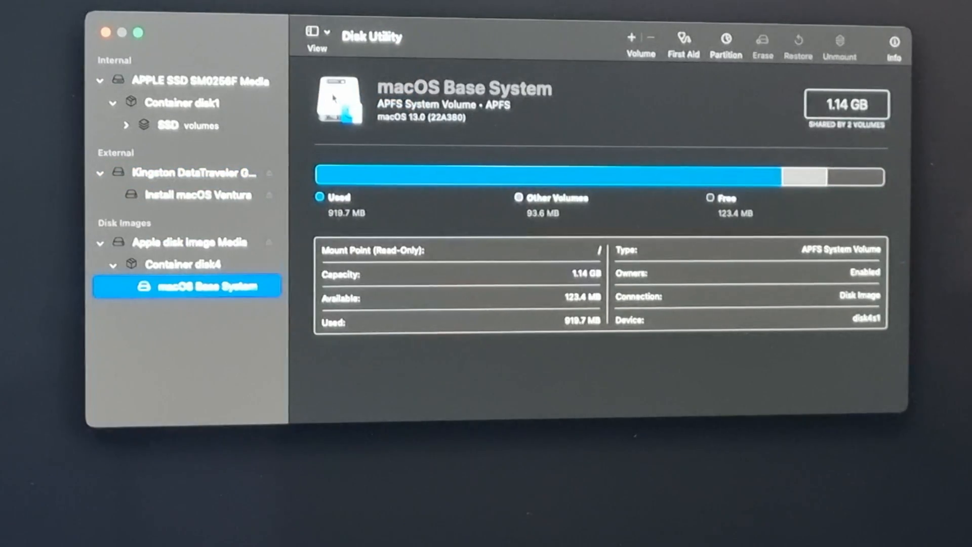
pyautogui.moveTo(255, 90)
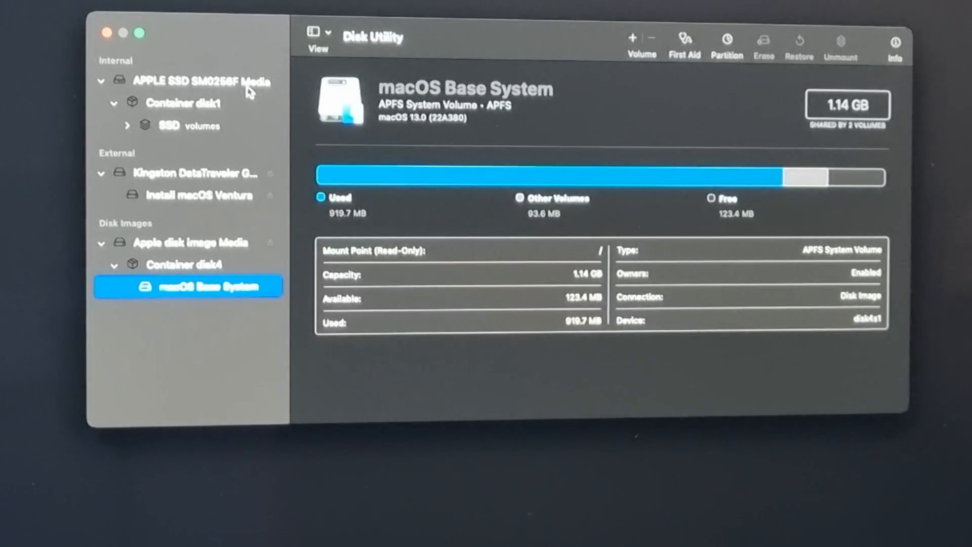
pyautogui.click(197, 81)
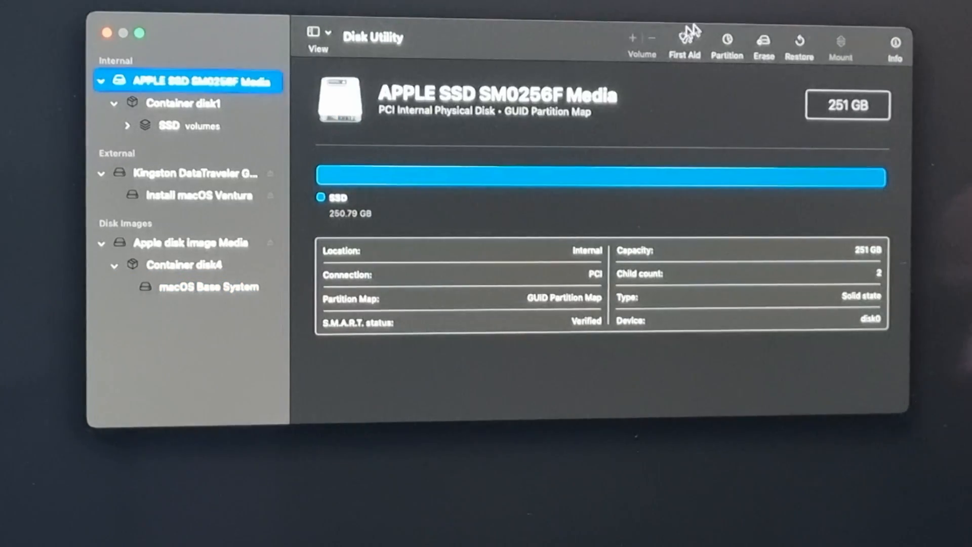
pyautogui.click(764, 41)
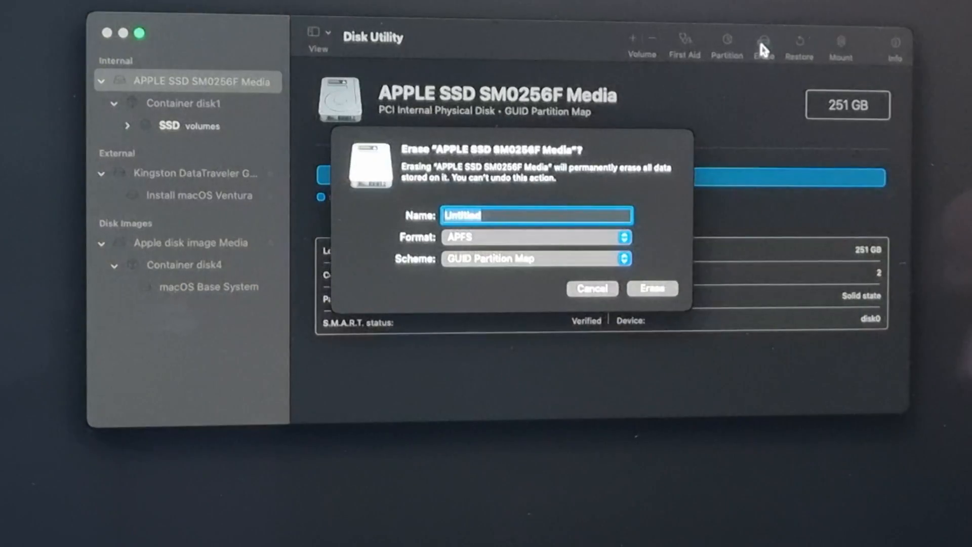
pyautogui.write('S')
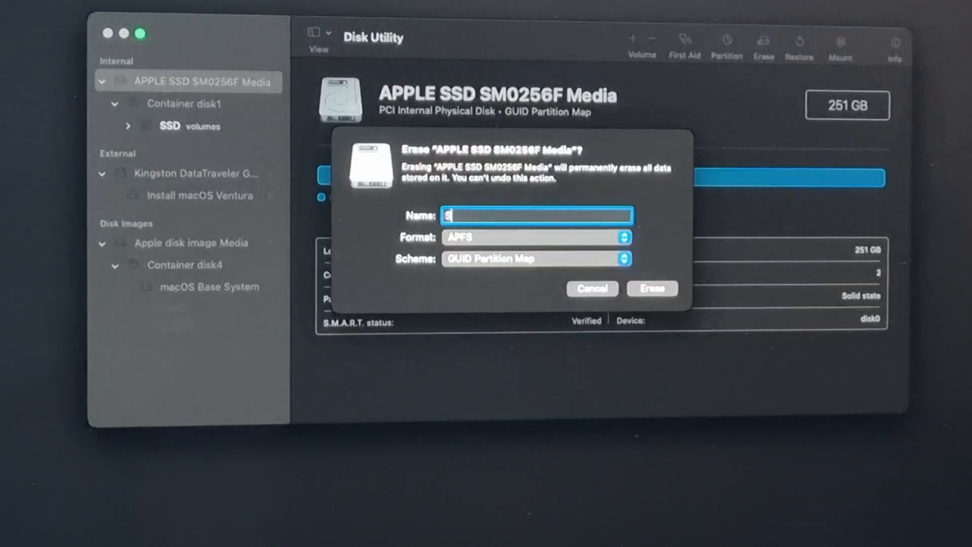
pyautogui.write('SD')
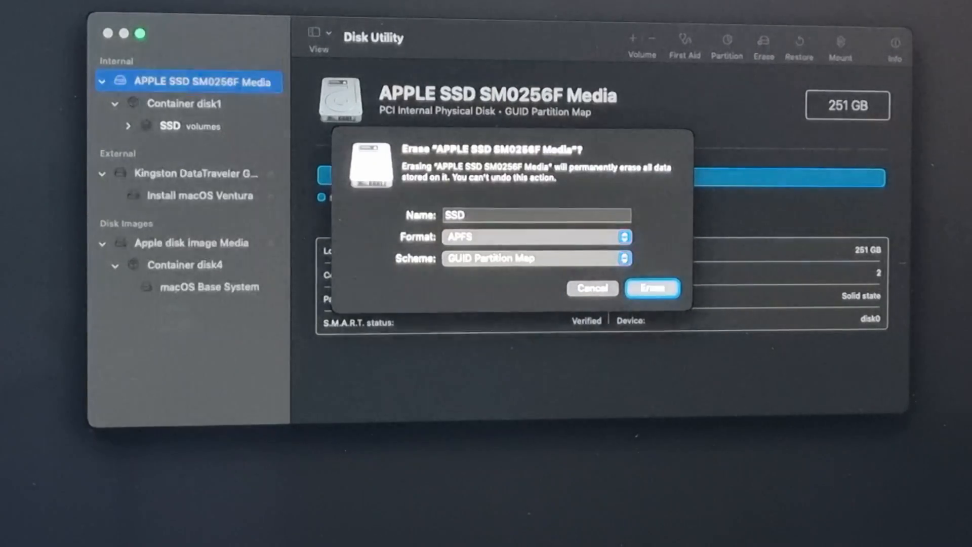
pyautogui.click(653, 287)
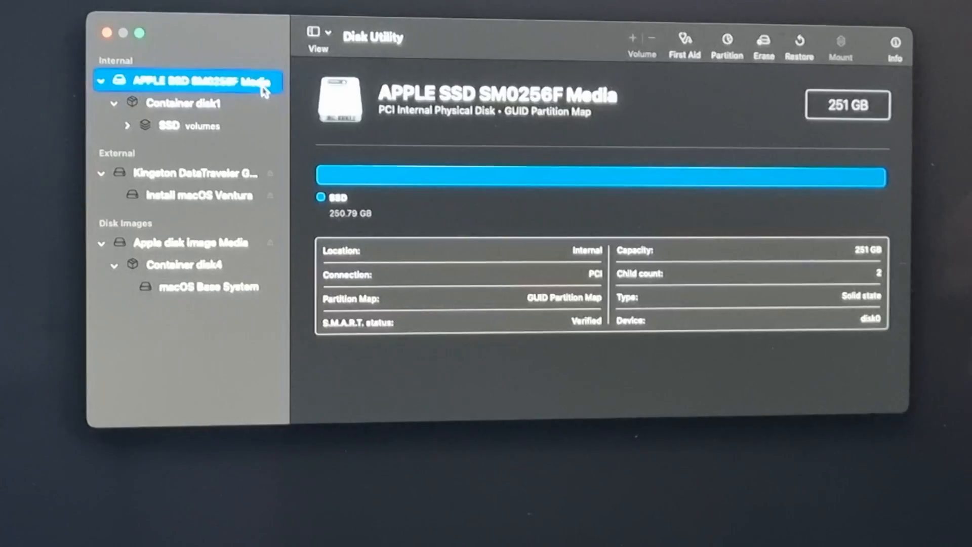
pyautogui.moveTo(729, 56)
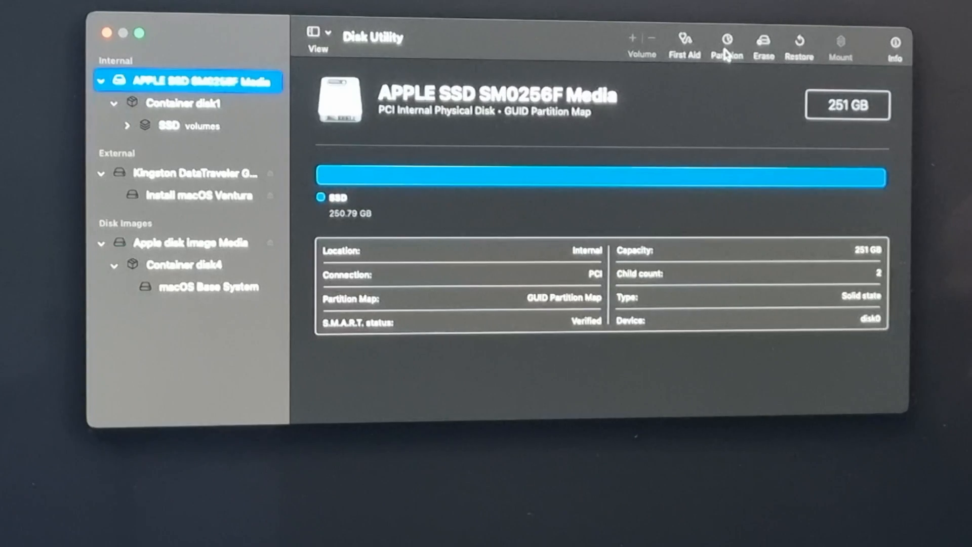
# Step: Add a second APFS partition named Vent to the SSD and apply the partitioning
pyautogui.click(729, 38)
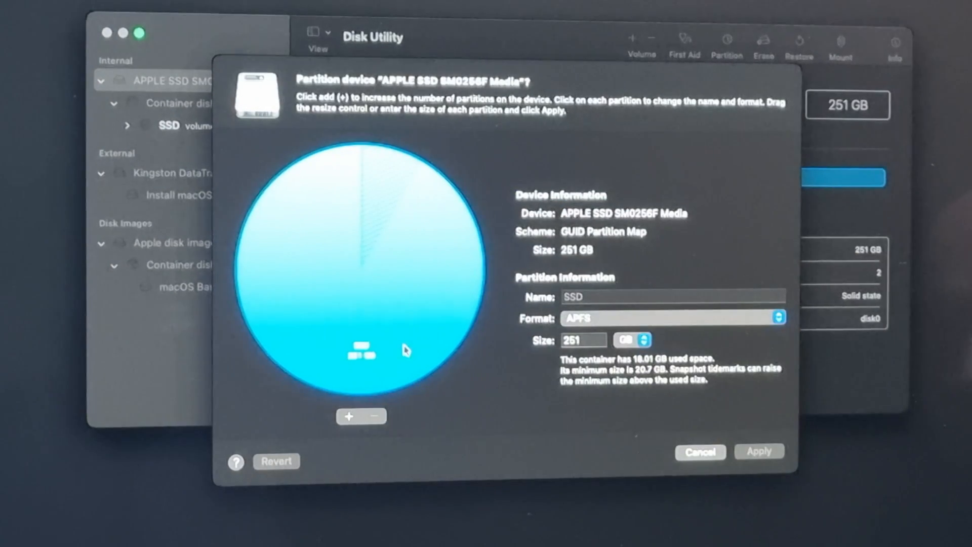
pyautogui.moveTo(393, 375)
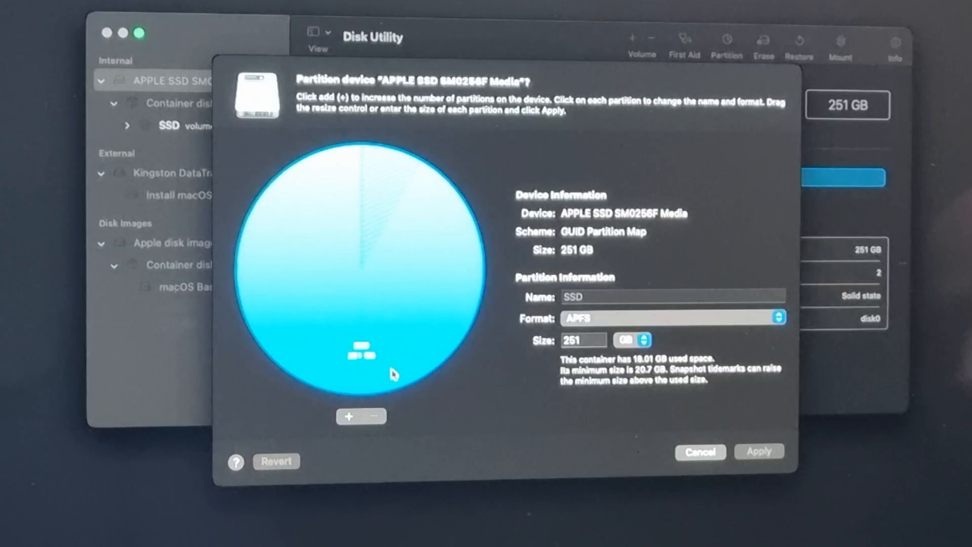
pyautogui.click(349, 418)
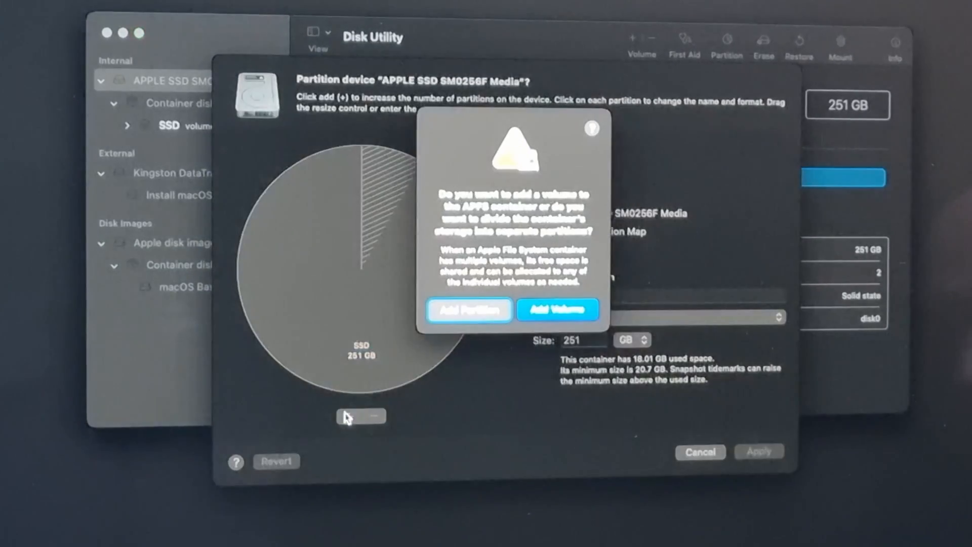
pyautogui.click(469, 310)
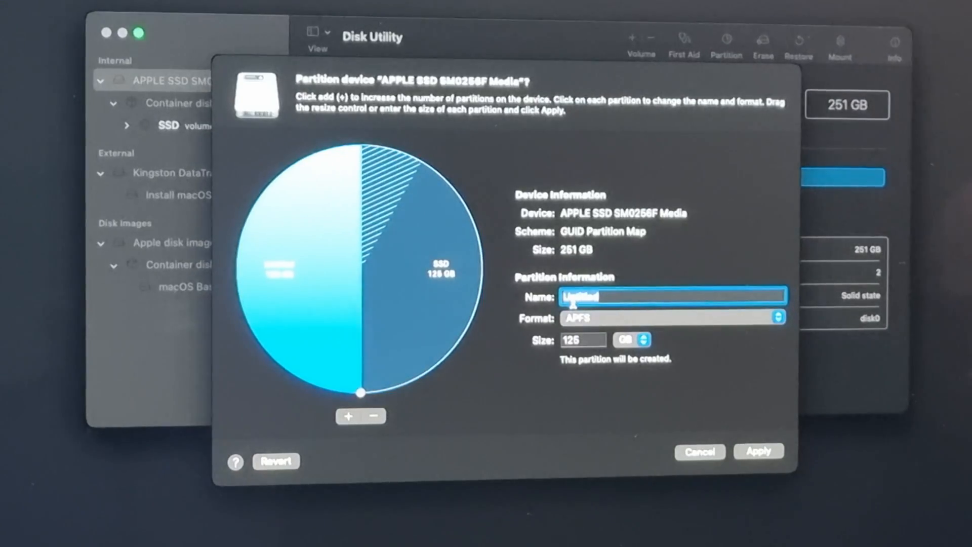
pyautogui.write('Vent')
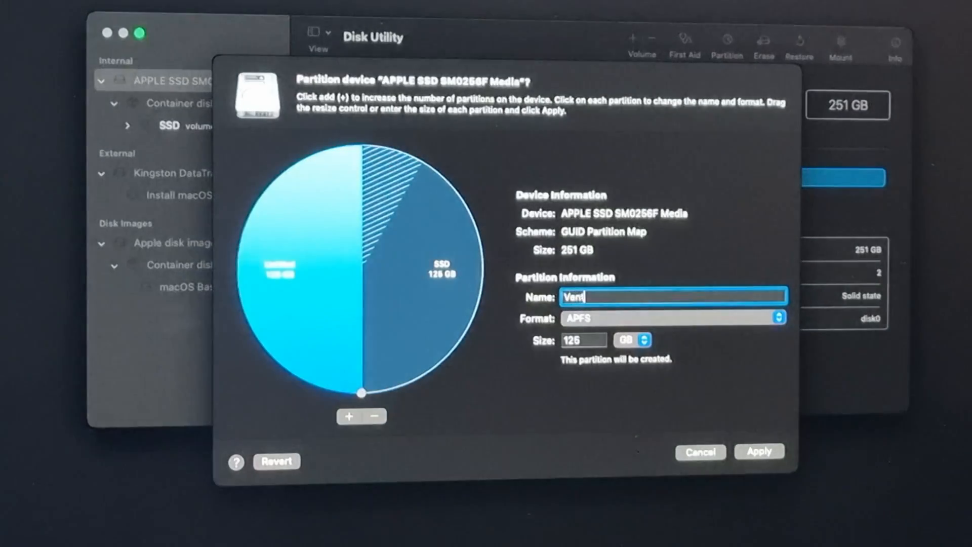
pyautogui.click(760, 452)
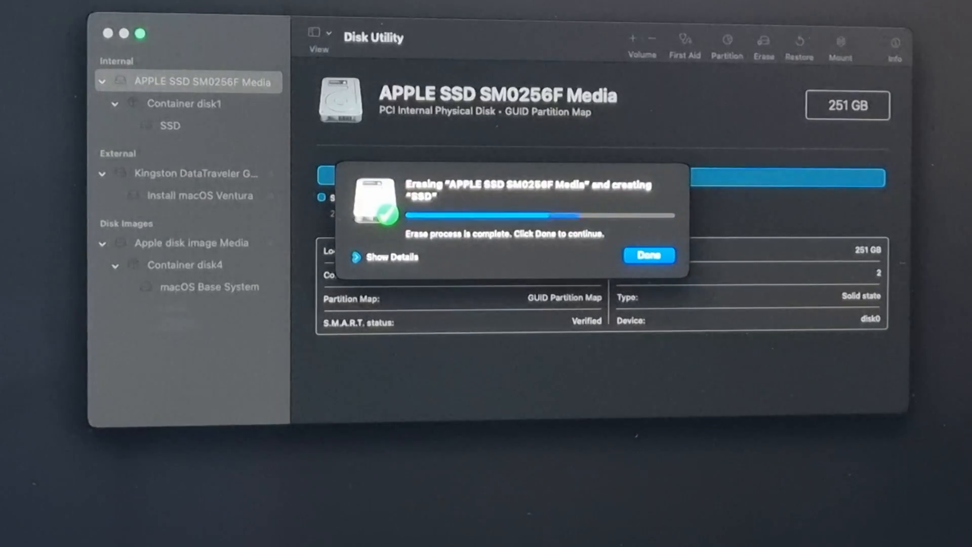
pyautogui.click(650, 256)
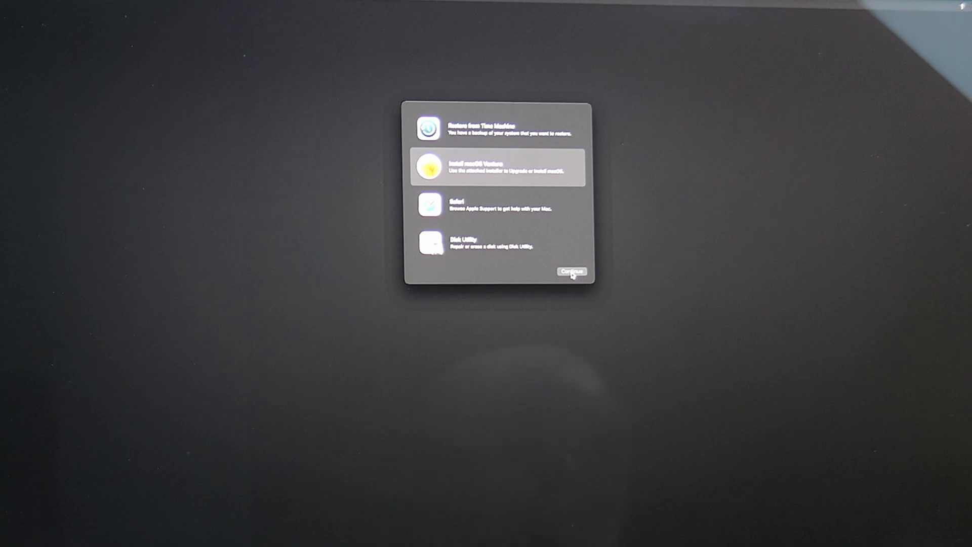
# Step: Install macOS Ventura onto the SSD volume, agreeing to the licence
pyautogui.click(571, 272)
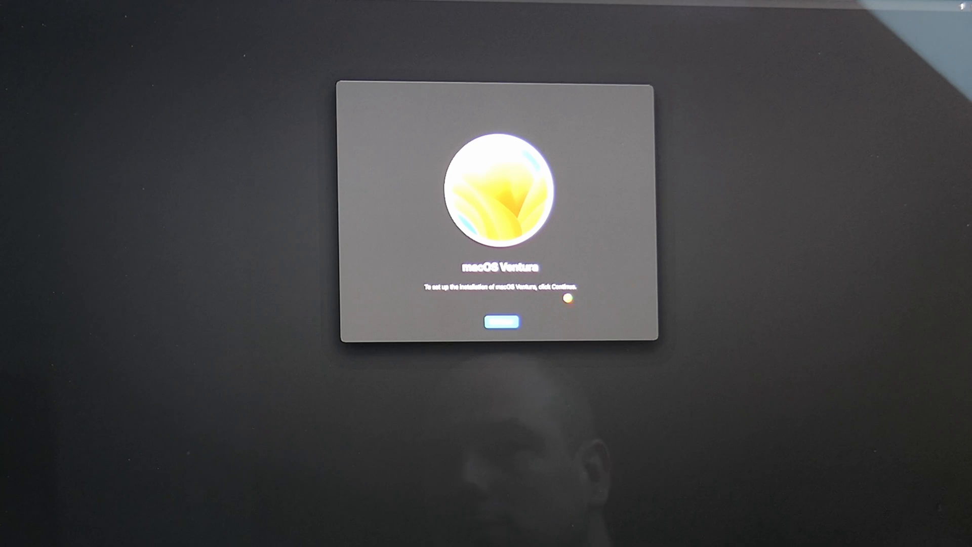
pyautogui.click(500, 323)
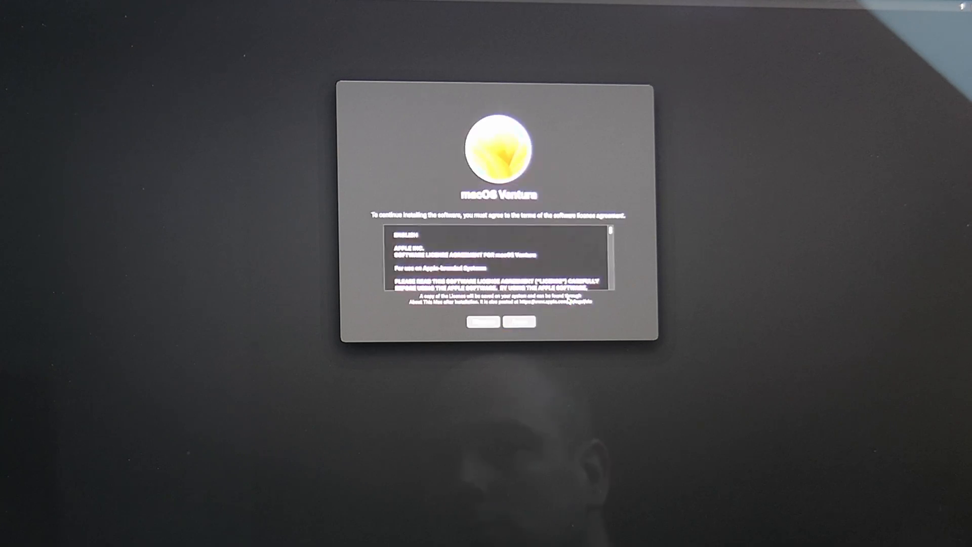
pyautogui.click(520, 322)
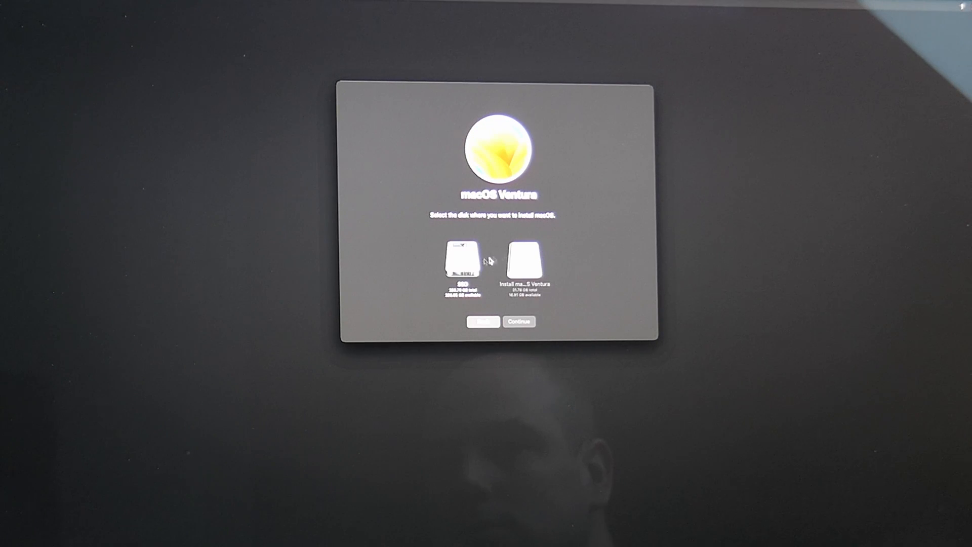
pyautogui.click(462, 264)
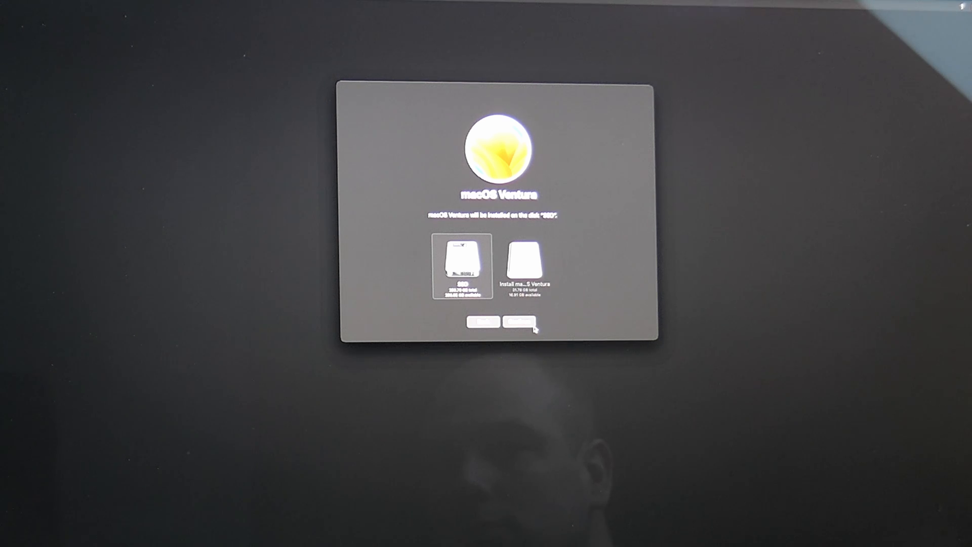
pyautogui.click(520, 324)
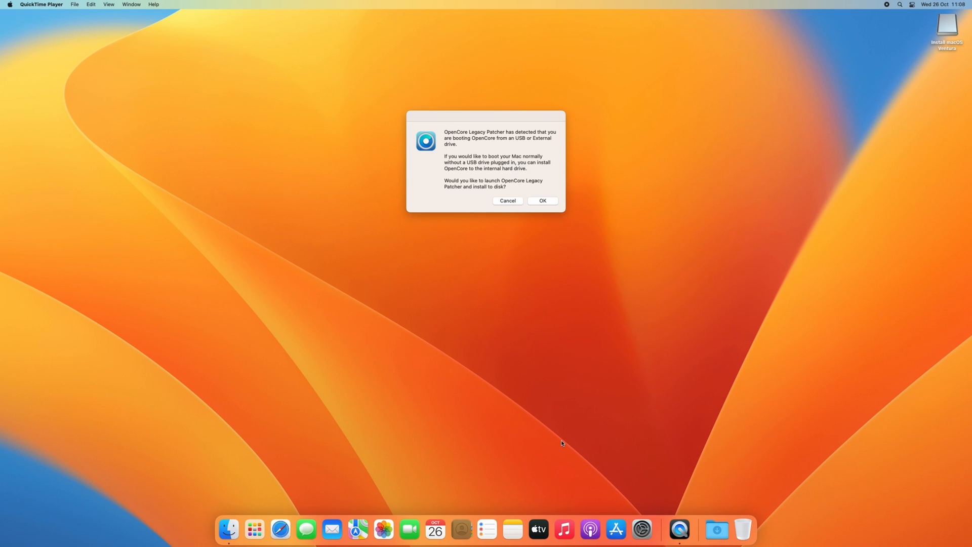
# Step: Agree to install to the internal disk and build OpenCore for this iMac
pyautogui.click(542, 201)
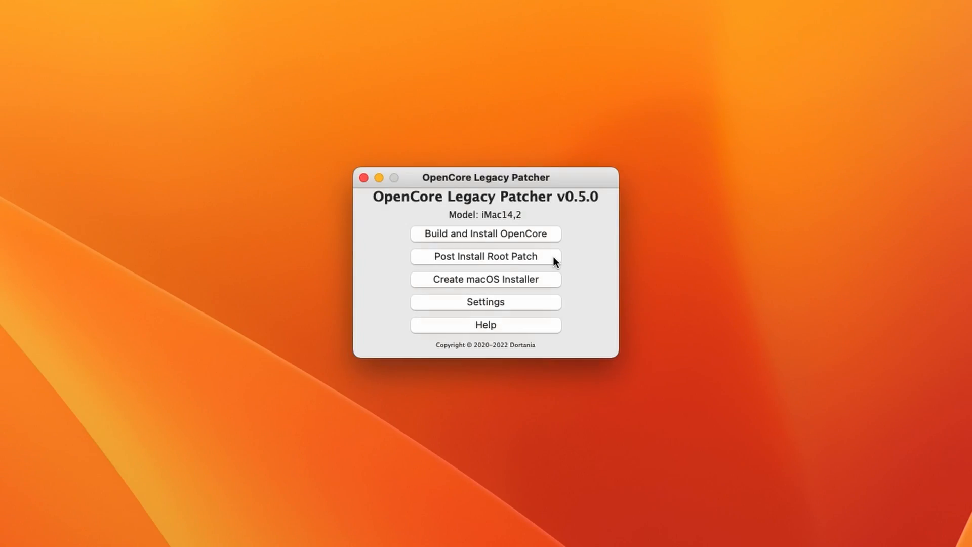
pyautogui.click(485, 257)
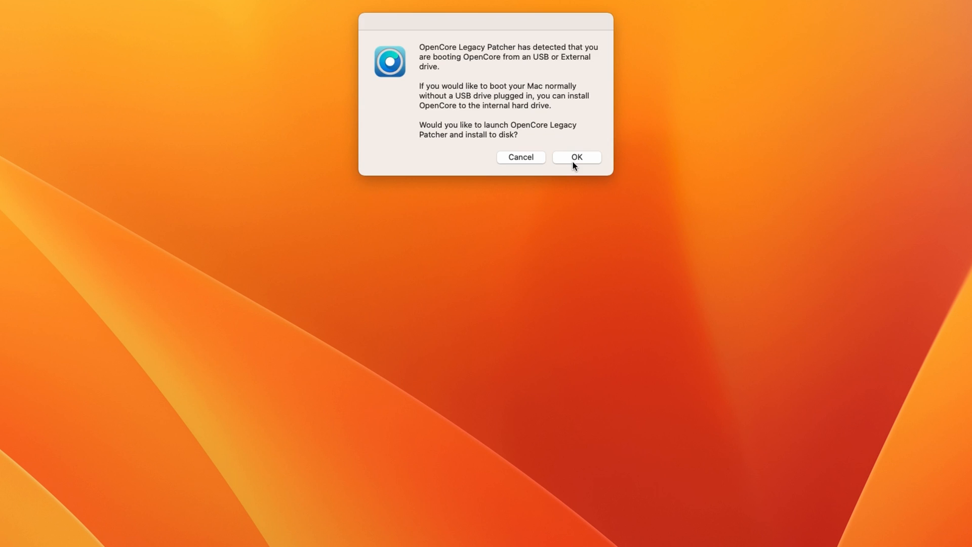
pyautogui.click(576, 157)
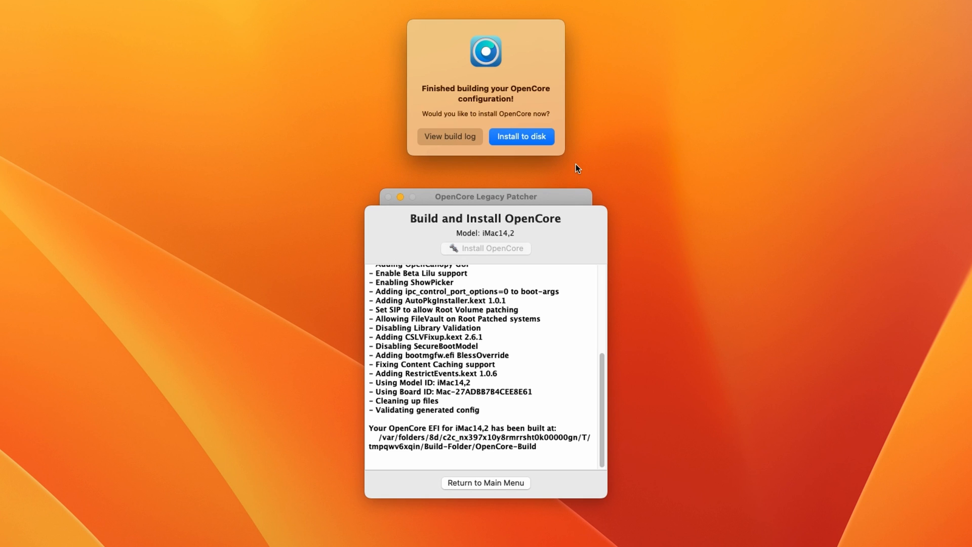
pyautogui.moveTo(554, 147)
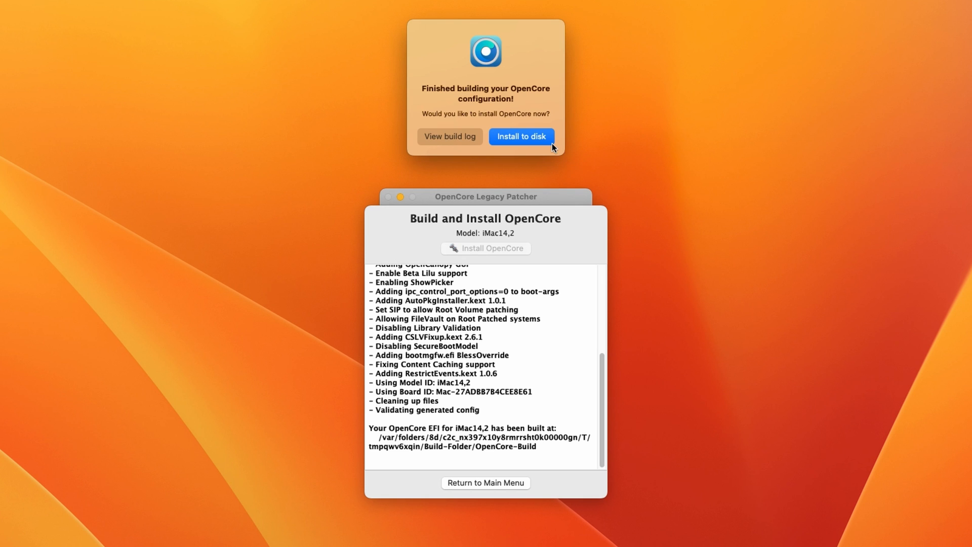
# Step: Install OpenCore to disk0 APPLE SSD's disk0s1 EFI partition, confirming the password
pyautogui.click(521, 137)
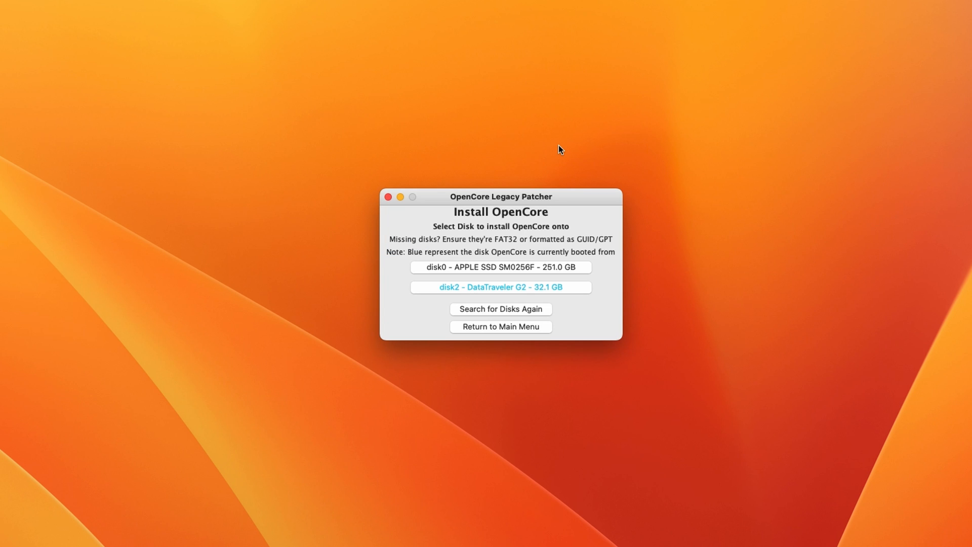
pyautogui.moveTo(584, 273)
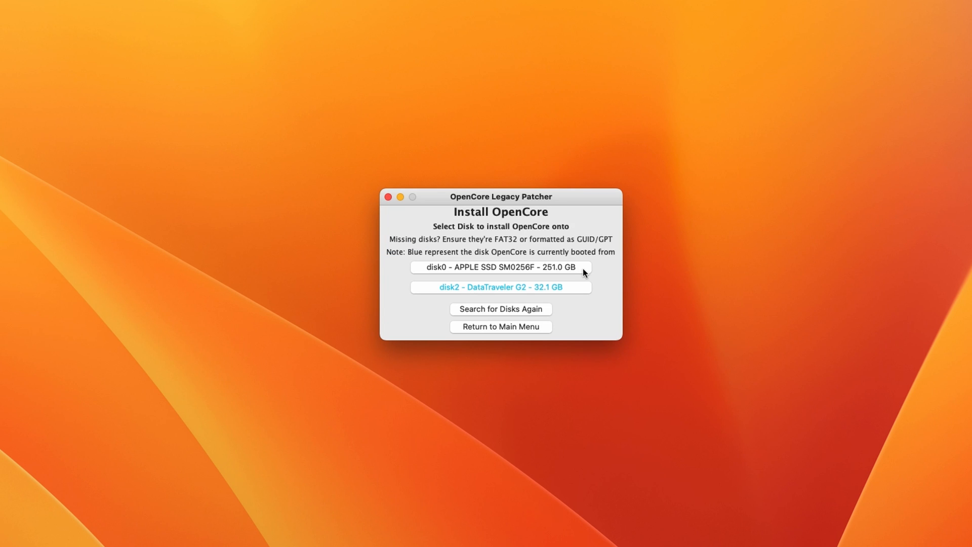
pyautogui.click(500, 267)
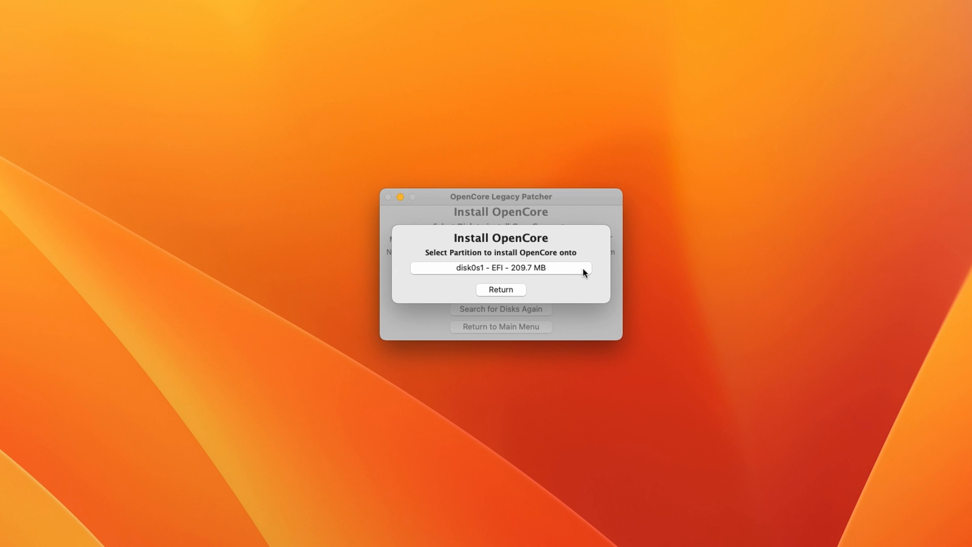
pyautogui.click(500, 267)
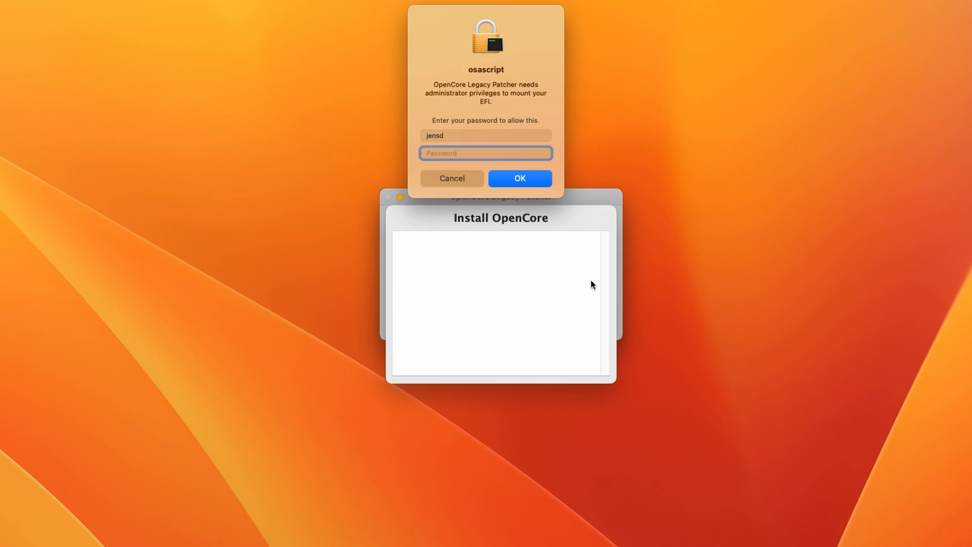
pyautogui.click(519, 178)
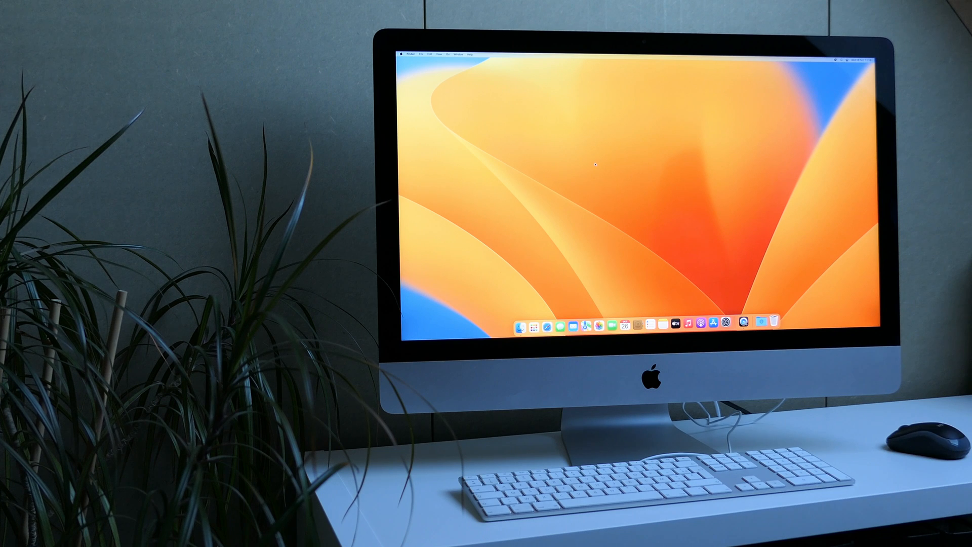
# Step: Restart the iMac so it boots Ventura from the internal SSD
pyautogui.click(403, 52)
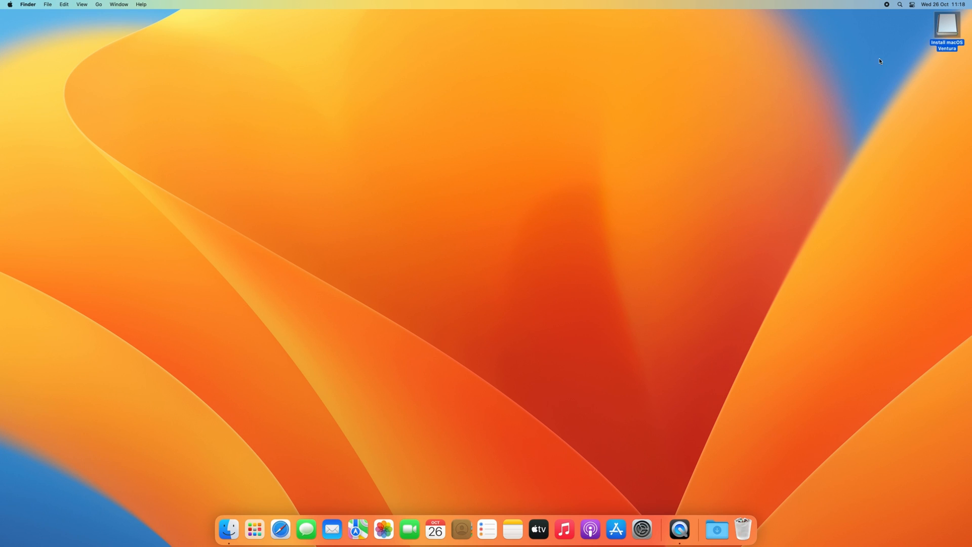
# Step: Launch OpenCore-Patcher from the installer volume and untick Show Boot Picker in Settings
pyautogui.doubleClick(948, 28)
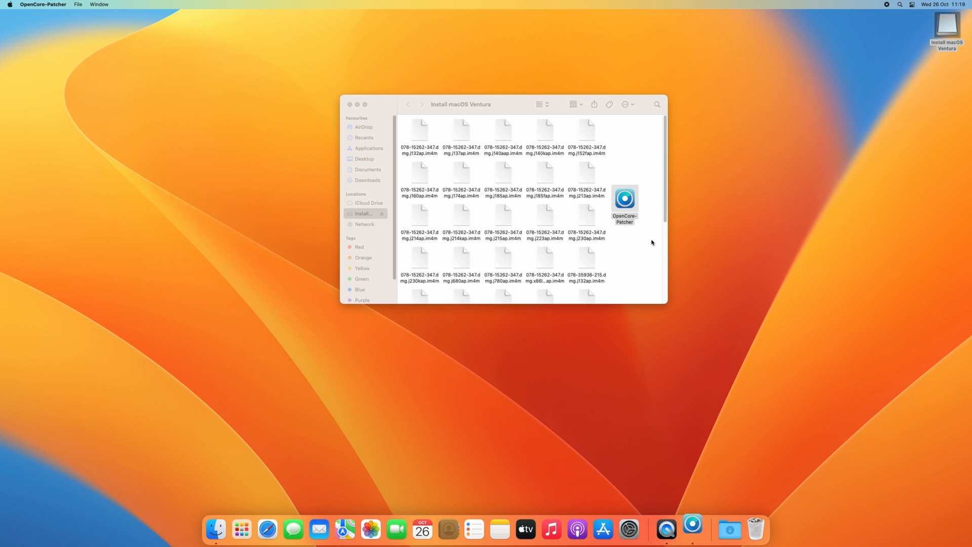
pyautogui.doubleClick(624, 196)
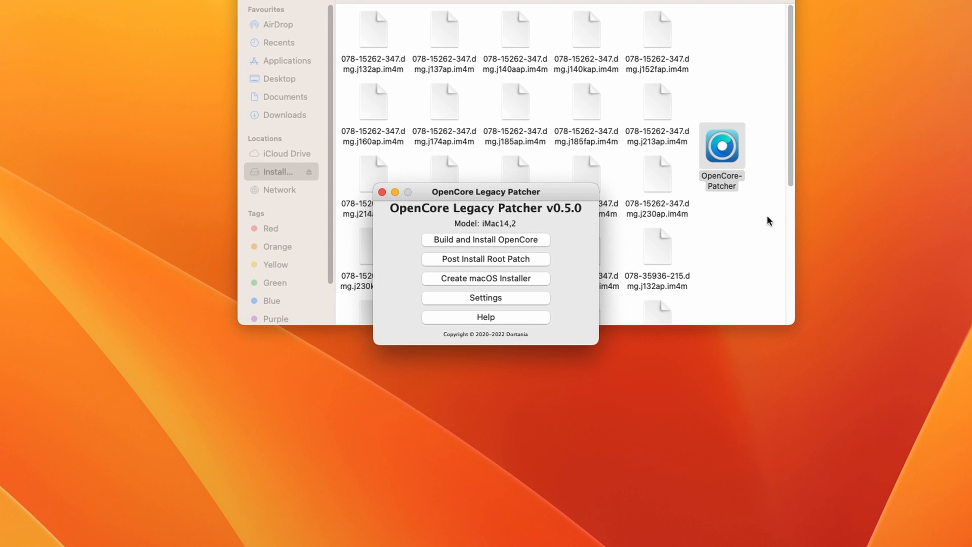
pyautogui.moveTo(541, 300)
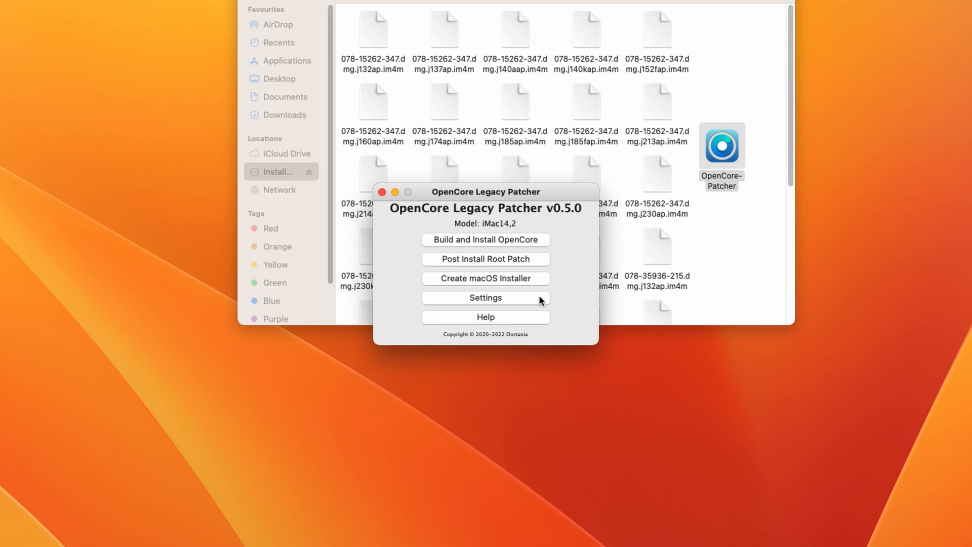
pyautogui.click(486, 298)
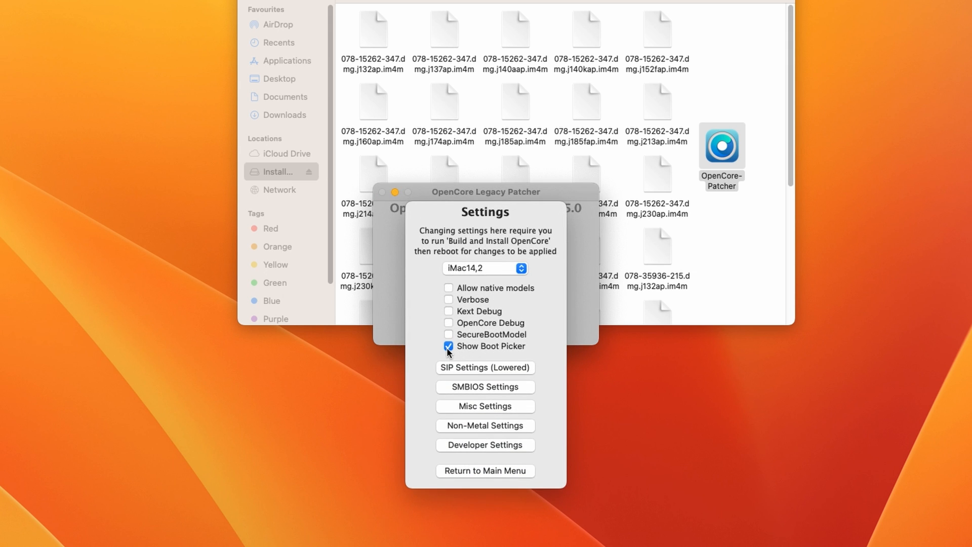
pyautogui.click(448, 347)
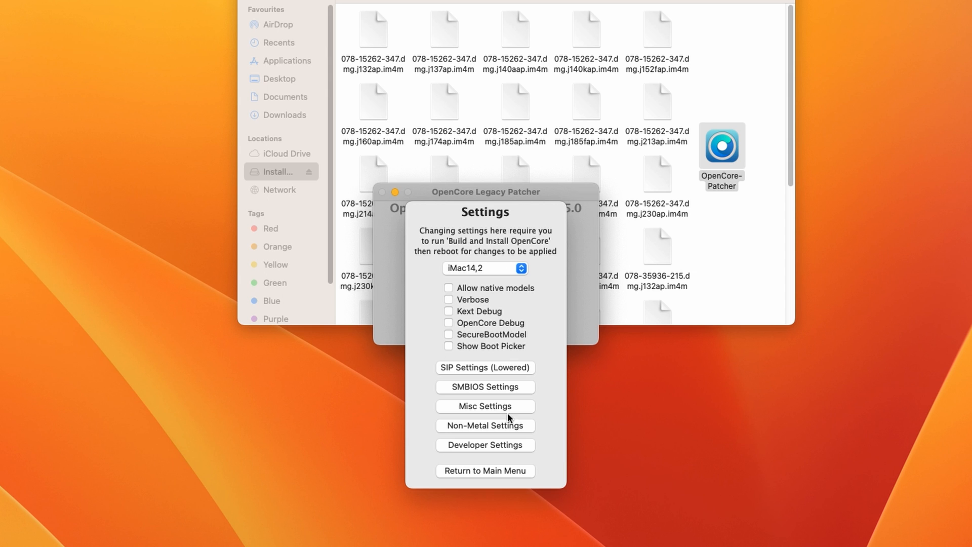
pyautogui.click(486, 471)
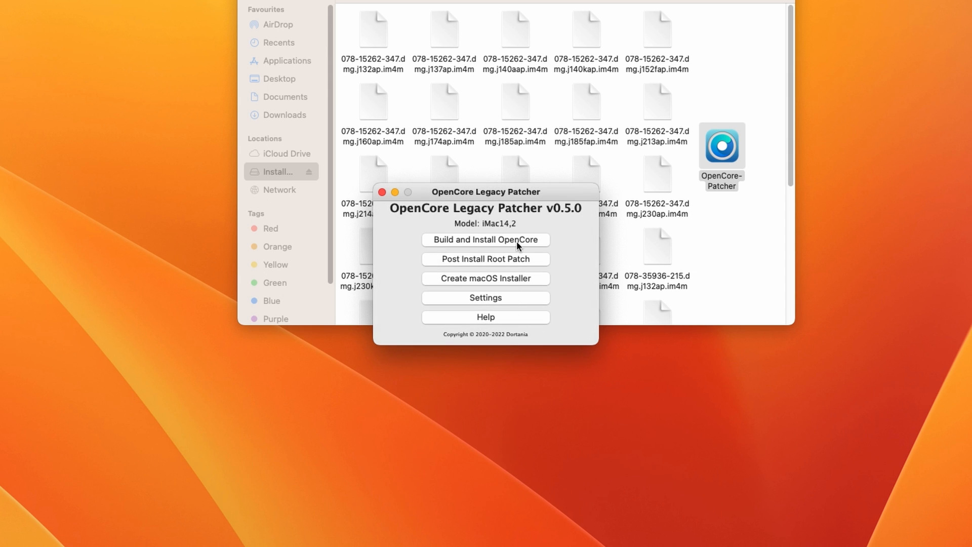
# Step: Rebuild OpenCore and install it to the internal disk0s1 EFI partition, ignoring the reboot
pyautogui.click(486, 240)
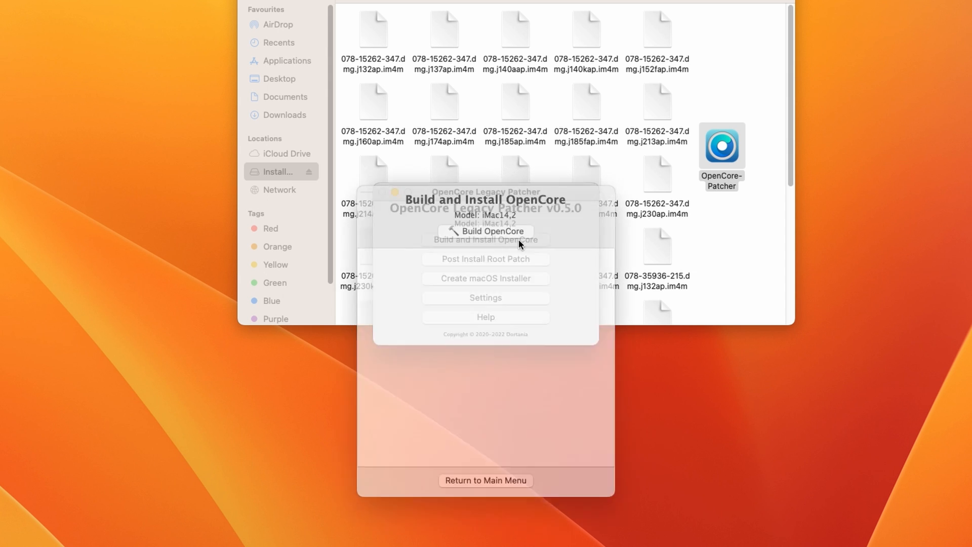
pyautogui.click(493, 231)
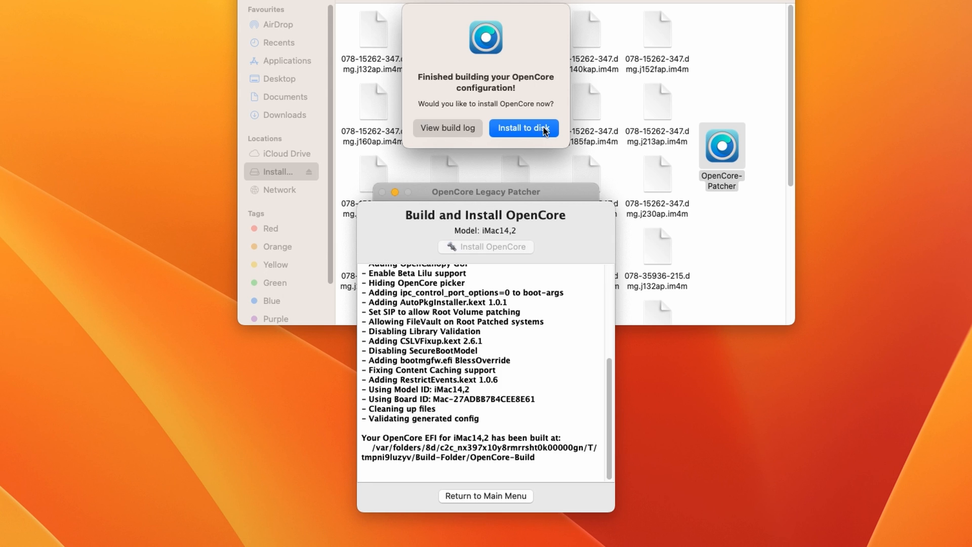
pyautogui.click(523, 129)
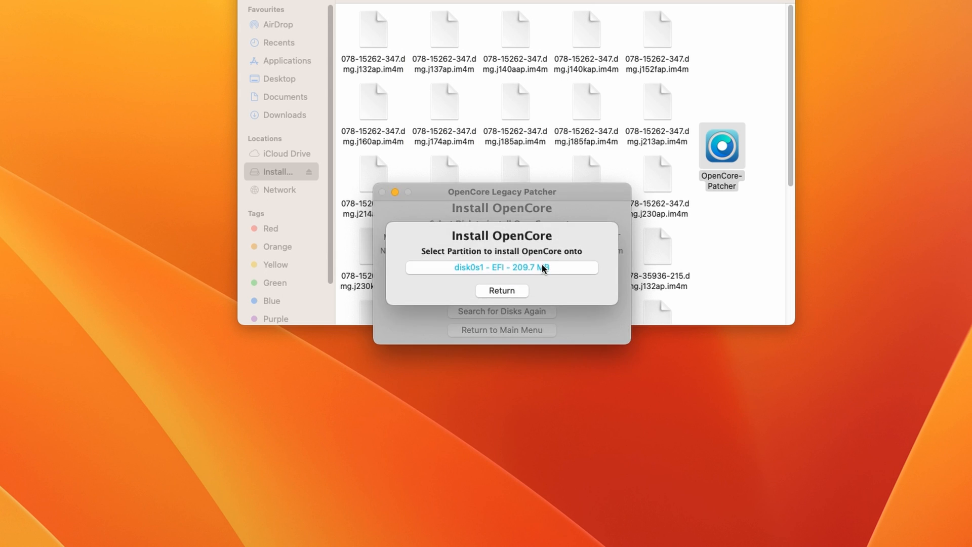
pyautogui.click(501, 268)
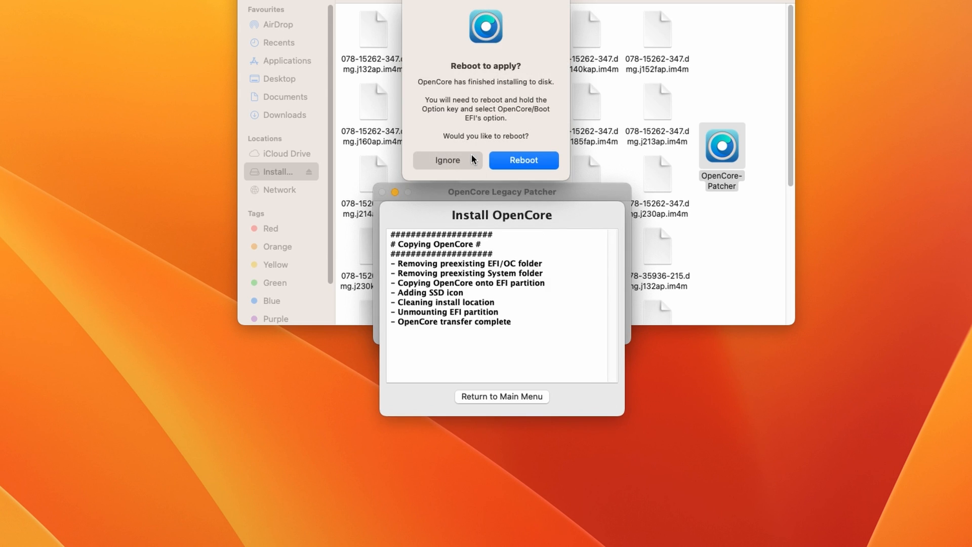
pyautogui.click(447, 160)
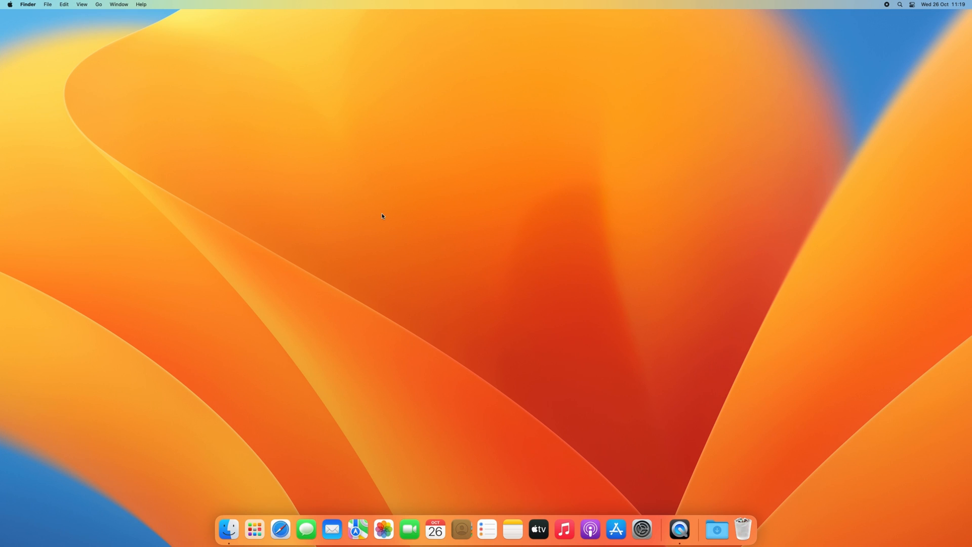
# Step: Confirm About This Mac reports the late-2013 iMac running macOS Ventura 13.0
pyautogui.click(12, 4)
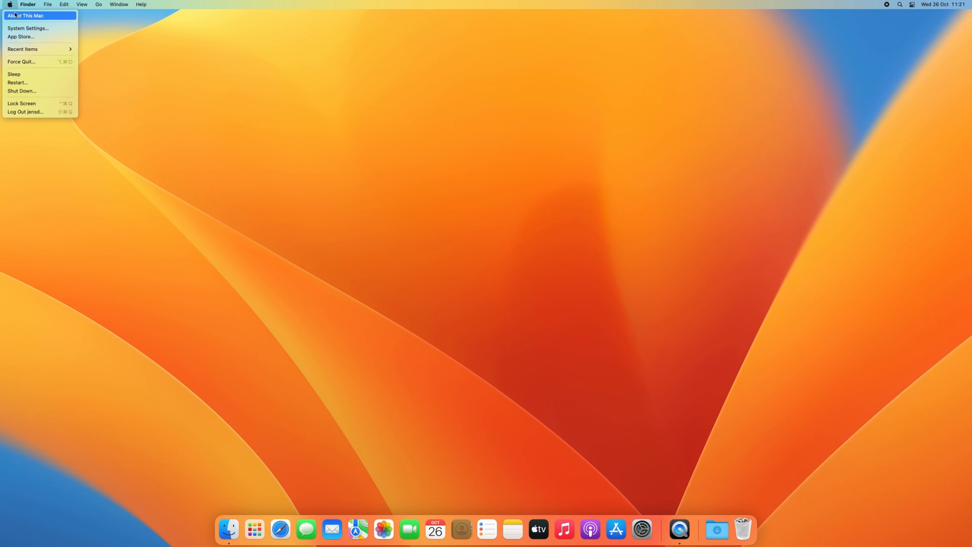
pyautogui.click(27, 14)
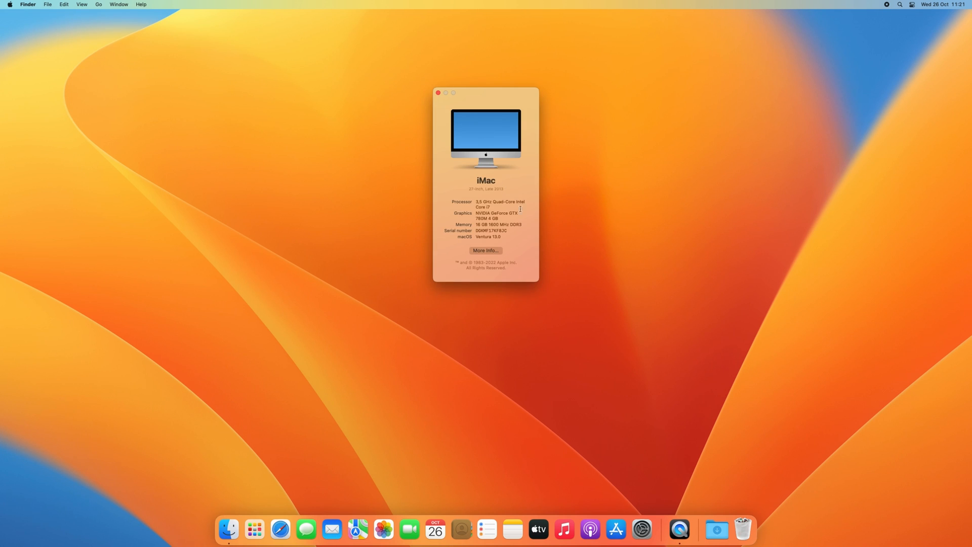
pyautogui.moveTo(437, 95)
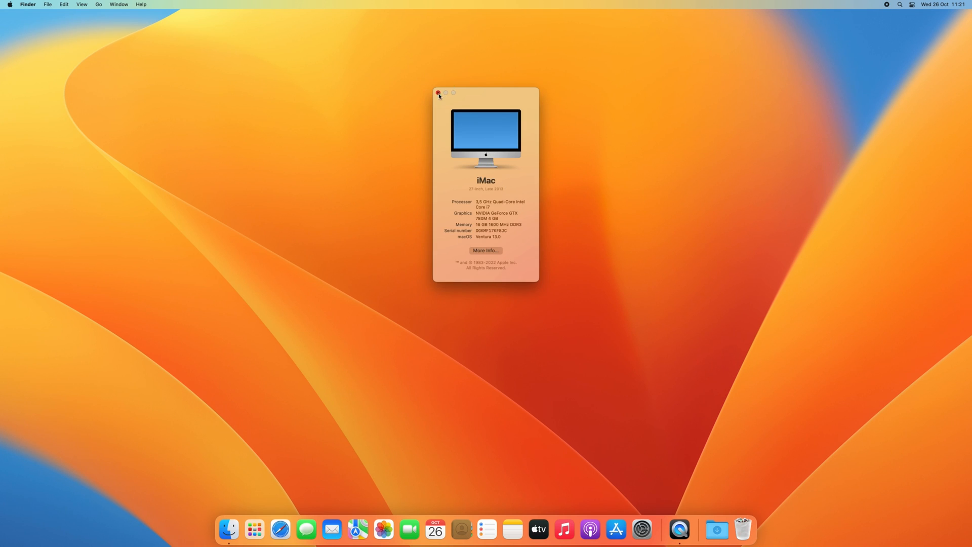
pyautogui.click(437, 92)
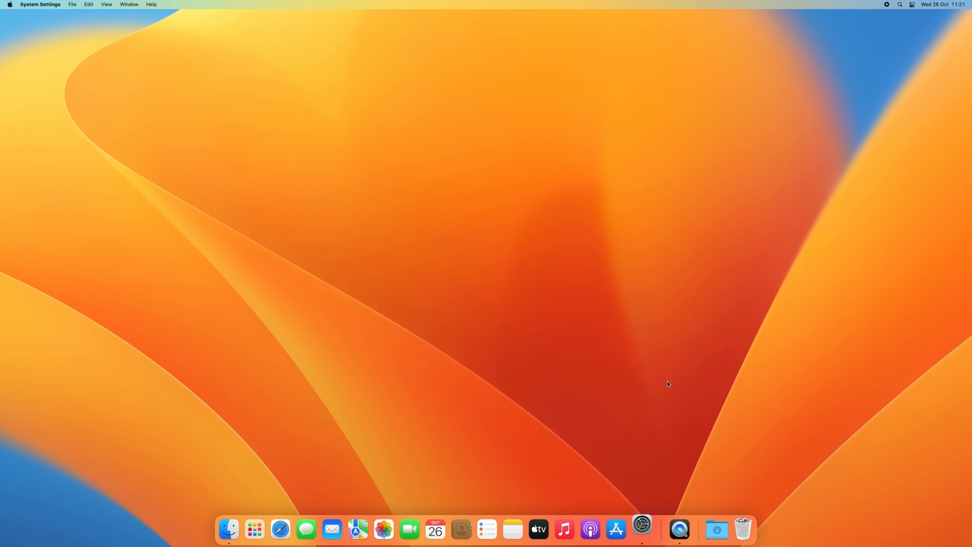
# Step: Briefly check System Settings, dismiss the Stage Manager prompt, and launch Safari
pyautogui.click(642, 530)
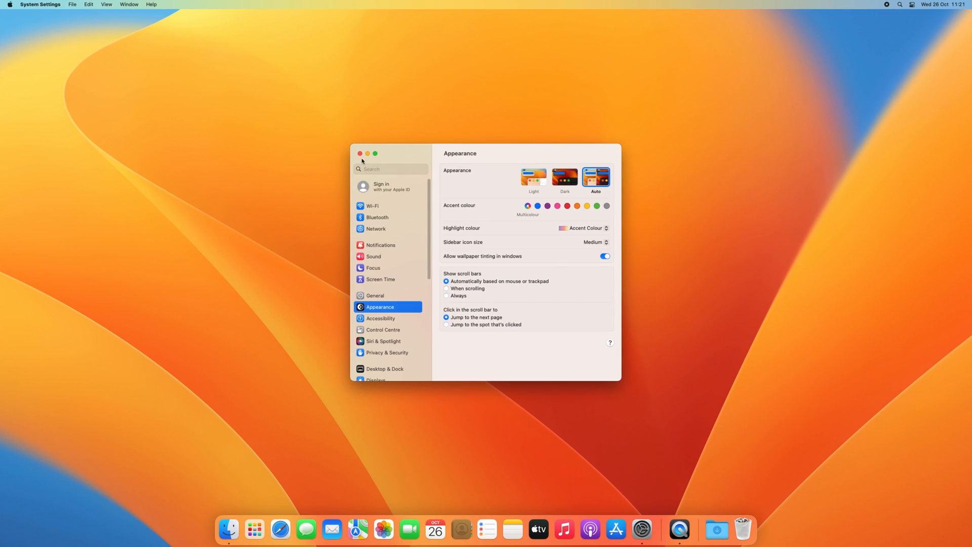
pyautogui.click(360, 154)
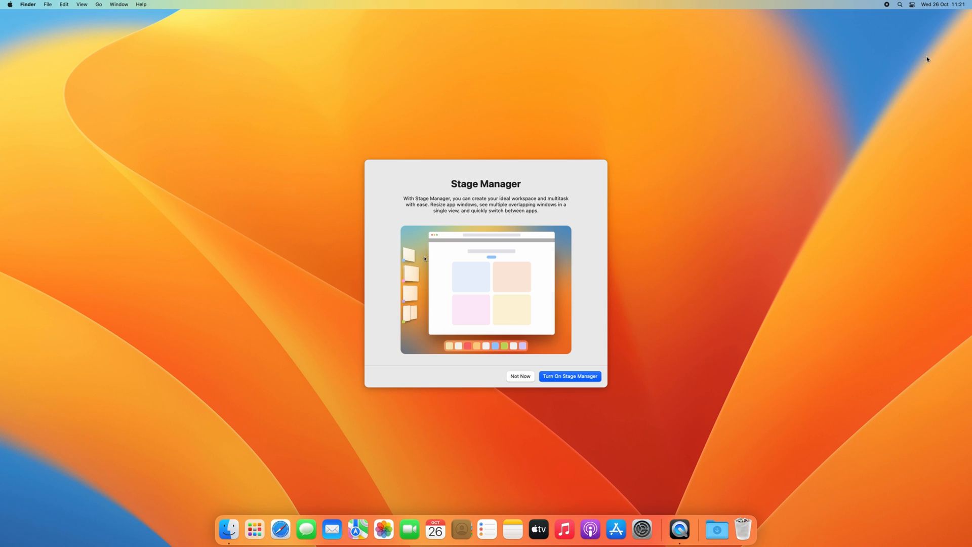
pyautogui.click(520, 376)
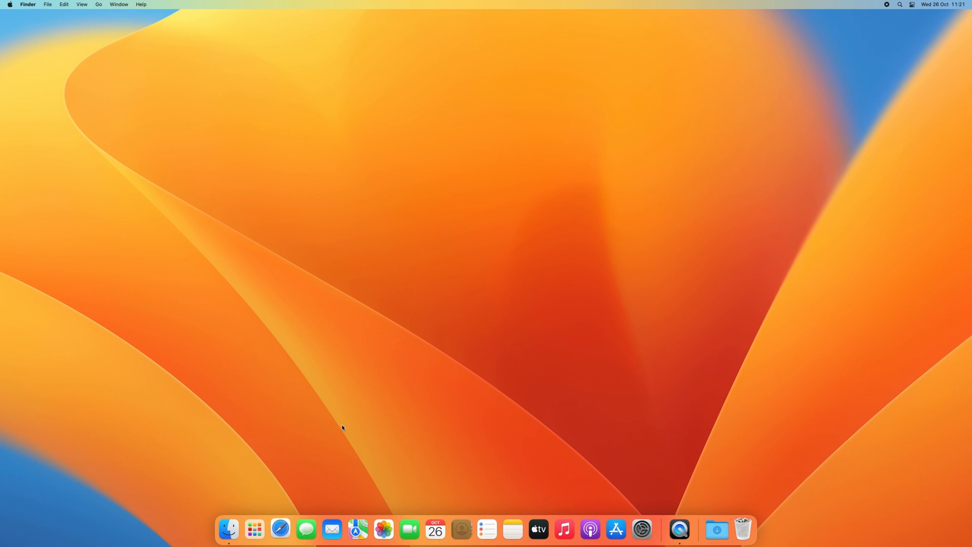
pyautogui.click(276, 533)
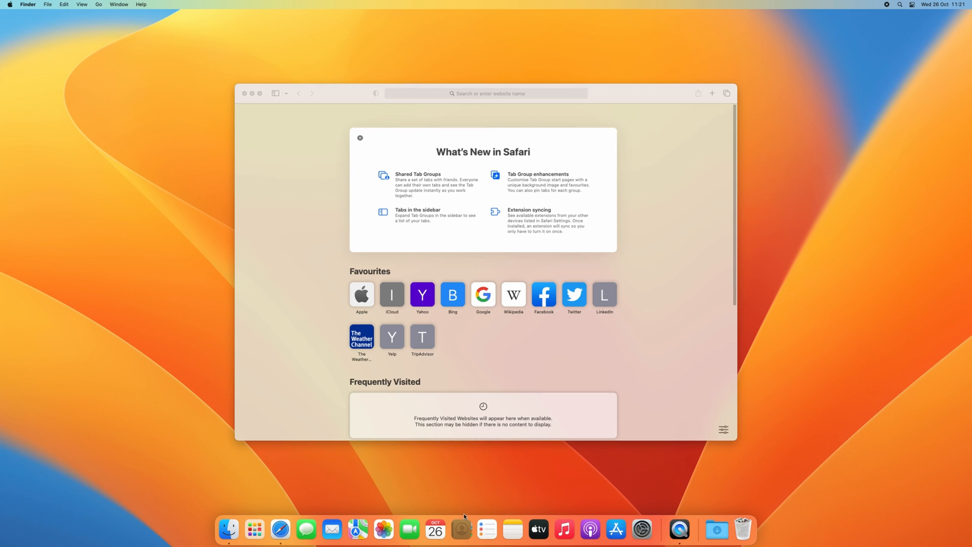
# Step: Launch Notes past its welcome screen, declining iCloud, to an empty new note
pyautogui.click(511, 530)
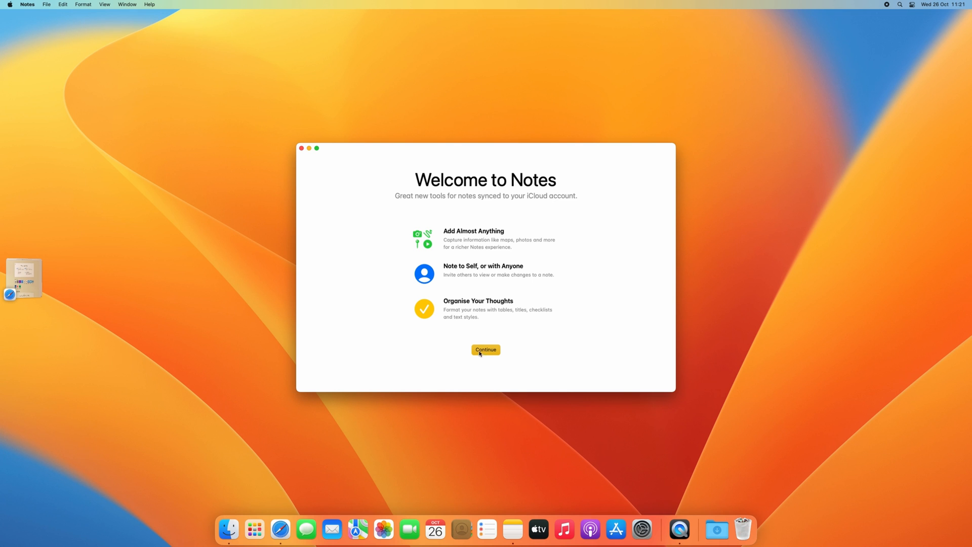
pyautogui.click(487, 350)
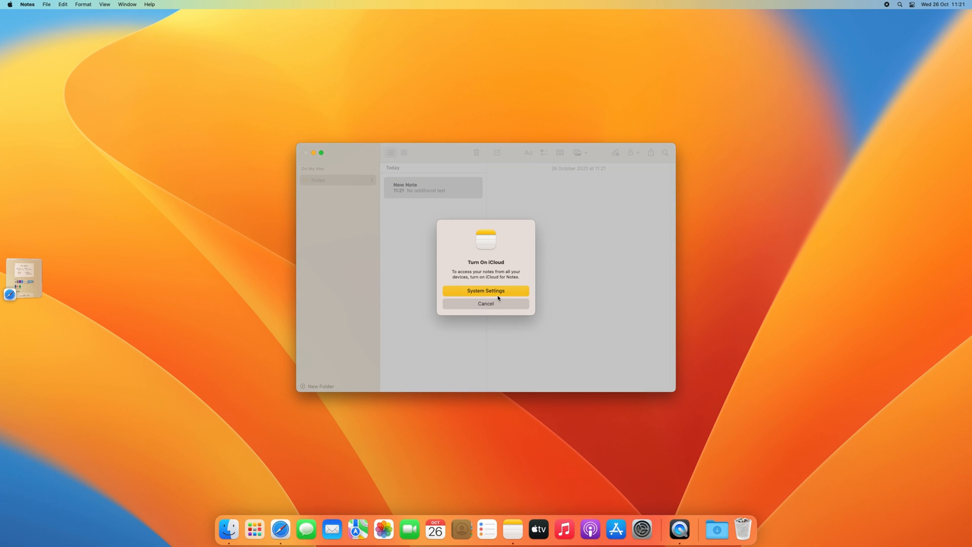
pyautogui.click(485, 304)
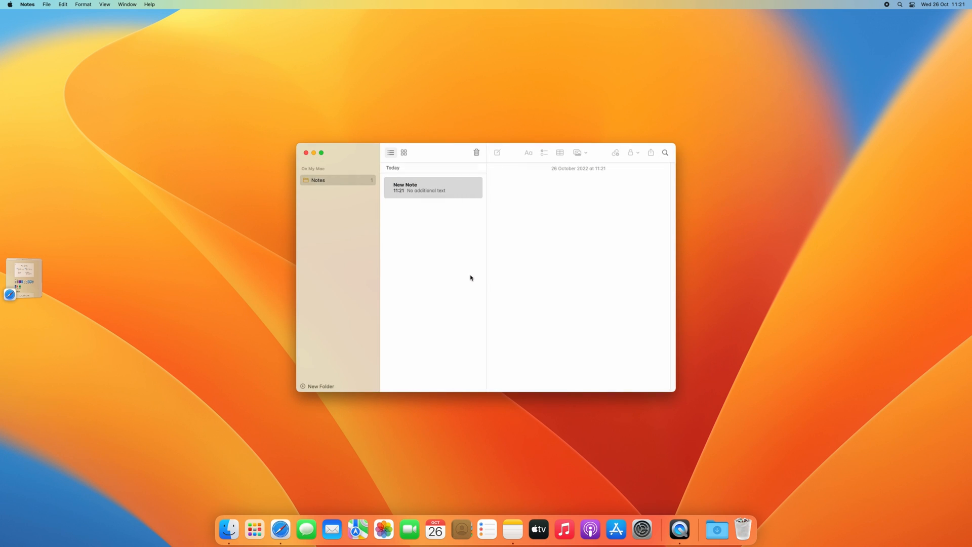
pyautogui.click(277, 533)
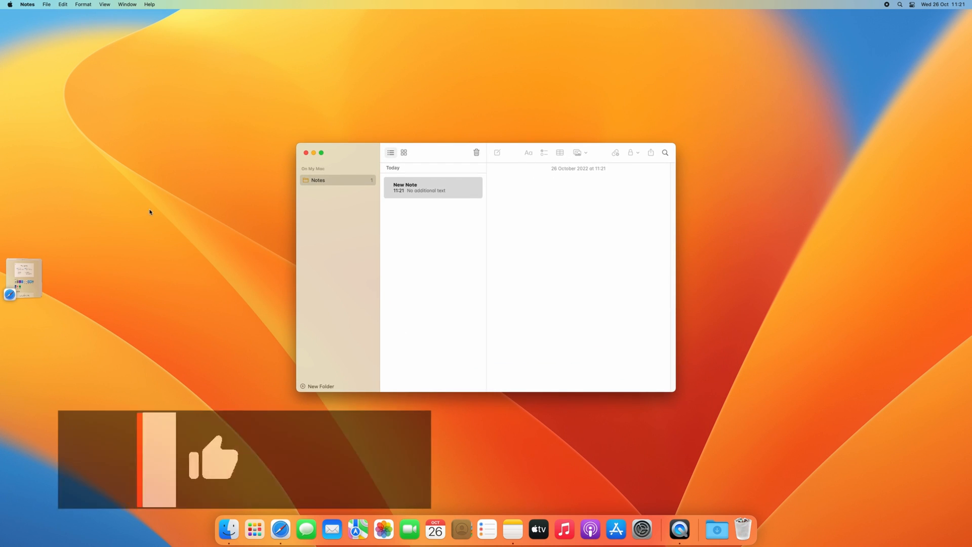
# Step: Close Notes and Safari, leaving the empty Ventura desktop
pyautogui.click(306, 152)
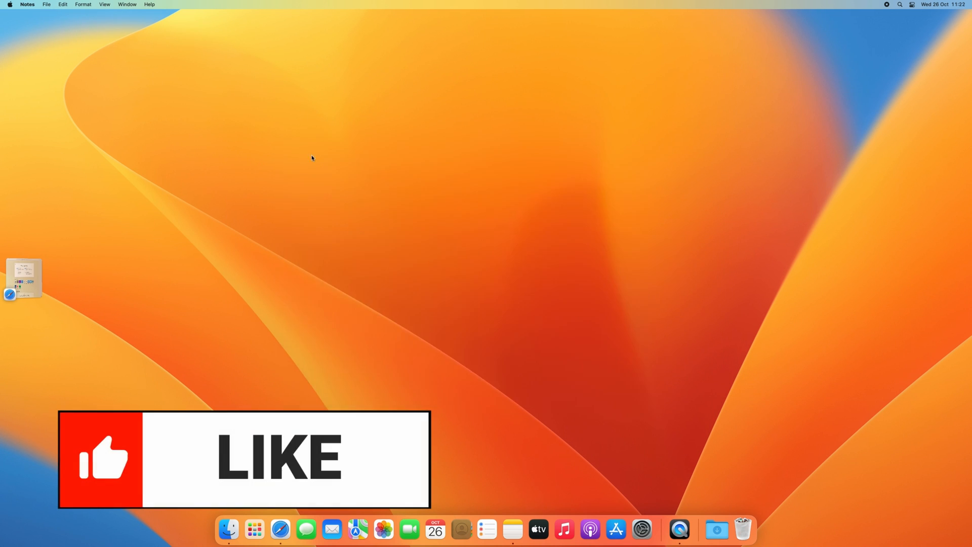
pyautogui.click(277, 532)
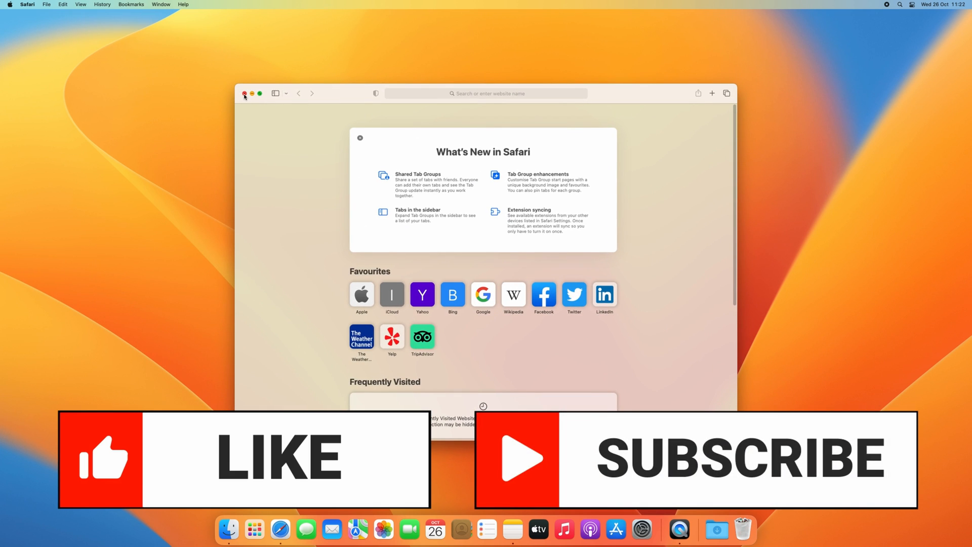
pyautogui.click(244, 93)
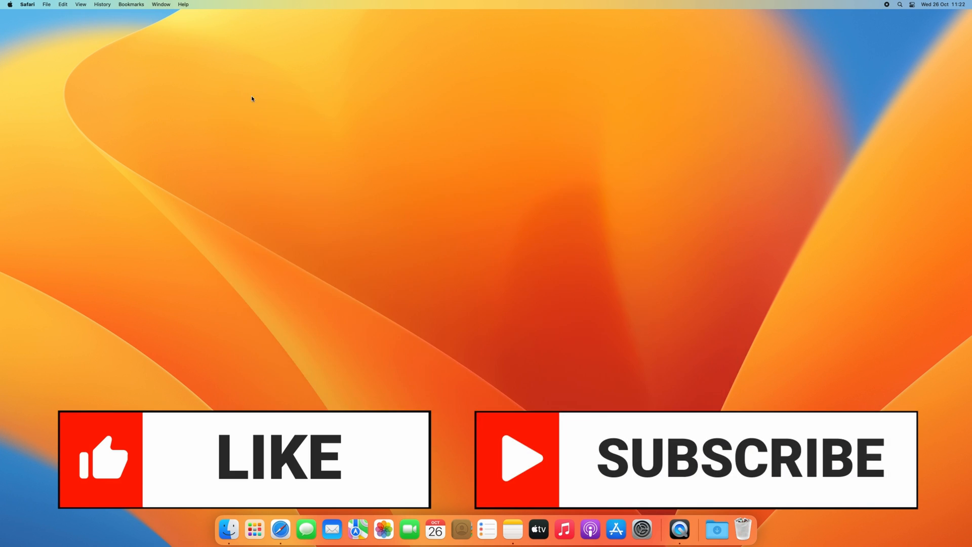